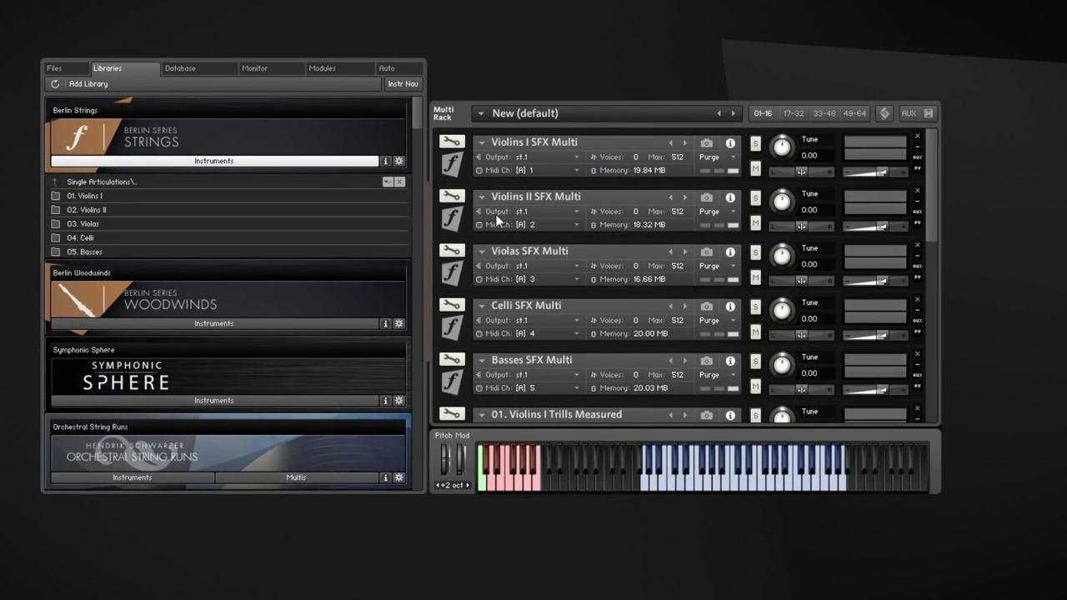
mouse_move(448, 211)
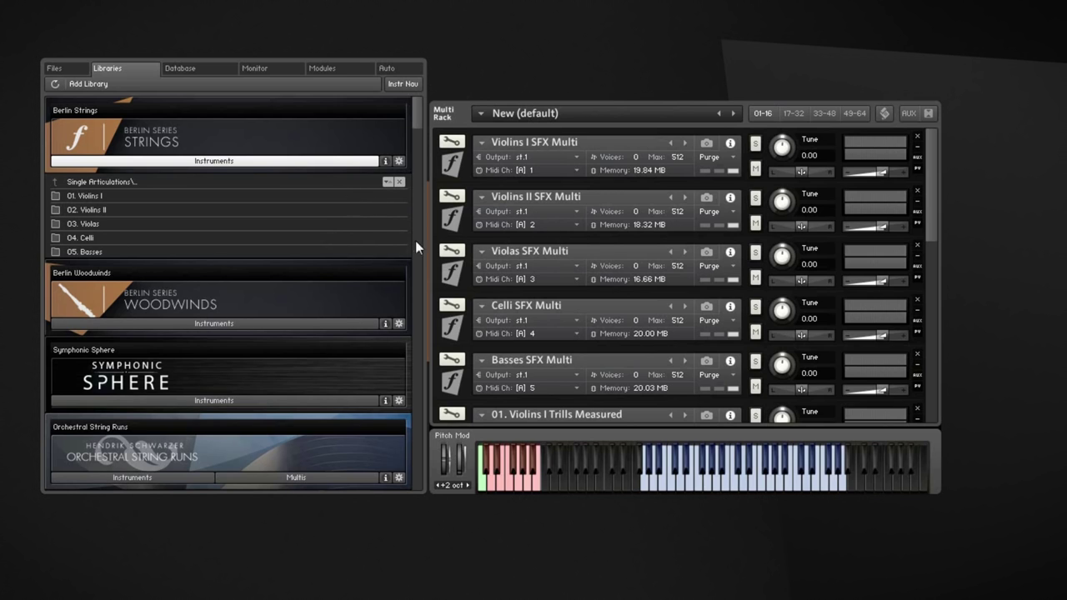
mouse_move(523, 242)
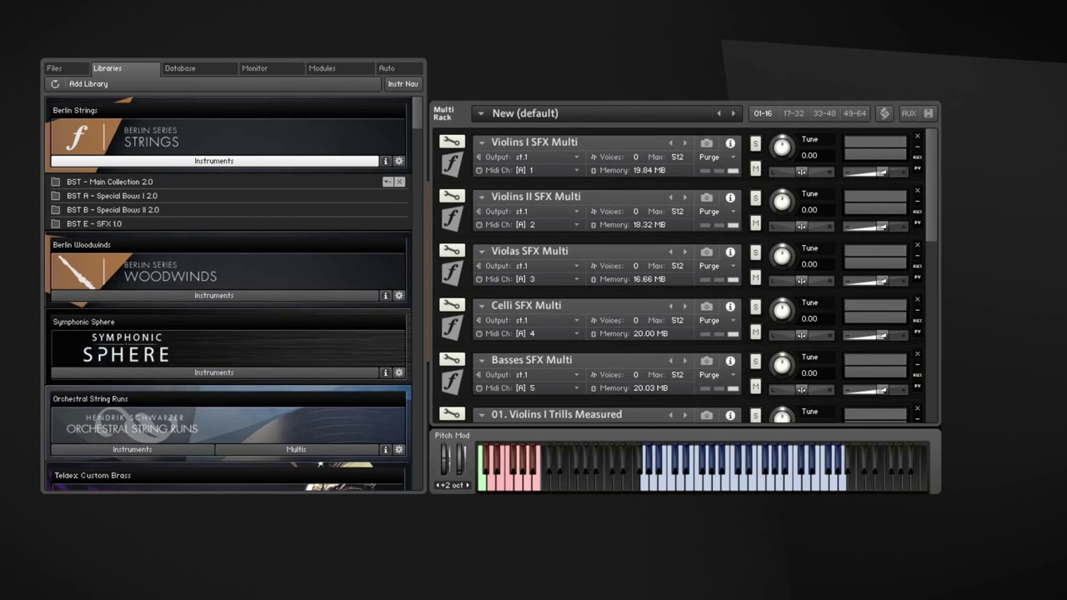
mouse_move(146, 223)
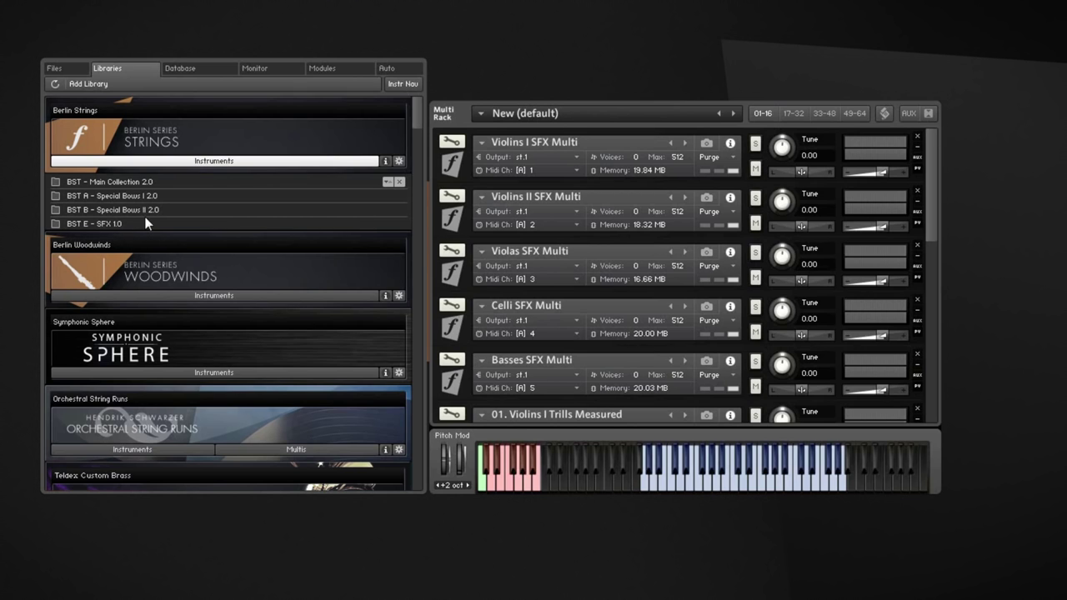
mouse_move(141, 185)
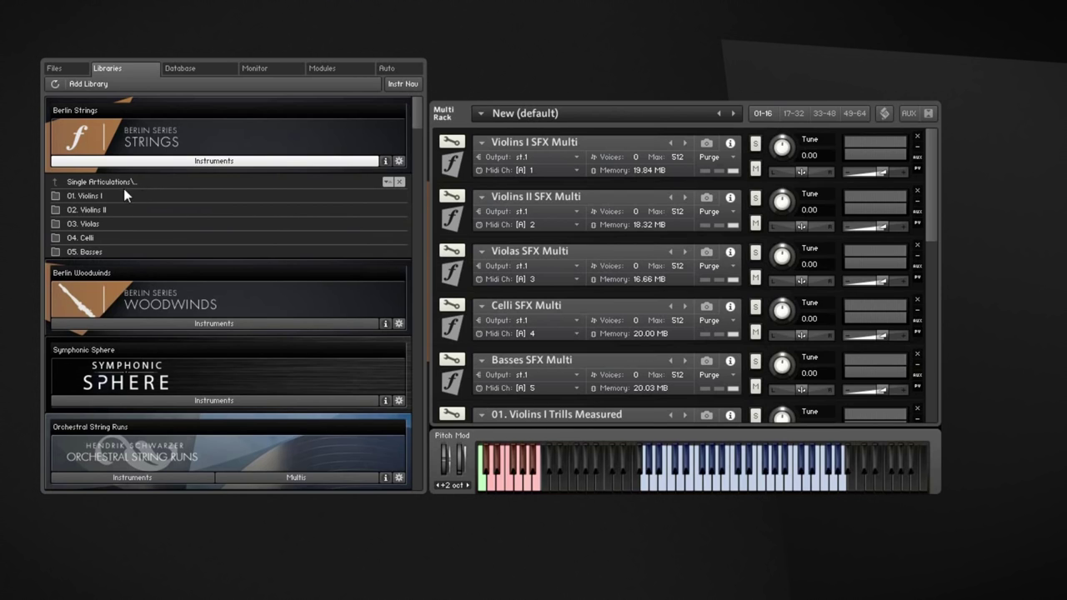
mouse_move(139, 250)
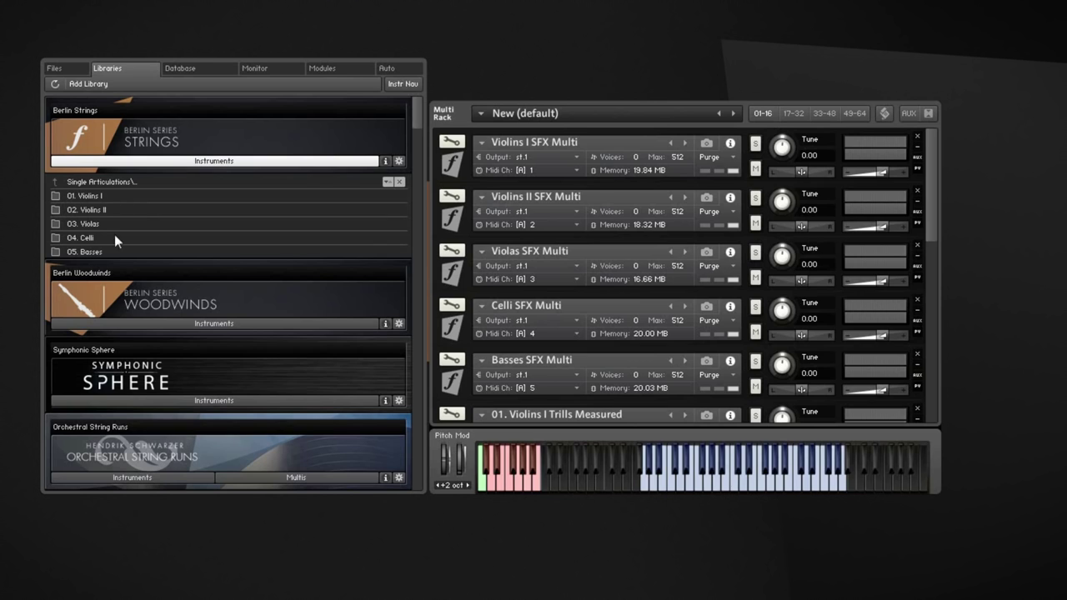
mouse_move(99, 231)
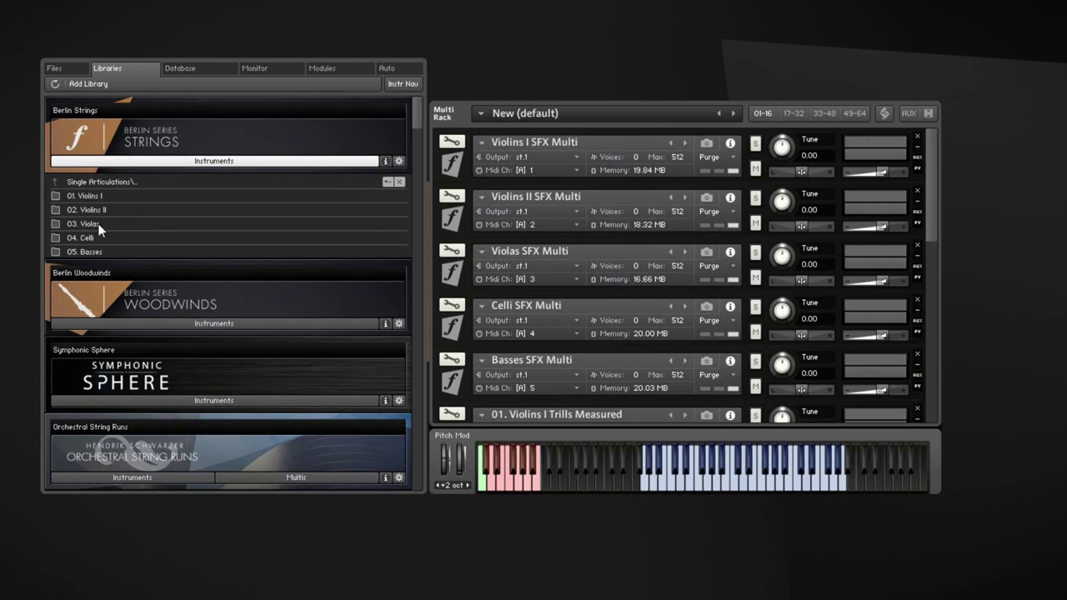
mouse_move(134, 211)
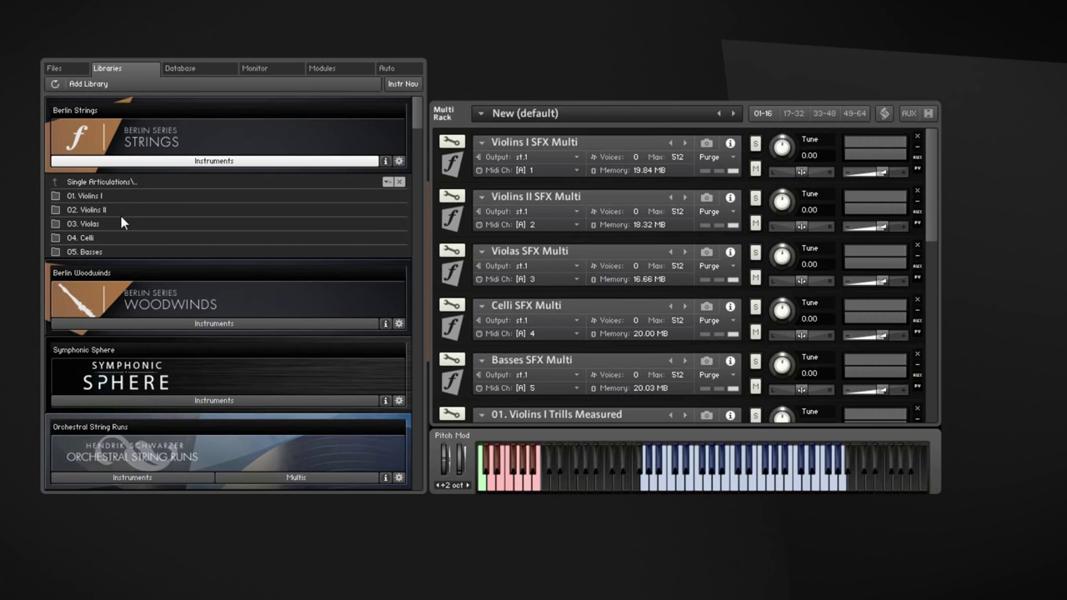
mouse_move(108, 250)
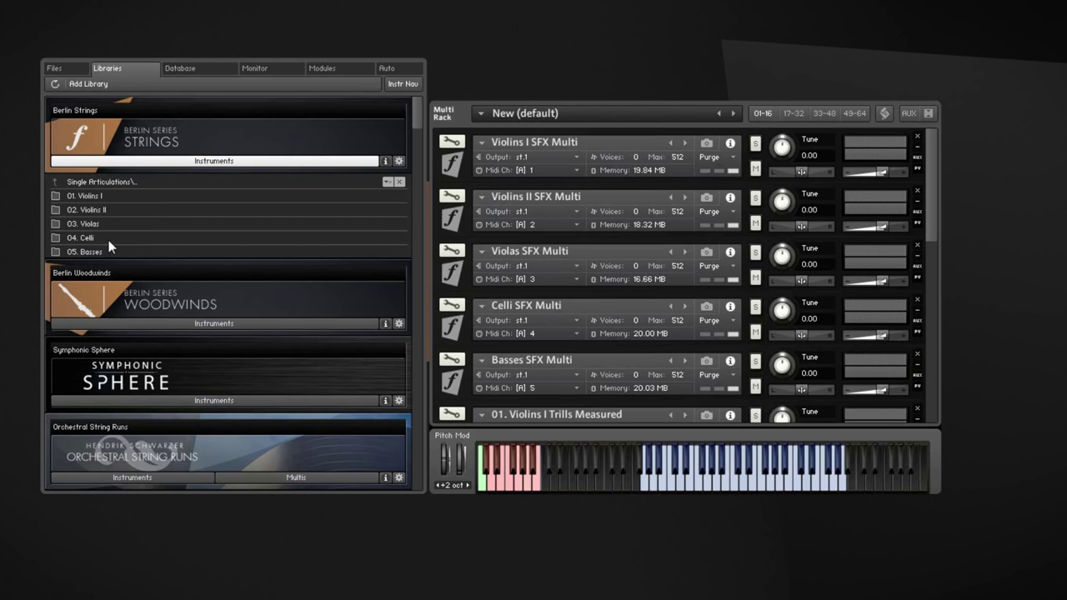
mouse_move(112, 235)
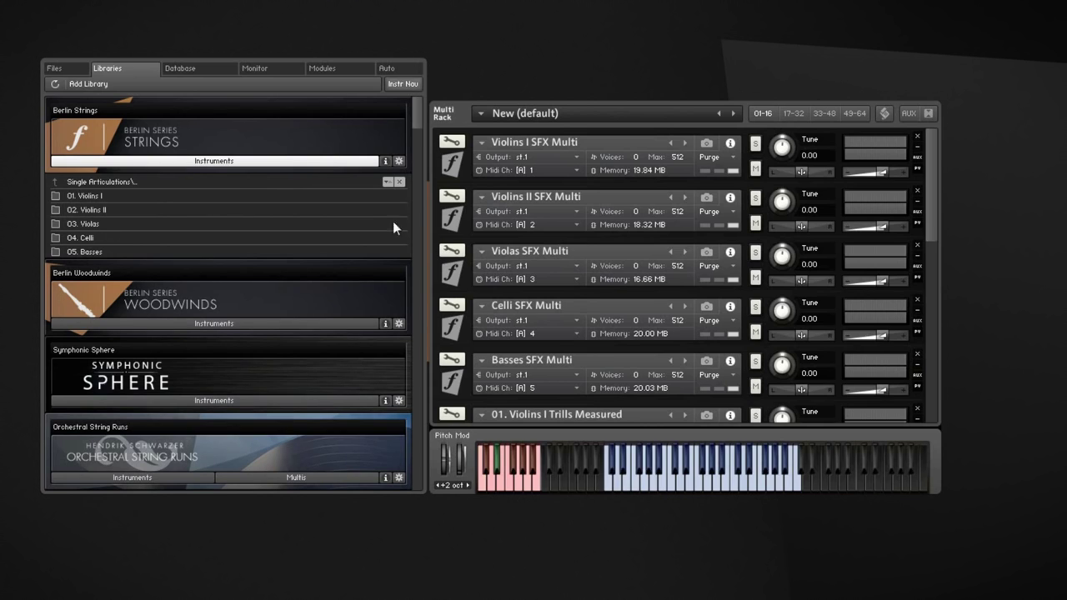
mouse_move(225, 240)
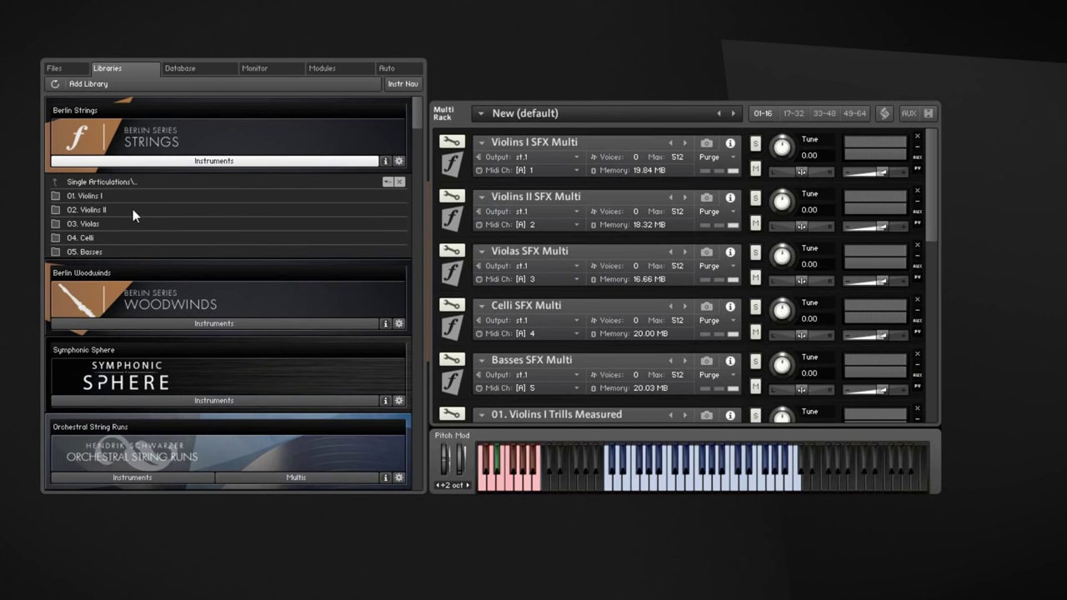
mouse_move(106, 224)
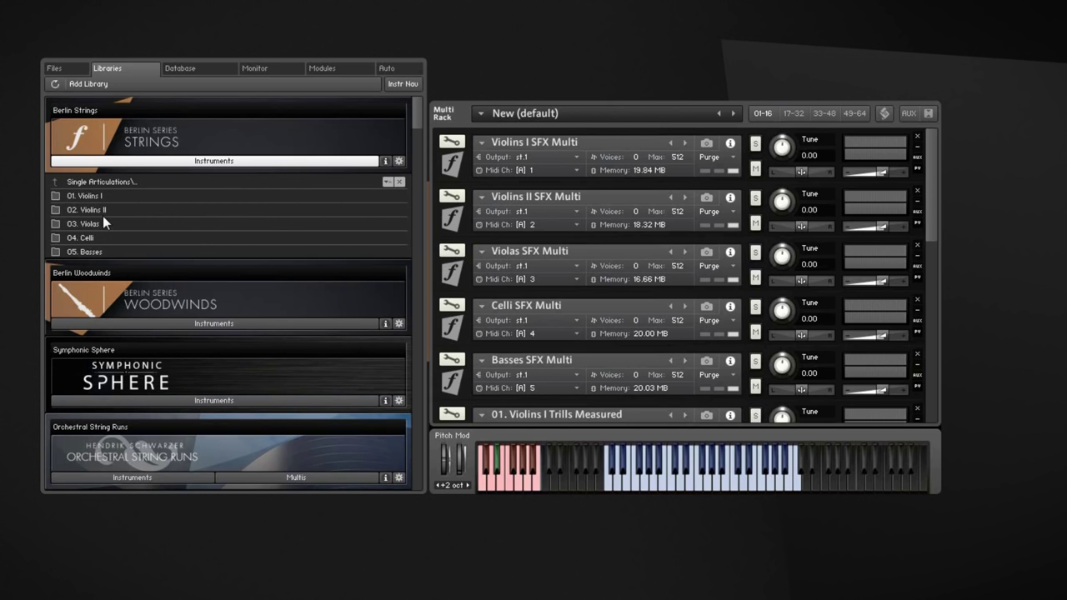
mouse_move(142, 222)
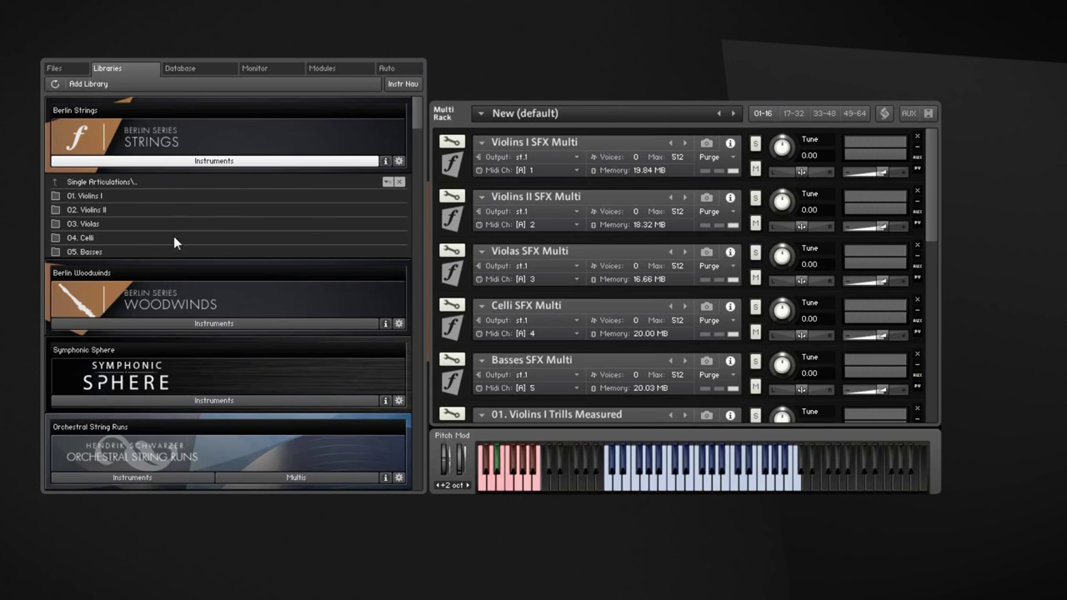
mouse_move(107, 209)
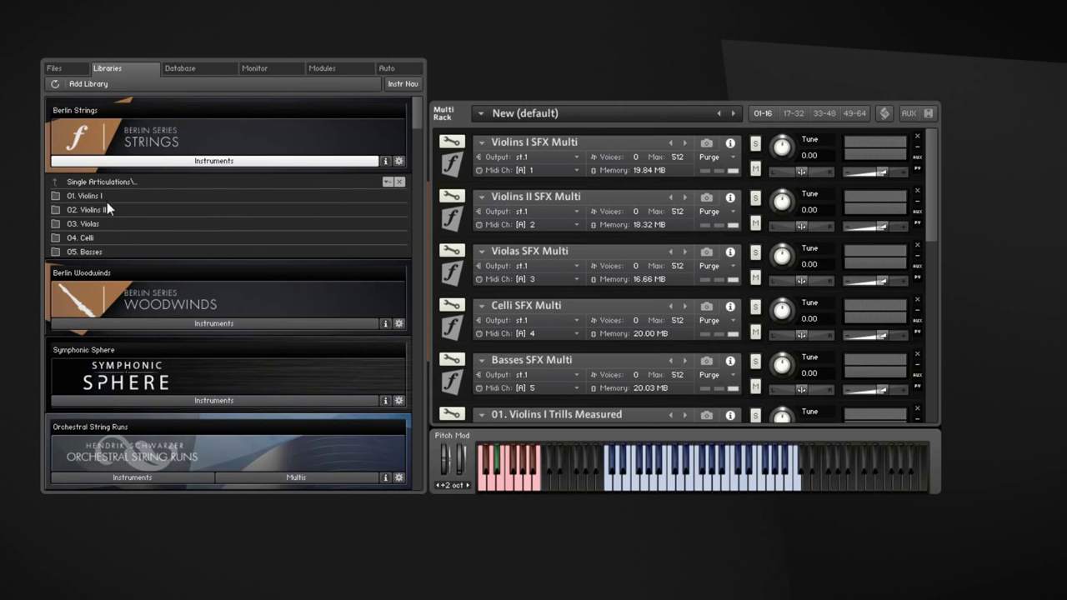
Step: Open the 02. Violins II folder and scroll down to the Violins I SFX Multi in the rack
double_click(88, 209)
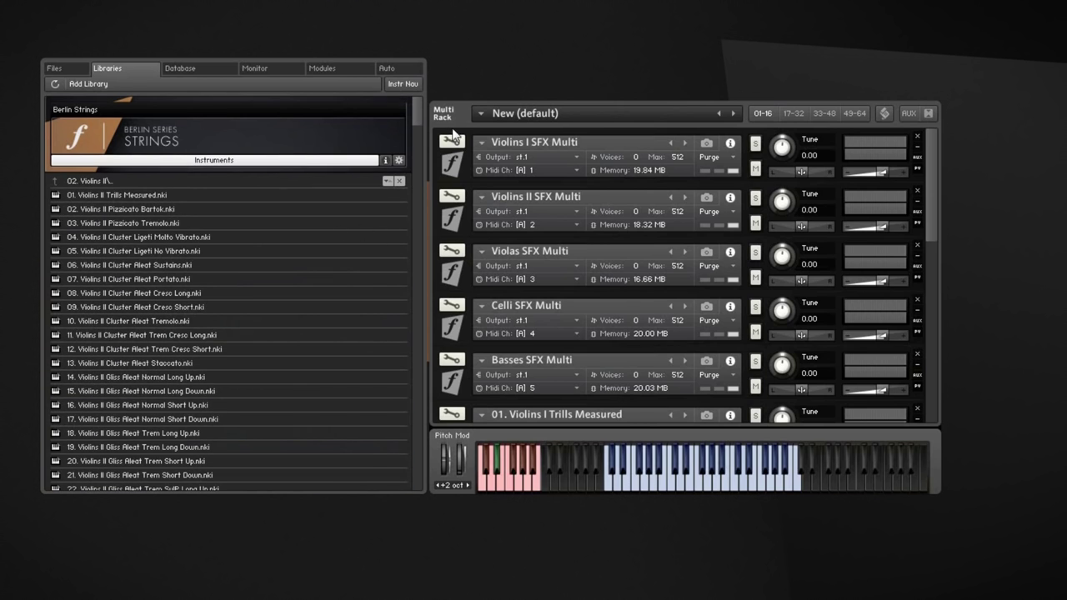
scroll("down", 3)
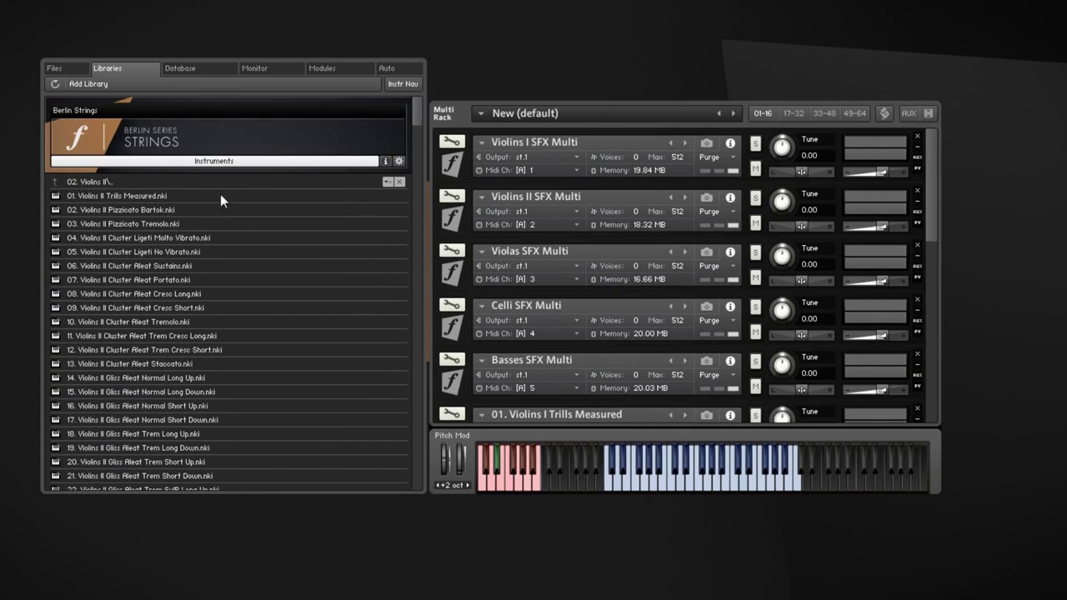
mouse_move(505, 186)
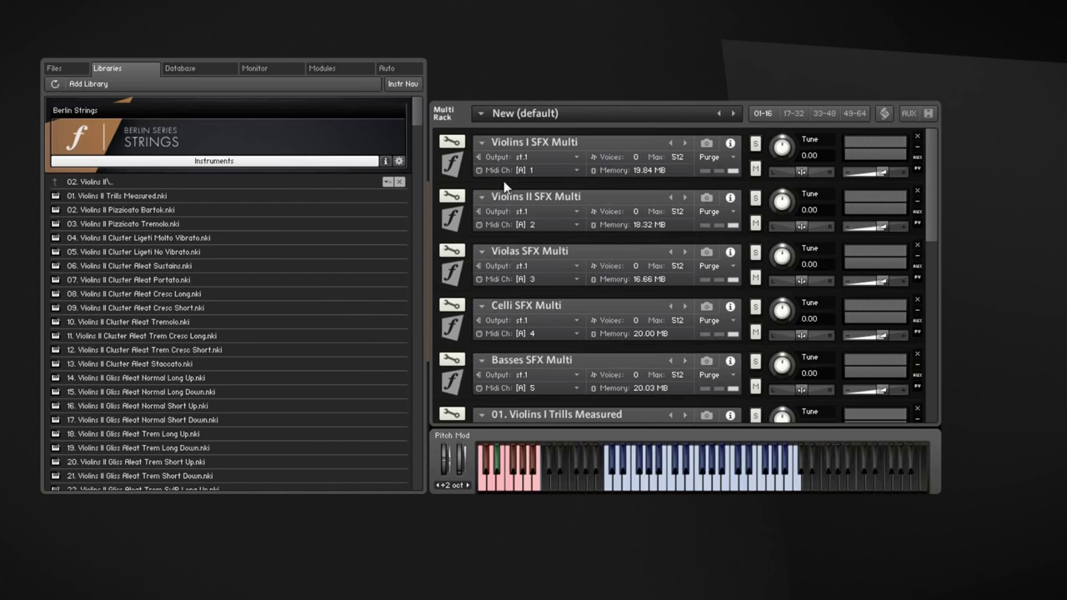
mouse_move(123, 268)
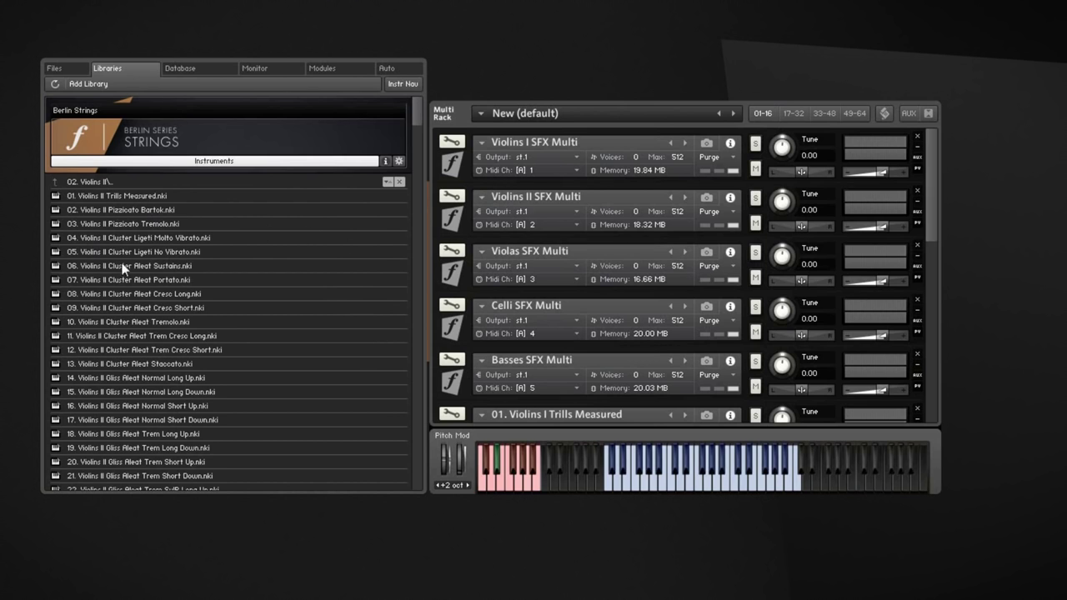
mouse_move(448, 173)
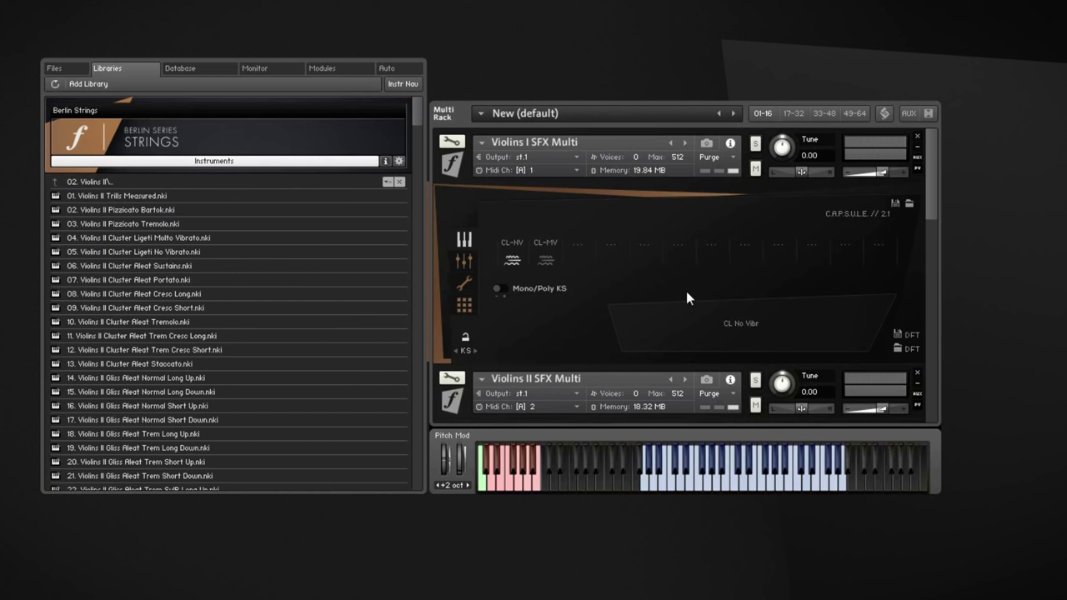
mouse_move(163, 210)
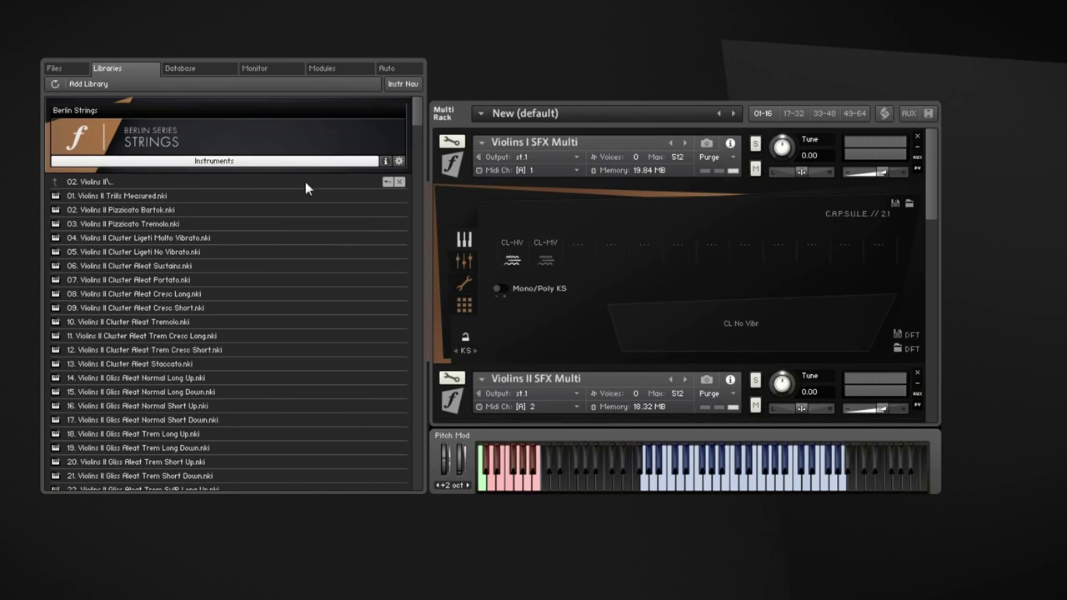
mouse_move(432, 161)
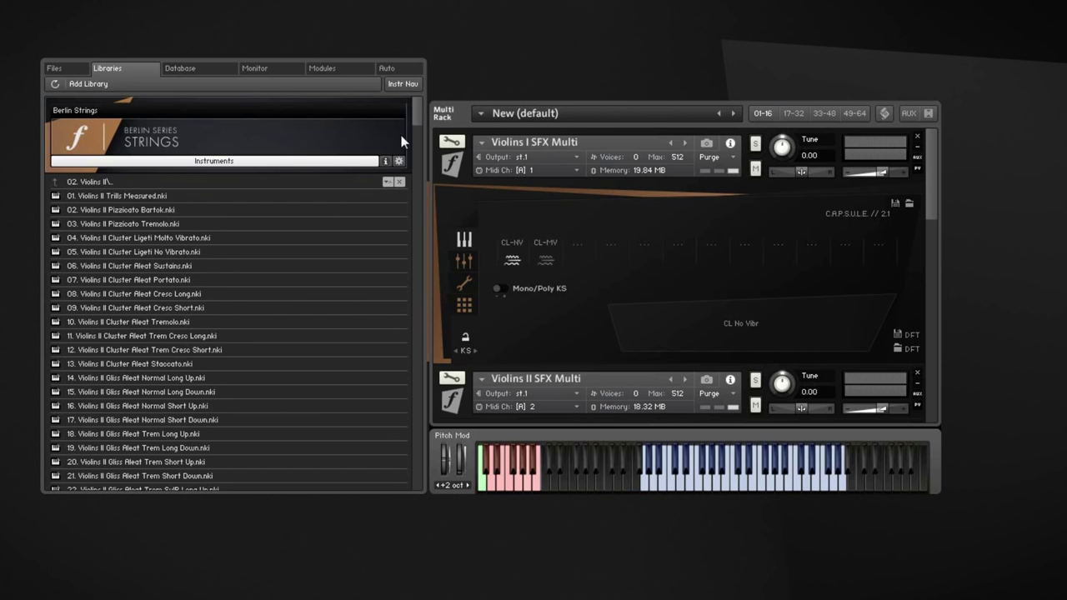
scroll("down", 3)
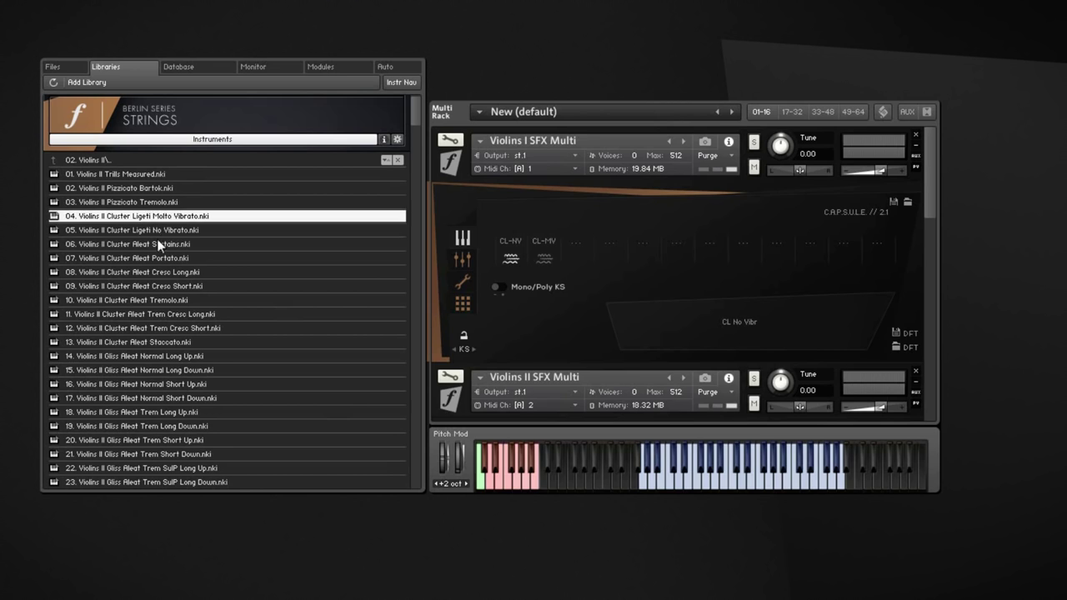
mouse_move(137, 229)
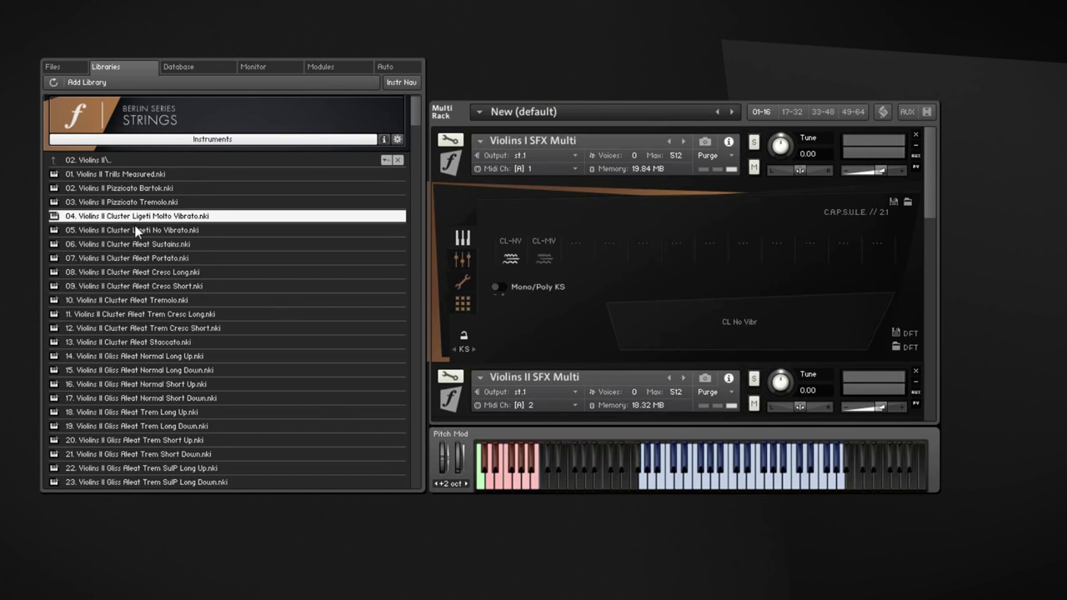
mouse_move(121, 225)
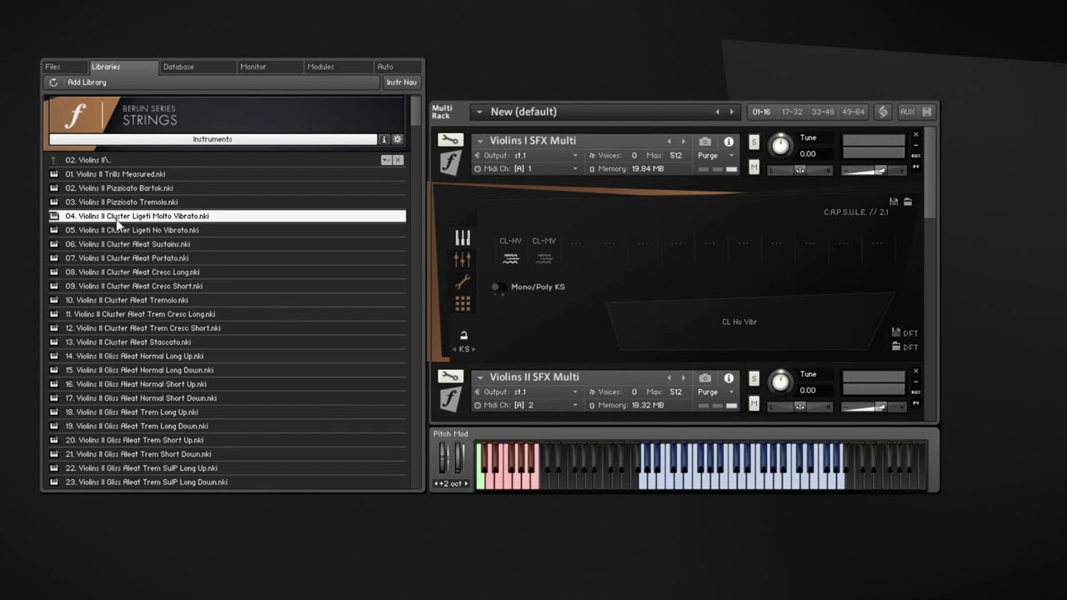
mouse_move(230, 229)
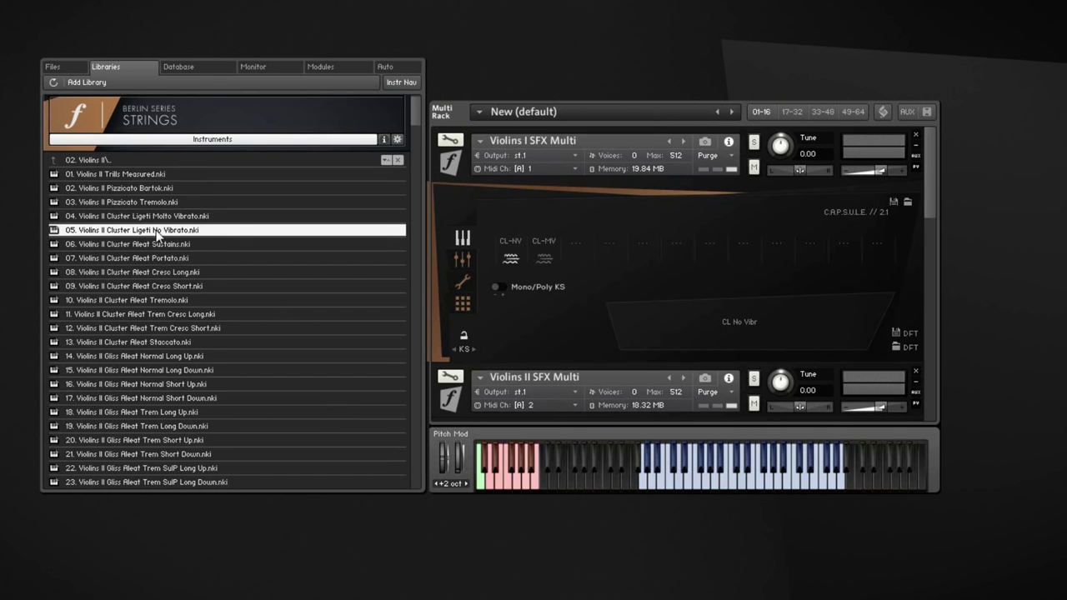
mouse_move(173, 238)
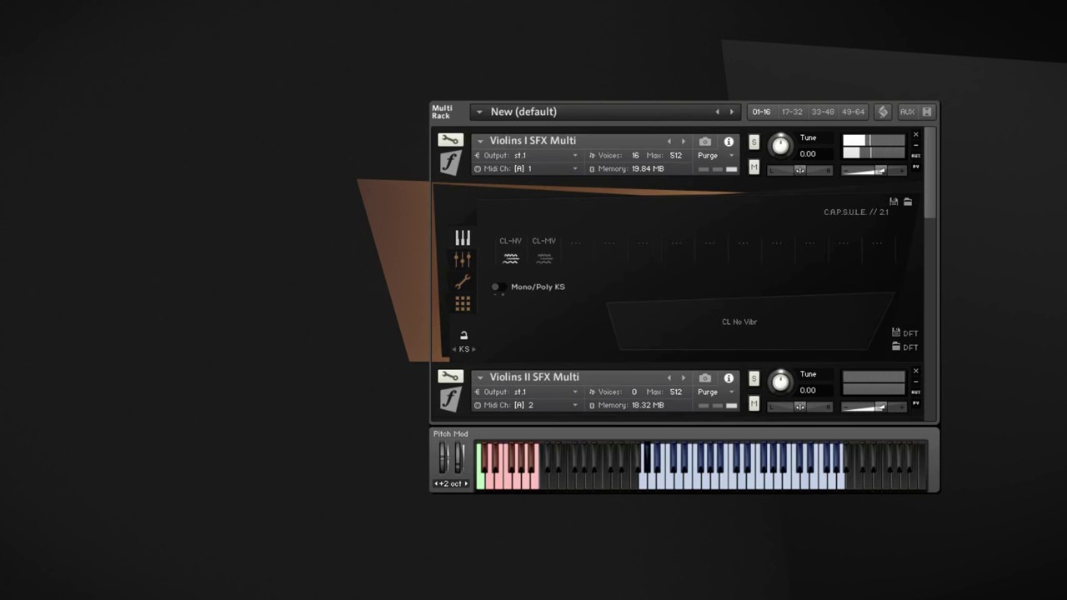
left_click(651, 467)
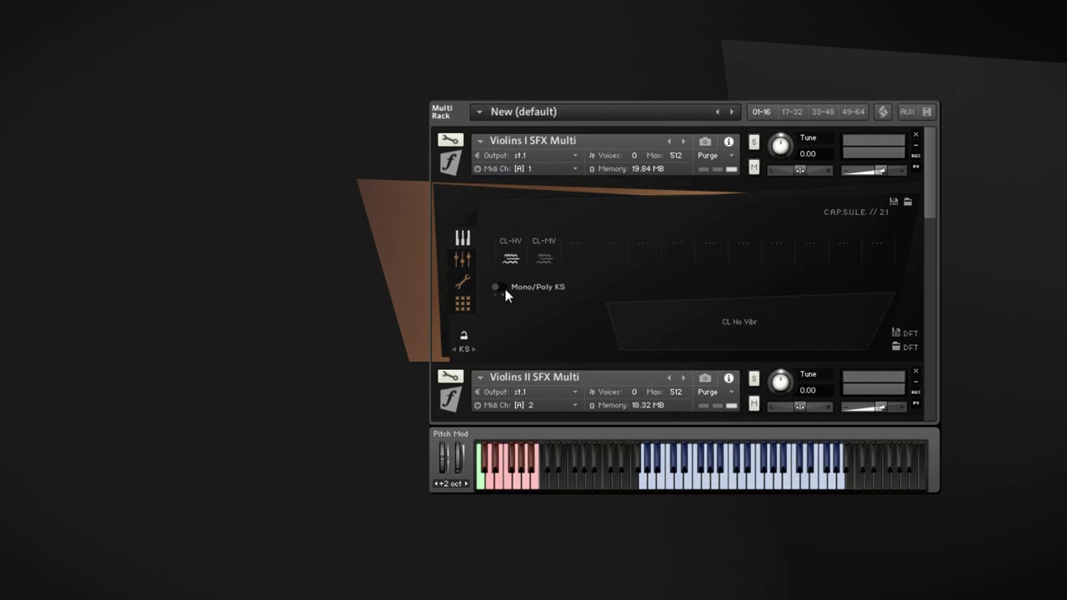
Step: Show the Violins I SFX Multi switching mode options, with CC XFade active
left_click(496, 287)
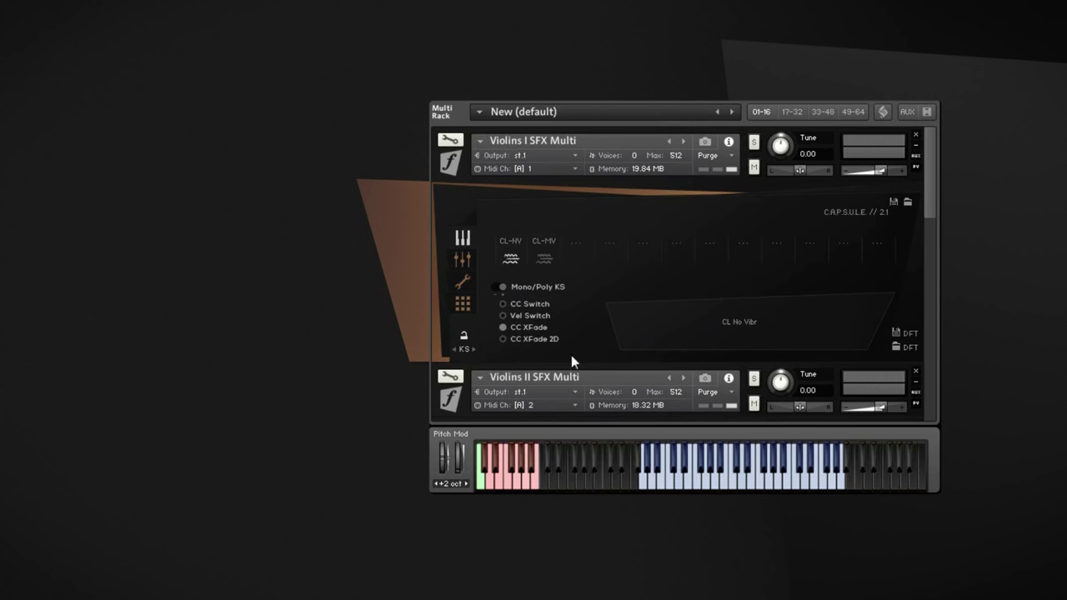
mouse_move(617, 275)
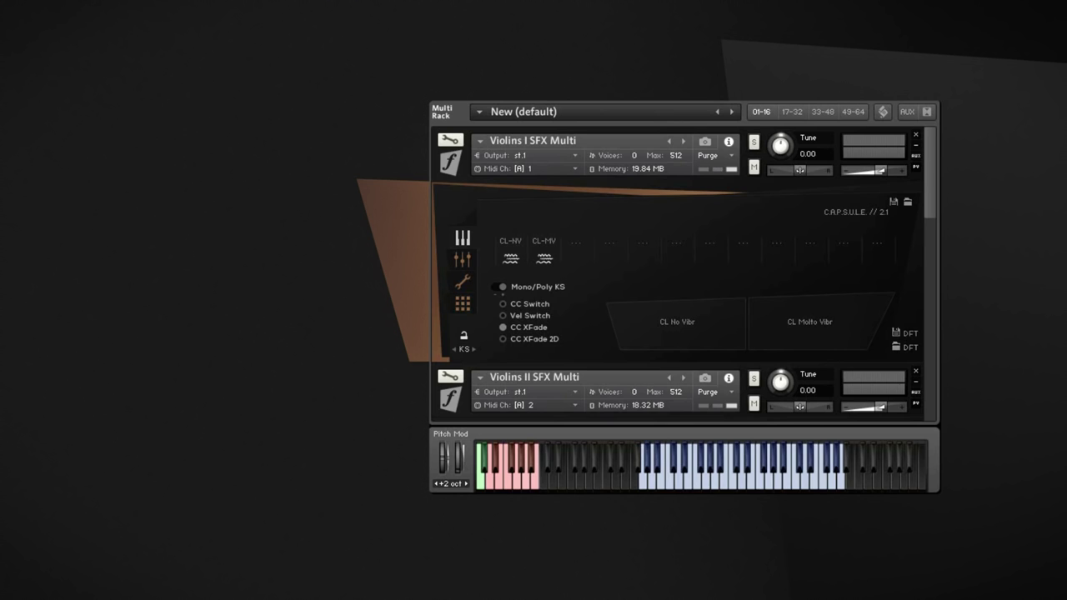
mouse_move(580, 247)
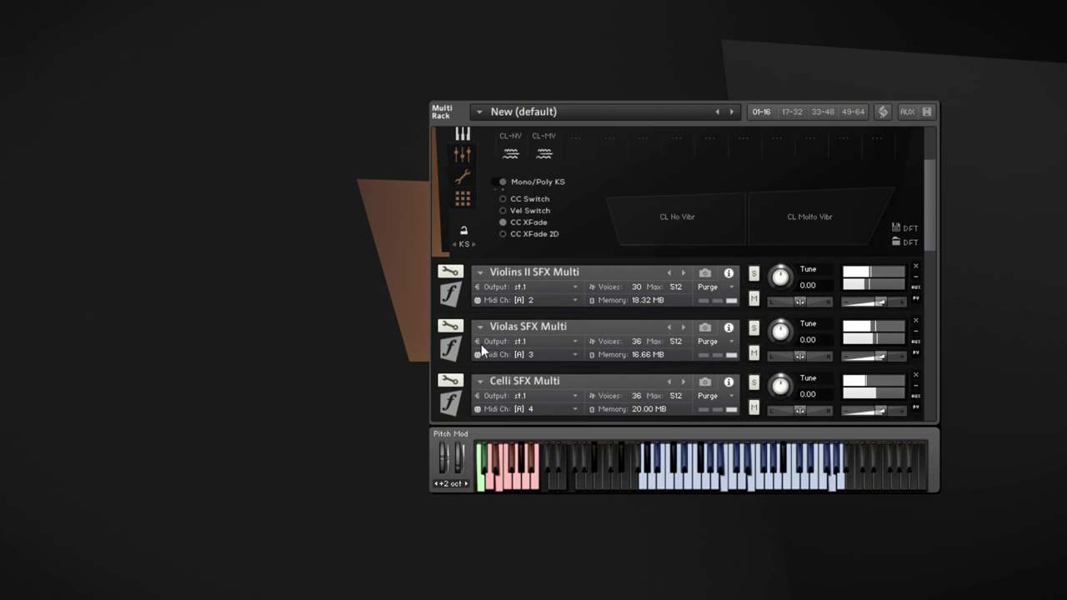
Step: Scroll the rack down to the second Celli SFX Multi on MIDI channel 12
scroll("down", 3)
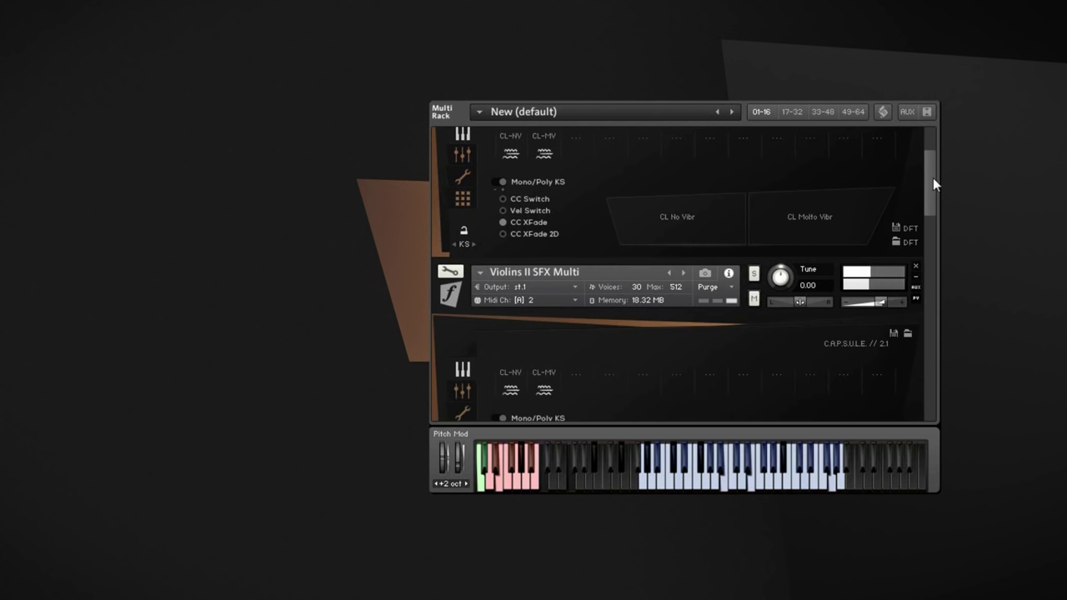
scroll("down", 3)
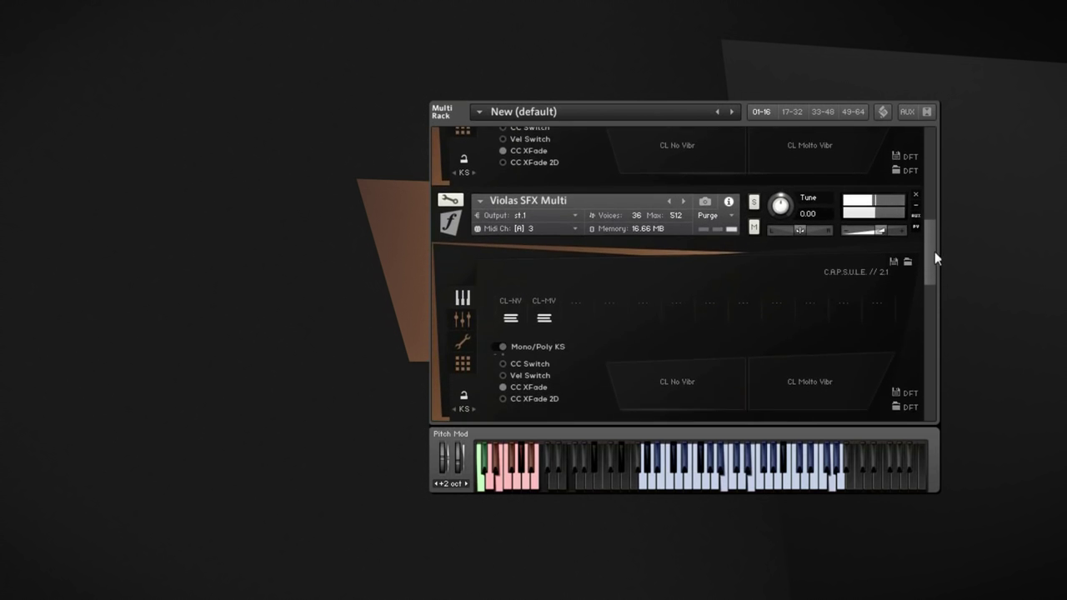
scroll("down", 3)
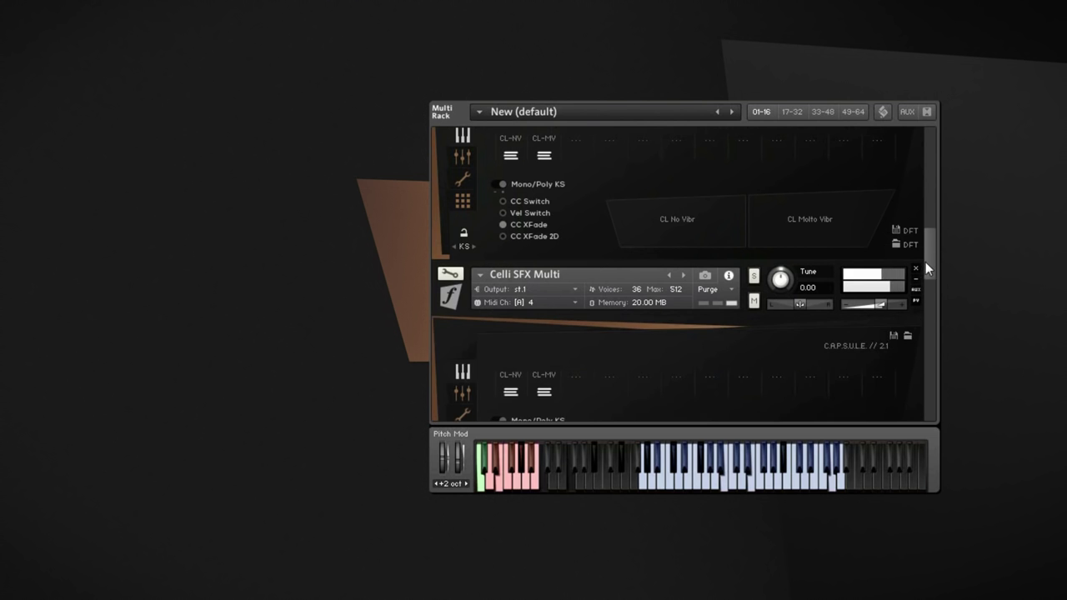
scroll("down", 3)
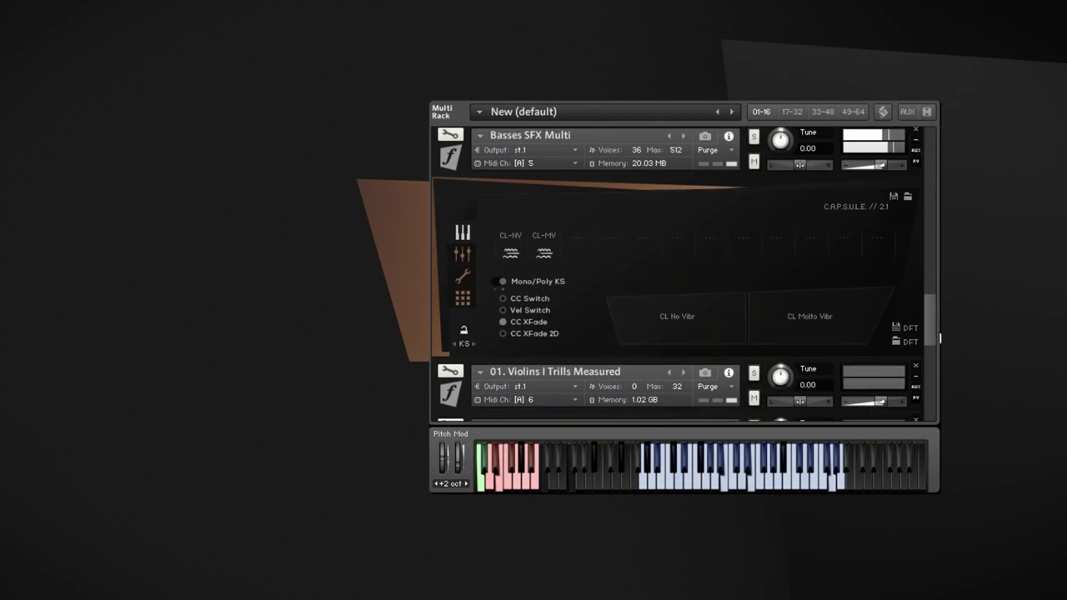
scroll("down", 3)
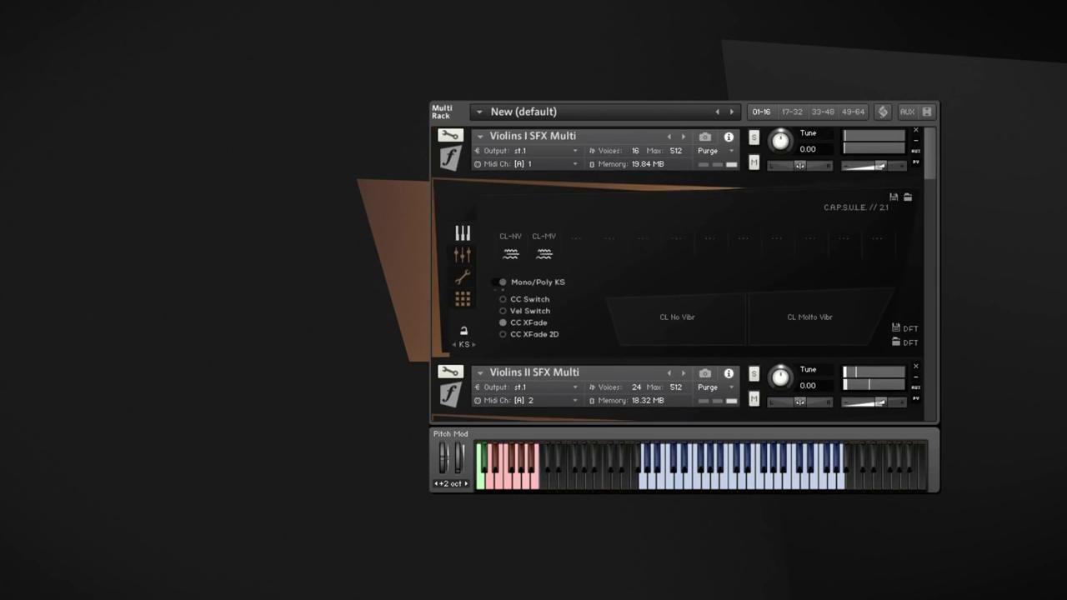
scroll("down", 3)
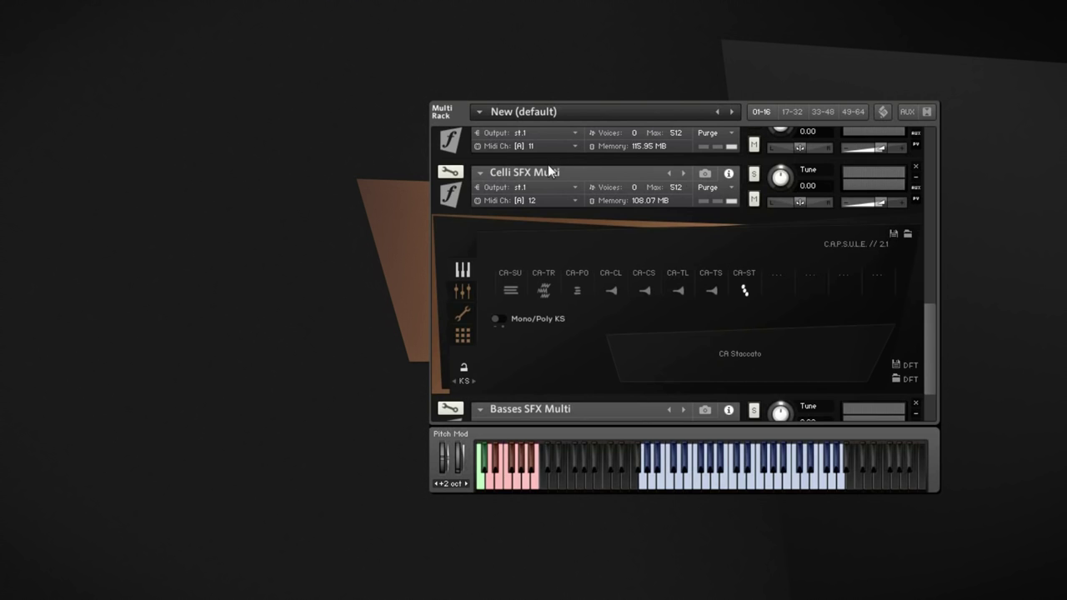
Step: Switch the Celli SFX Multi between portato and staccato, then scroll to the measured trills slots
left_click(526, 173)
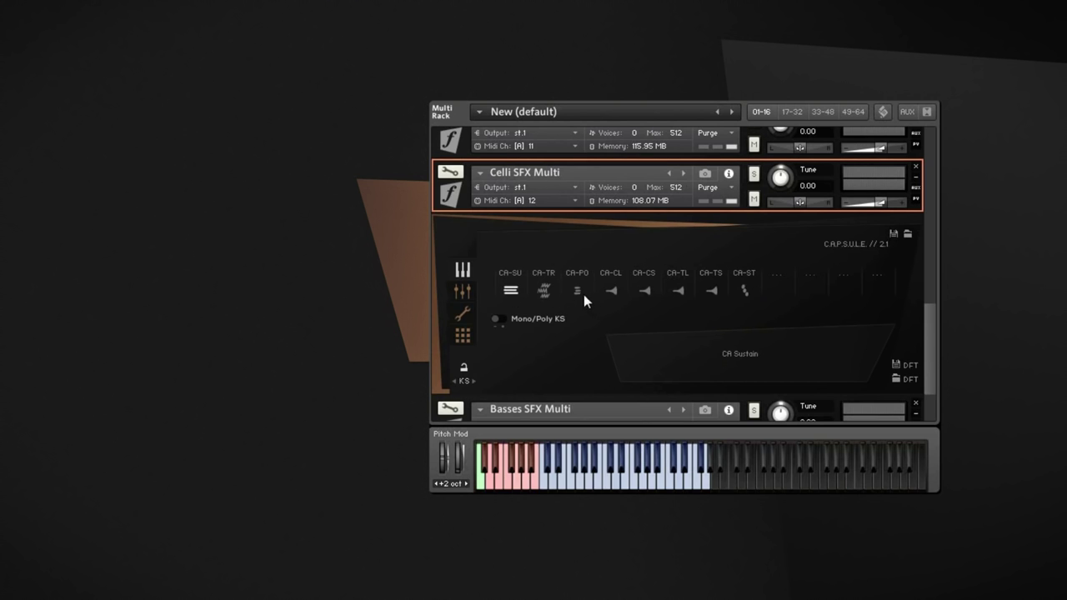
mouse_move(566, 192)
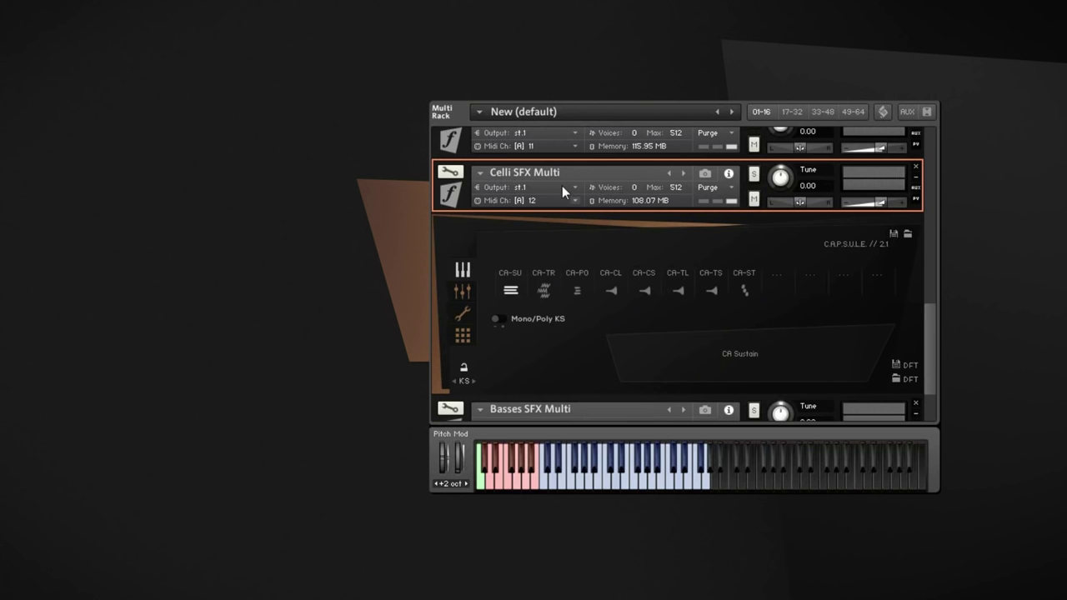
mouse_move(572, 303)
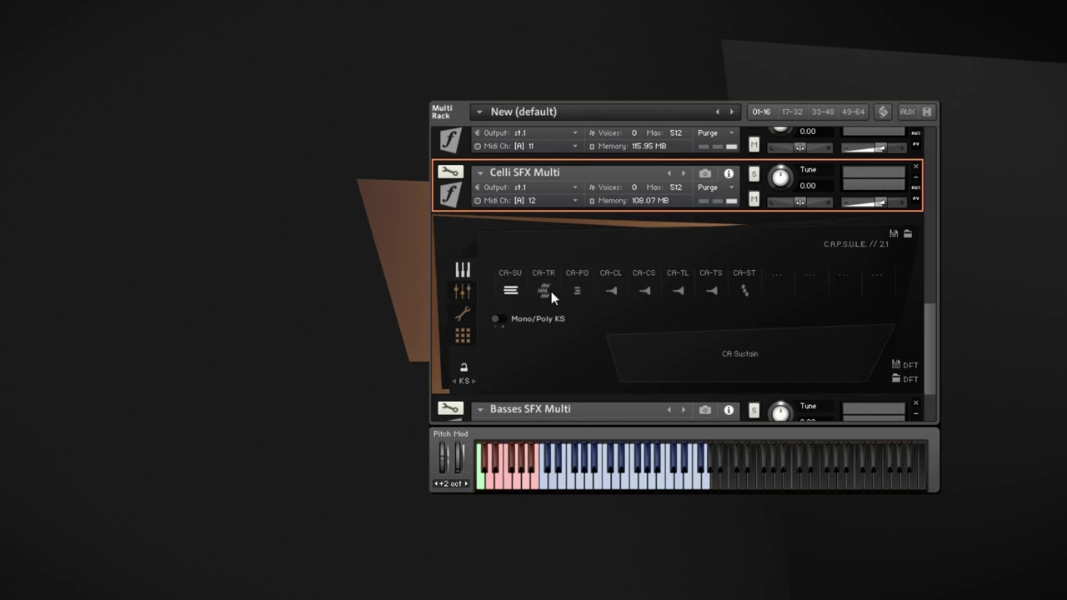
mouse_move(578, 302)
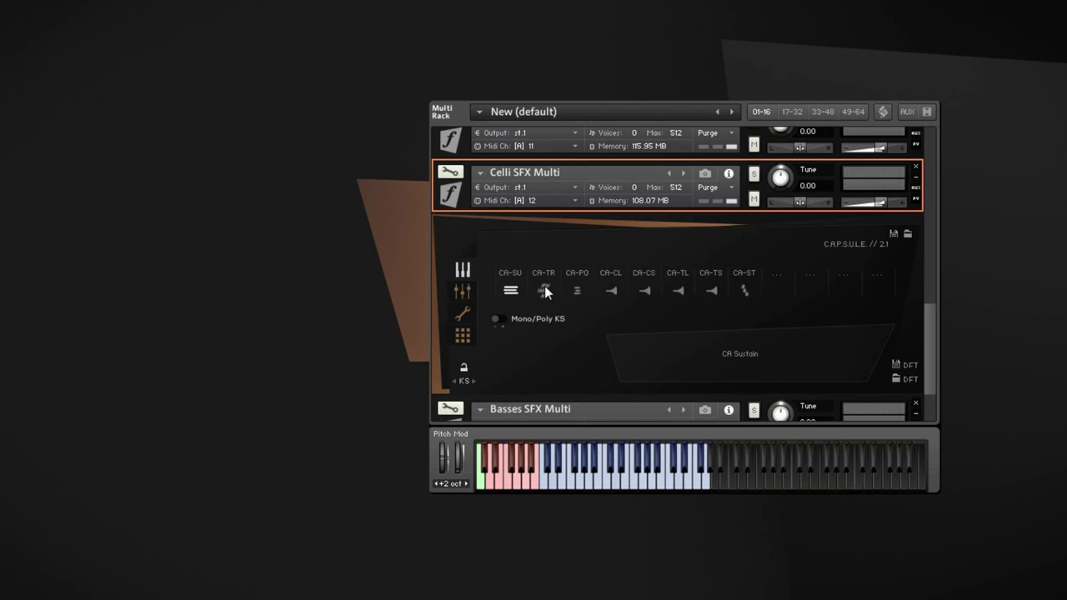
mouse_move(562, 299)
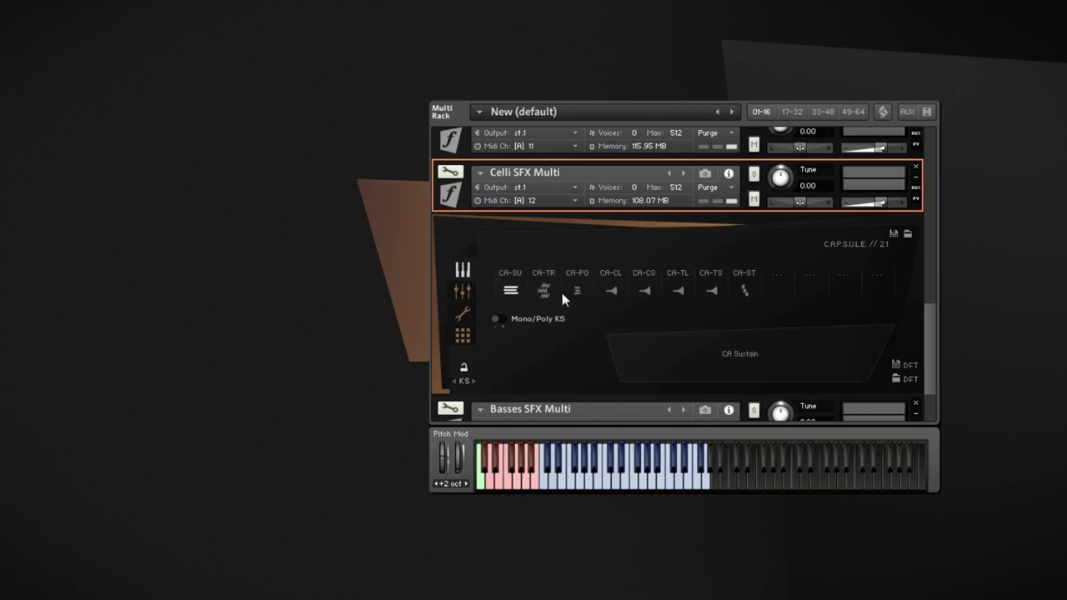
left_click(577, 291)
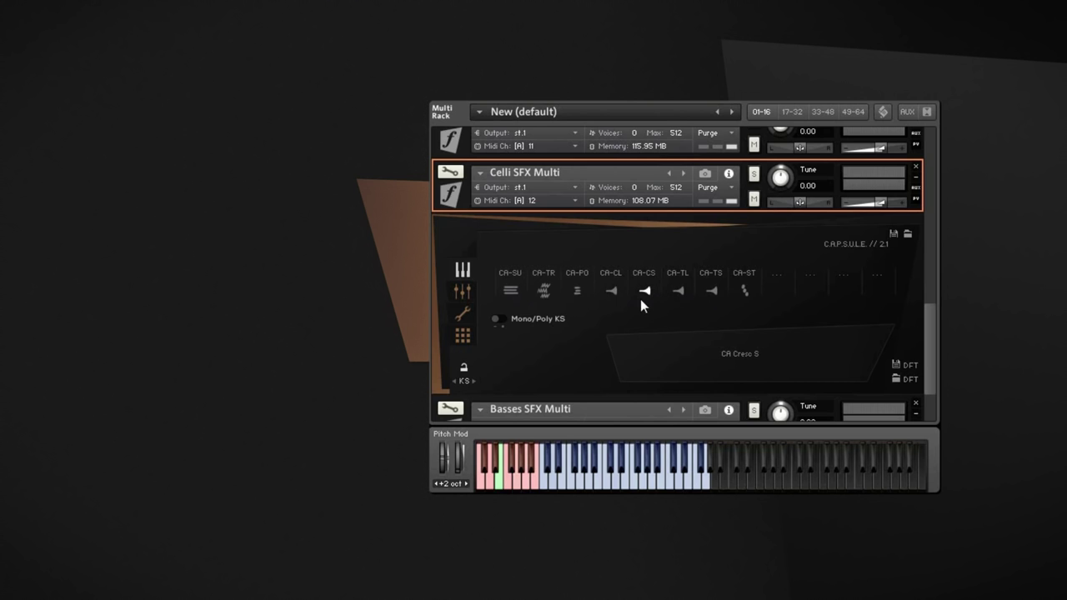
mouse_move(513, 293)
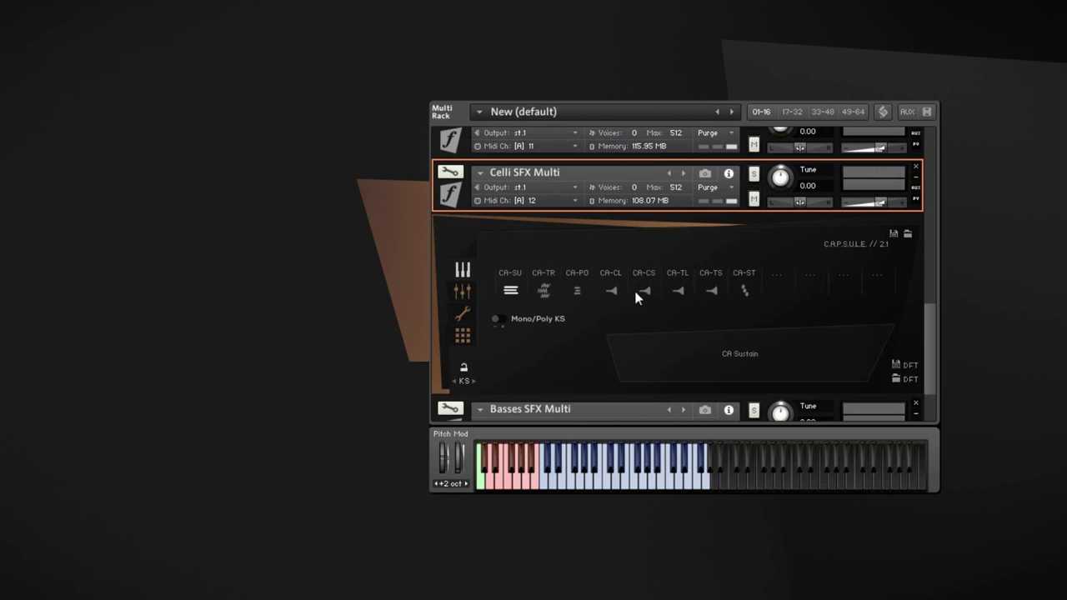
left_click(744, 290)
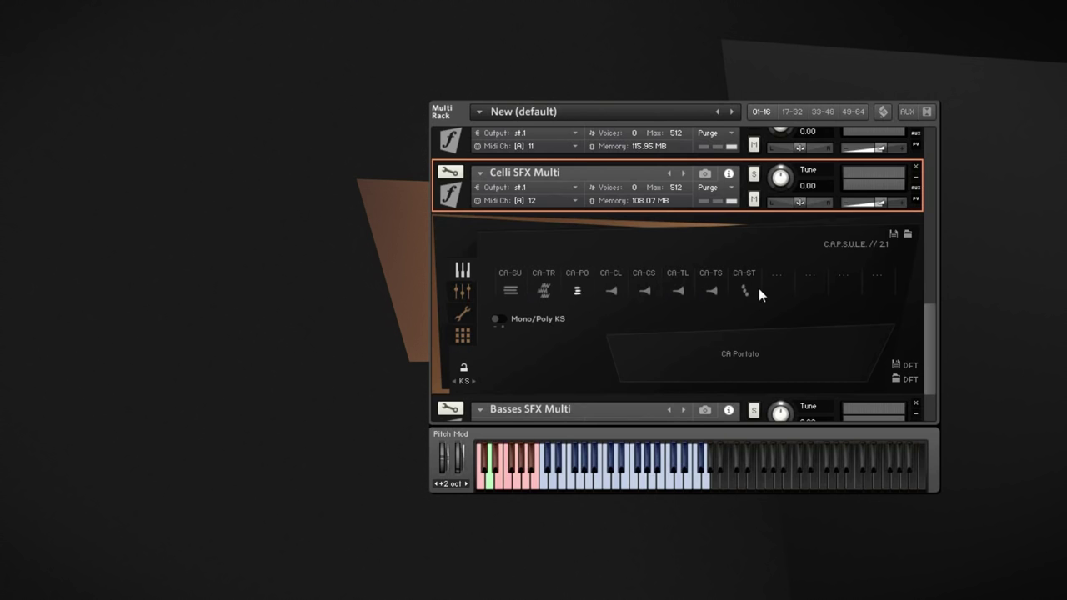
left_click(744, 290)
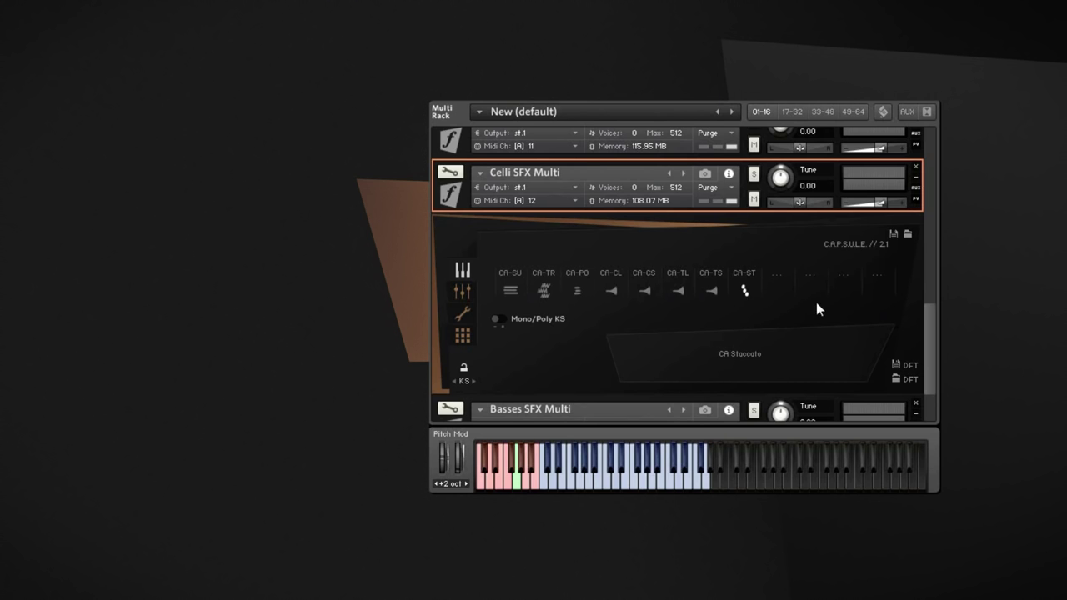
mouse_move(612, 302)
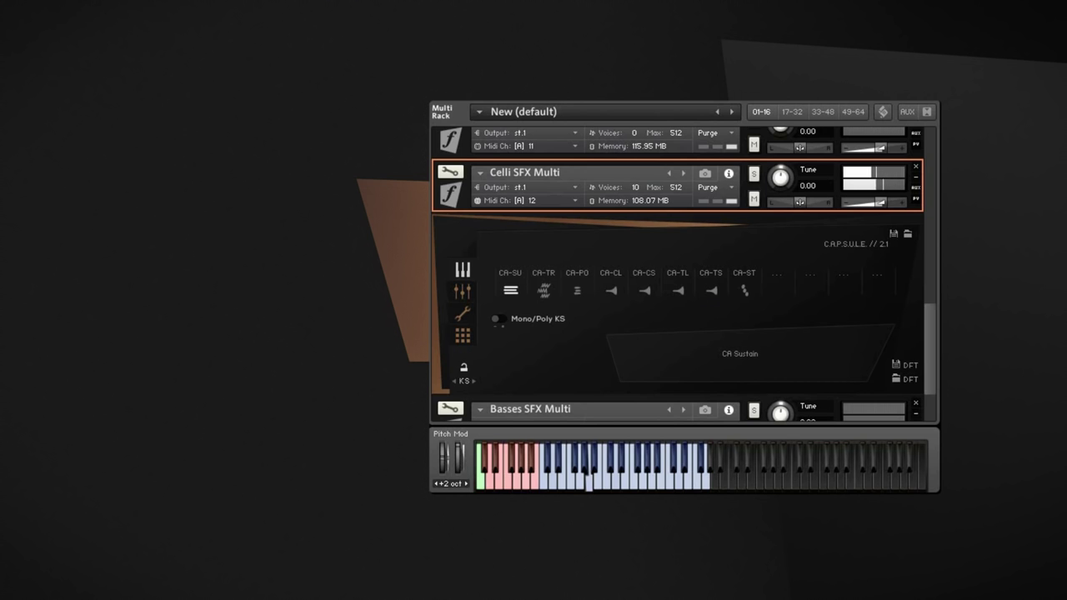
left_click(544, 290)
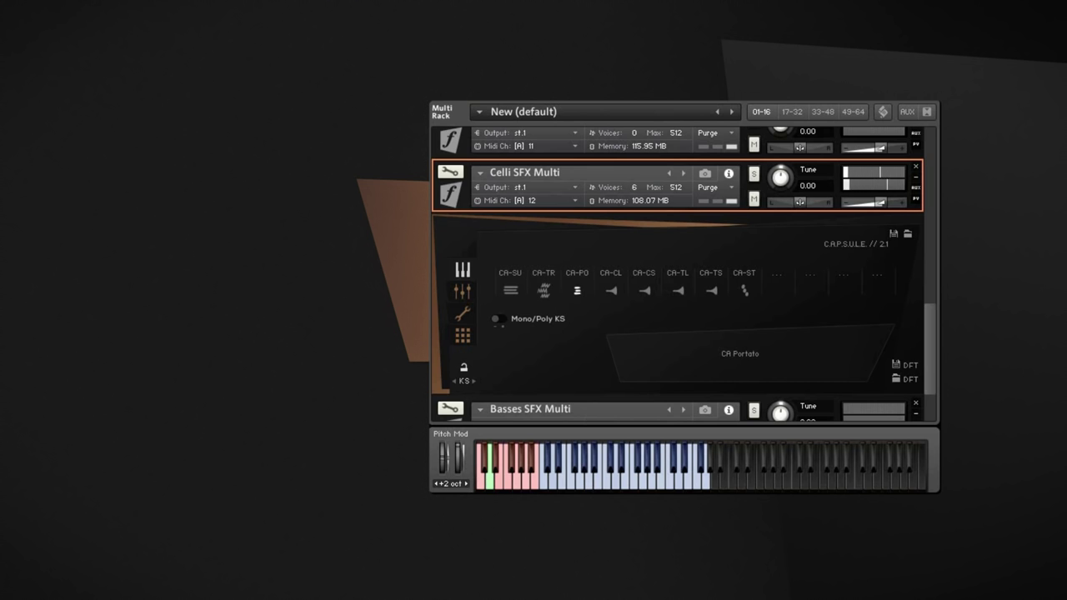
left_click(611, 290)
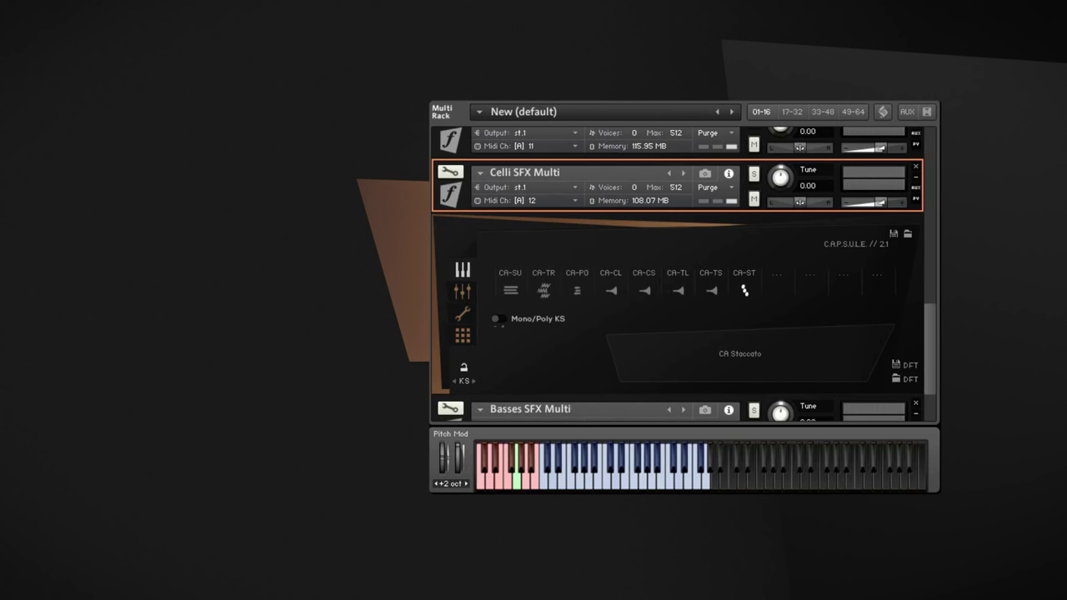
mouse_move(889, 294)
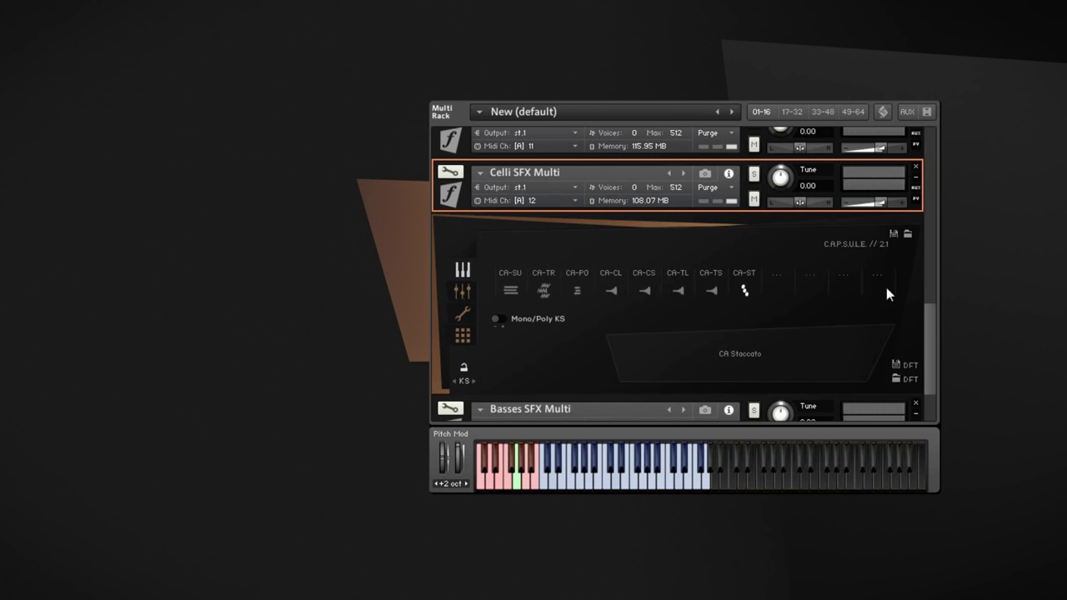
mouse_move(586, 202)
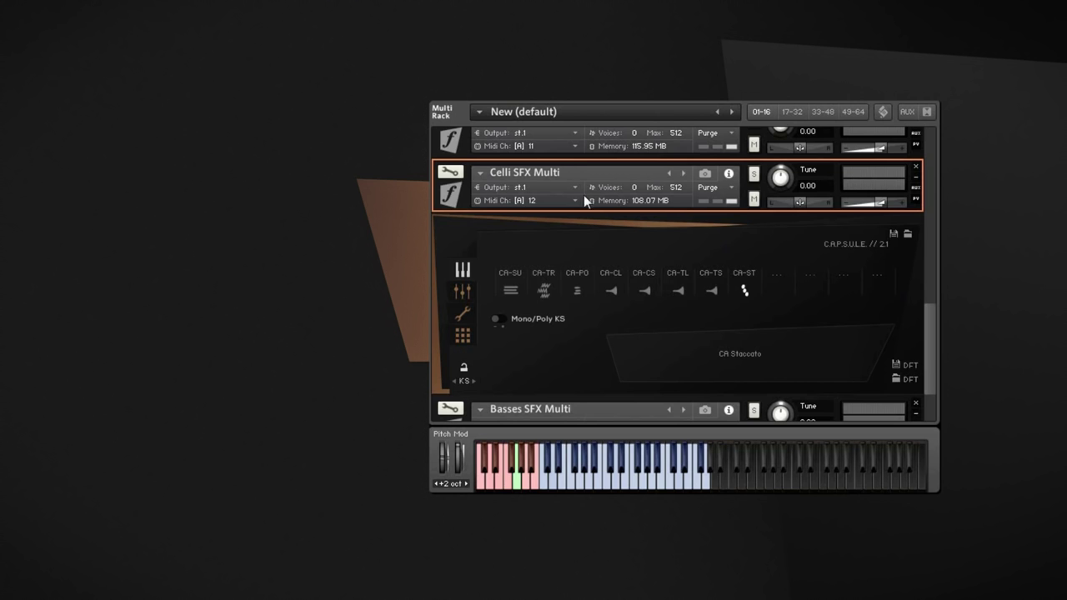
mouse_move(724, 282)
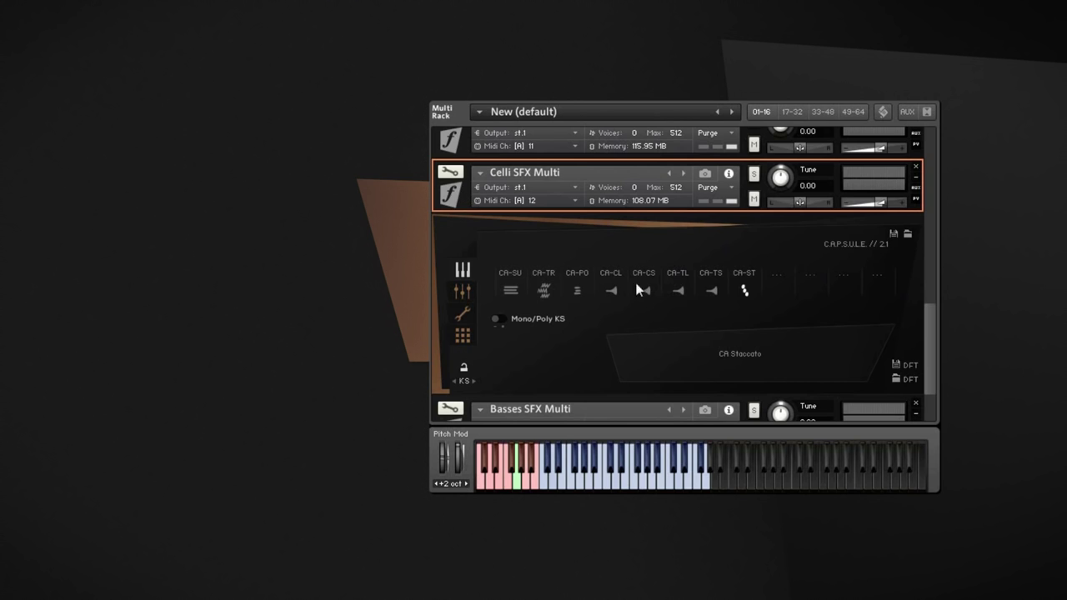
mouse_move(638, 241)
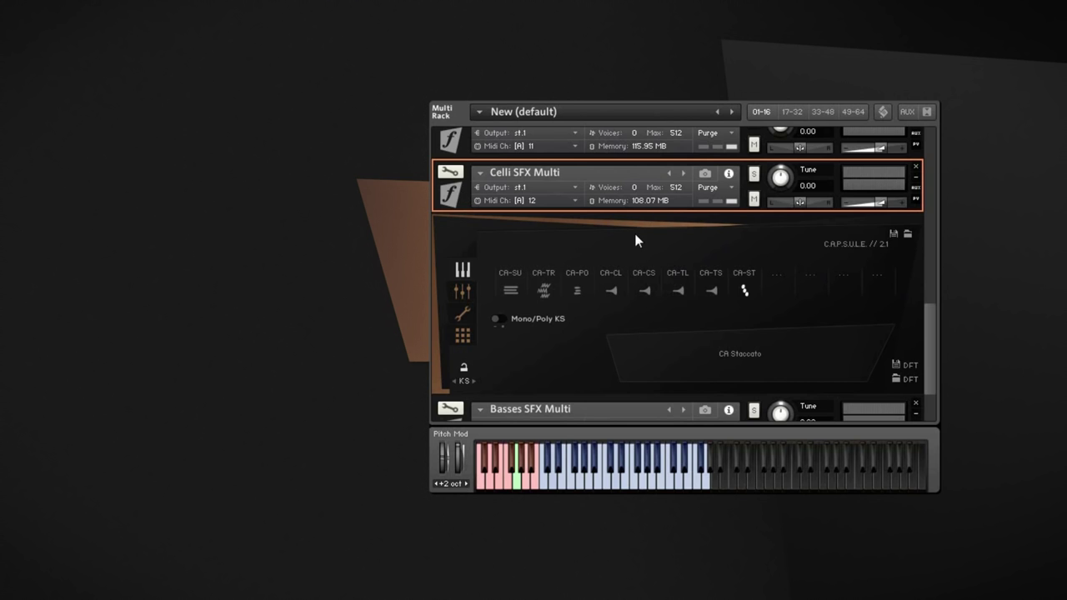
mouse_move(633, 343)
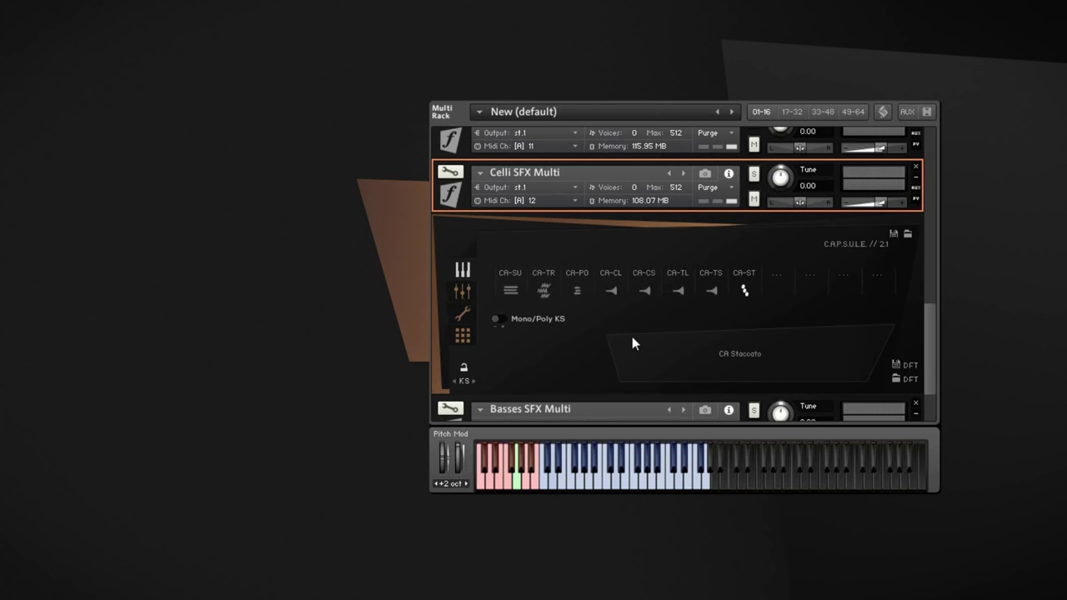
mouse_move(745, 317)
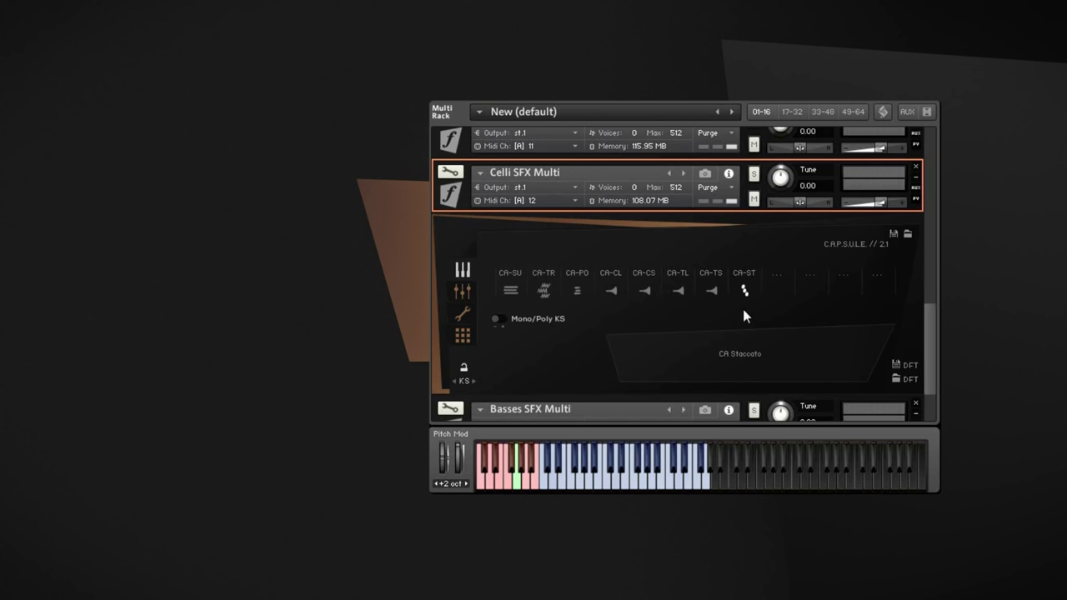
mouse_move(668, 346)
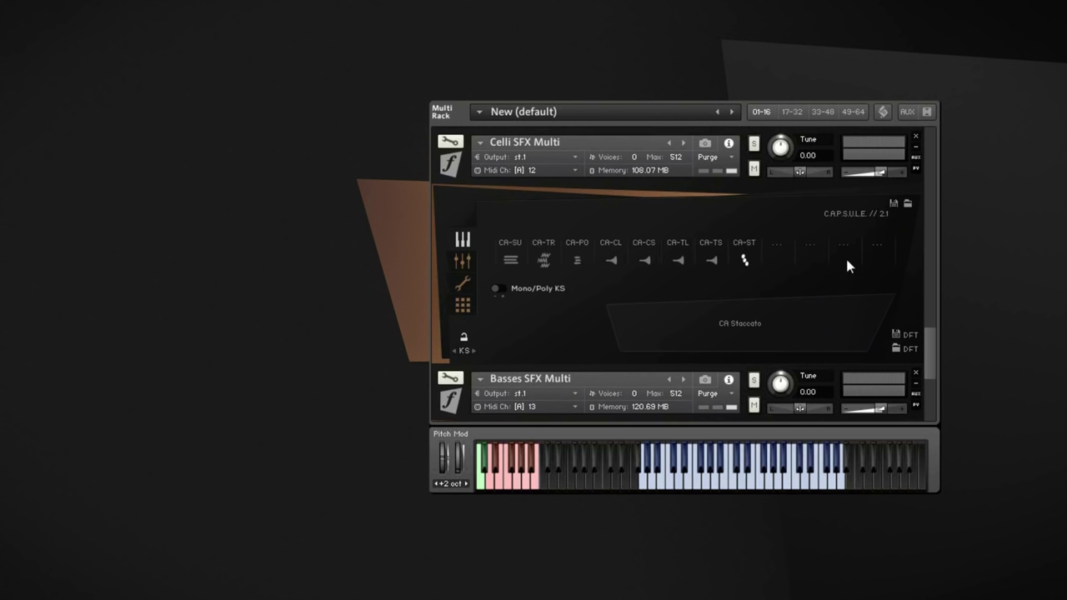
mouse_move(822, 297)
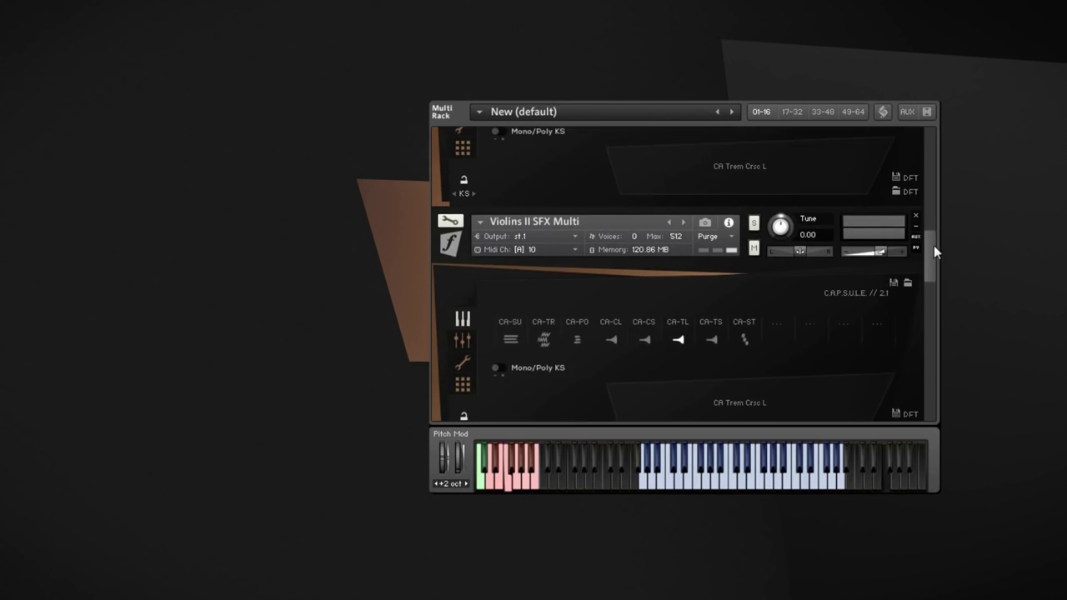
scroll("down", 3)
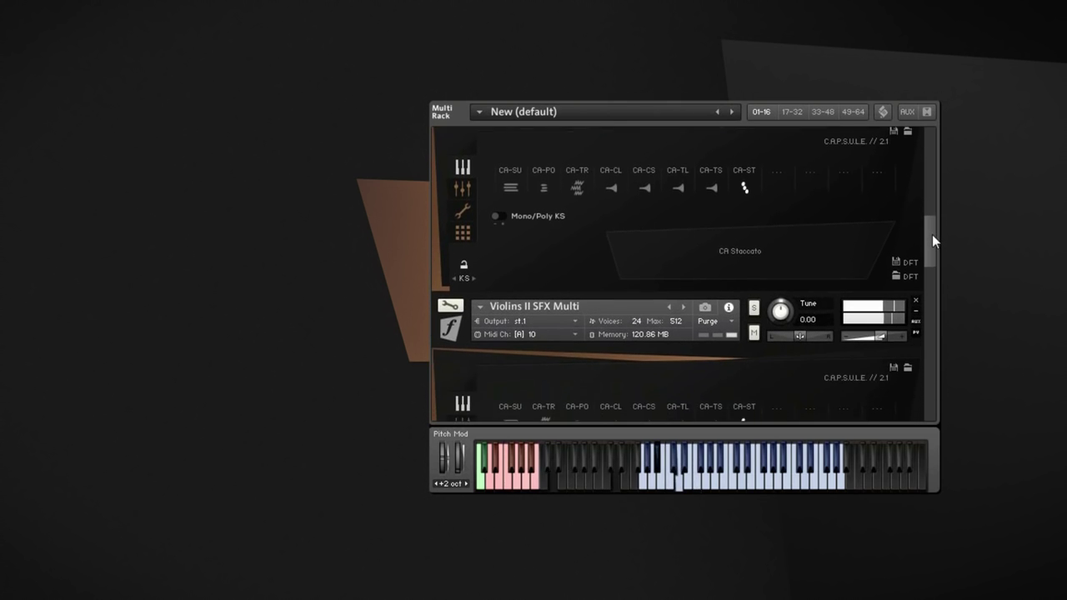
scroll("down", 3)
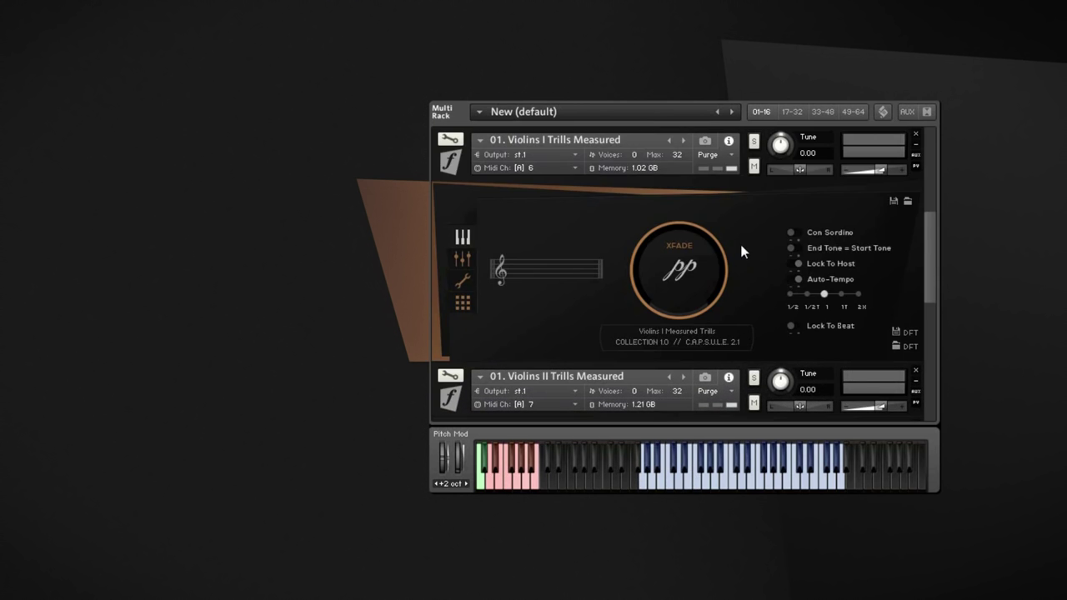
mouse_move(773, 223)
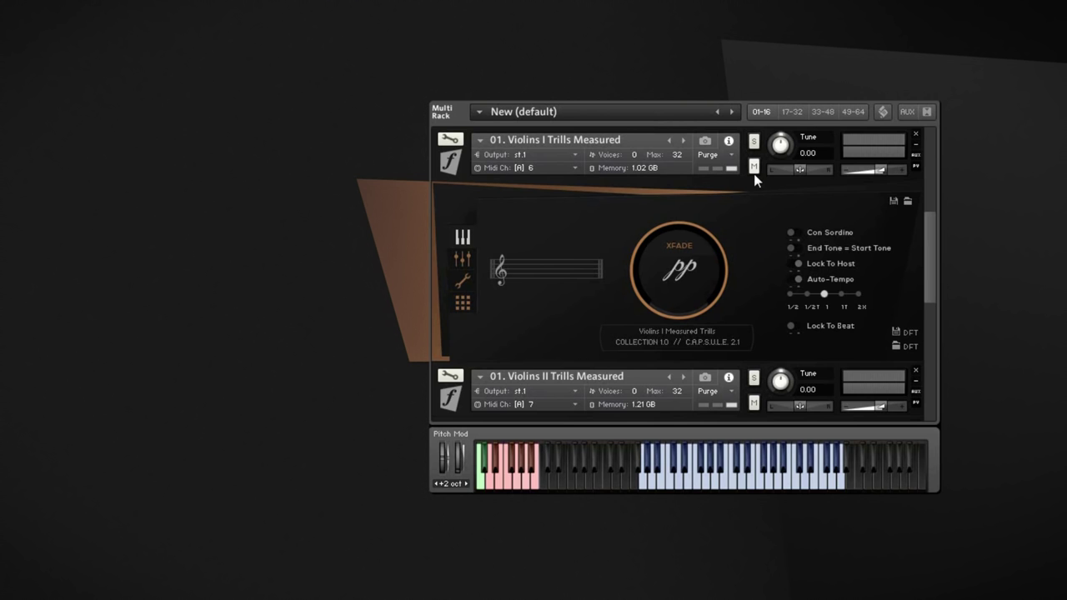
mouse_move(761, 200)
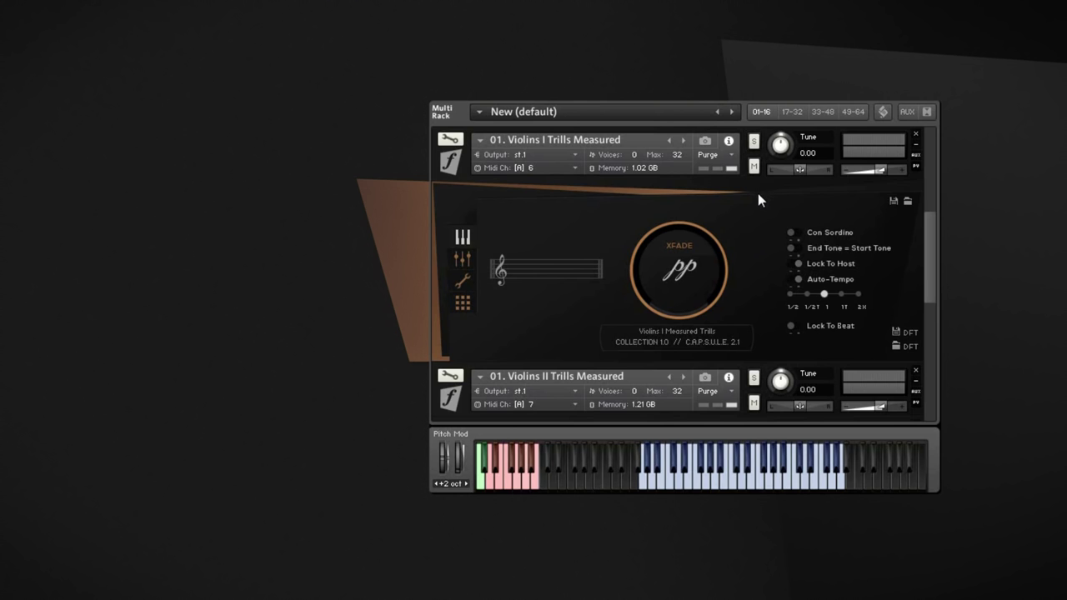
mouse_move(641, 139)
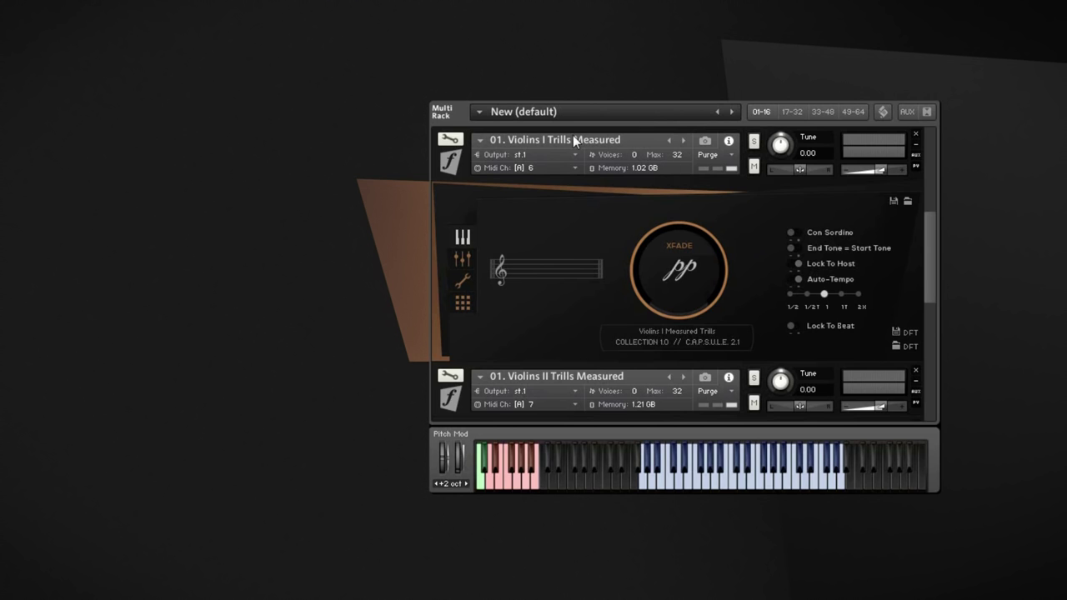
mouse_move(480, 137)
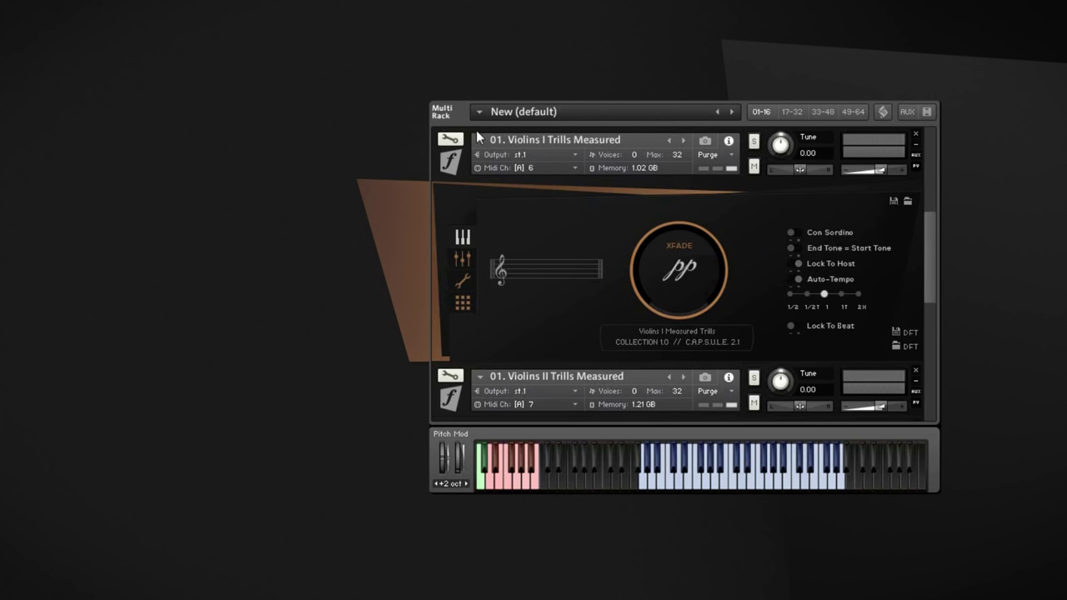
mouse_move(607, 189)
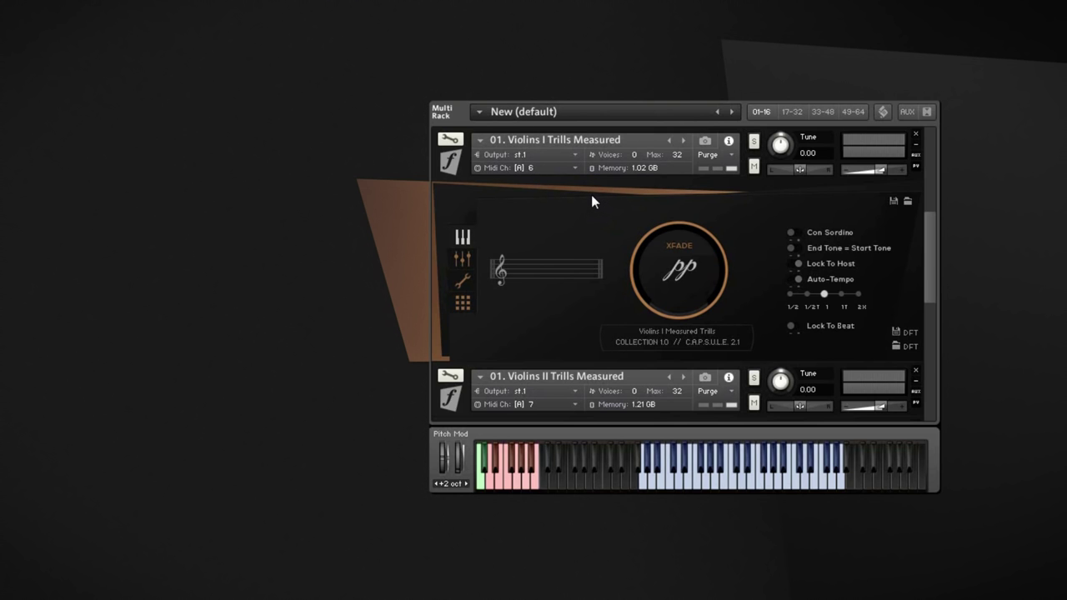
mouse_move(540, 121)
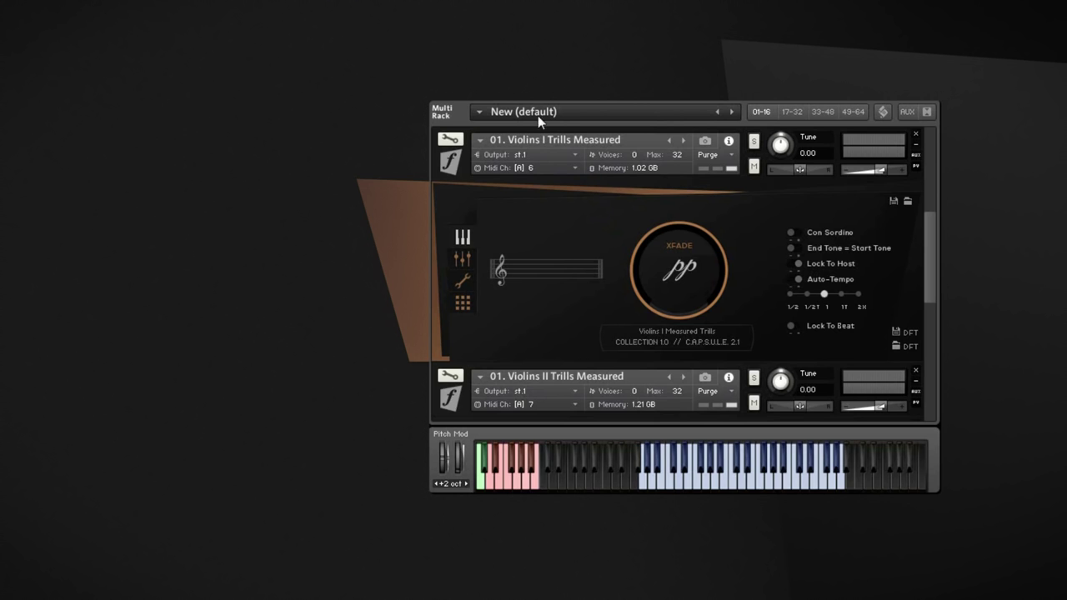
mouse_move(703, 190)
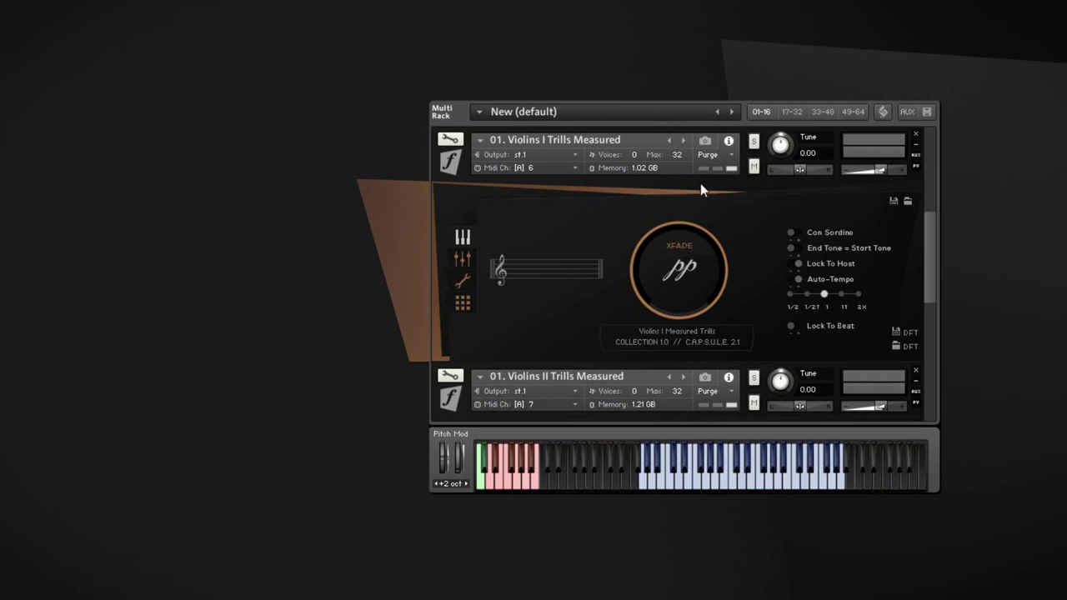
mouse_move(638, 185)
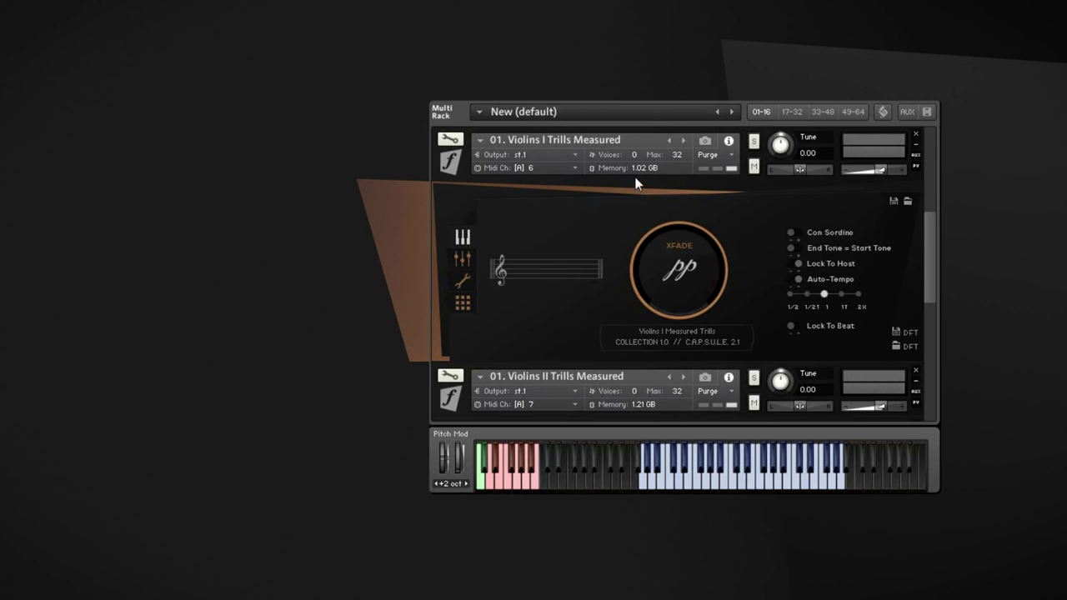
mouse_move(710, 210)
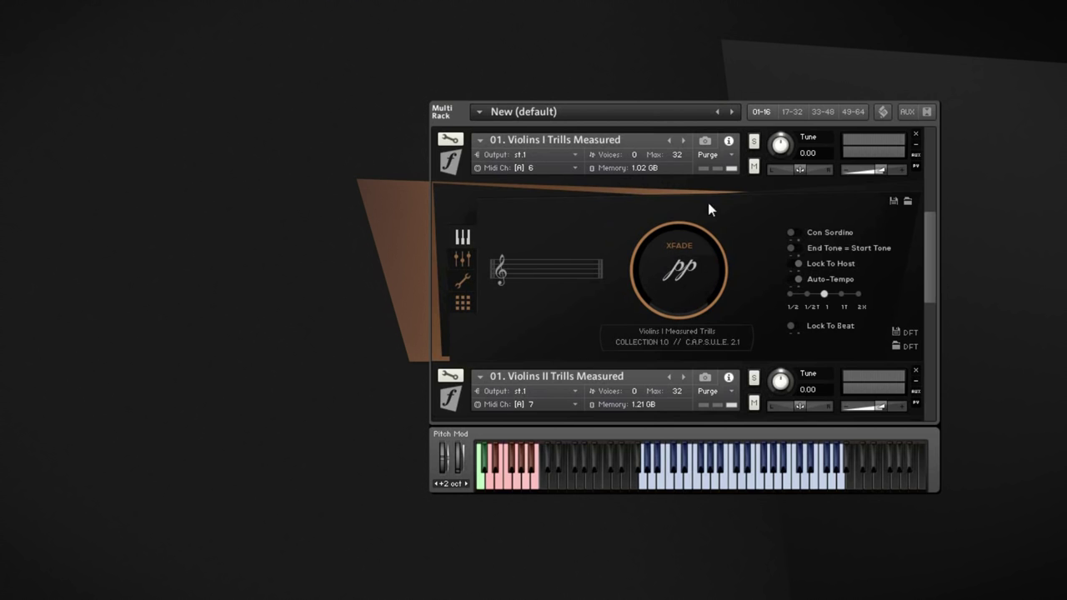
mouse_move(736, 231)
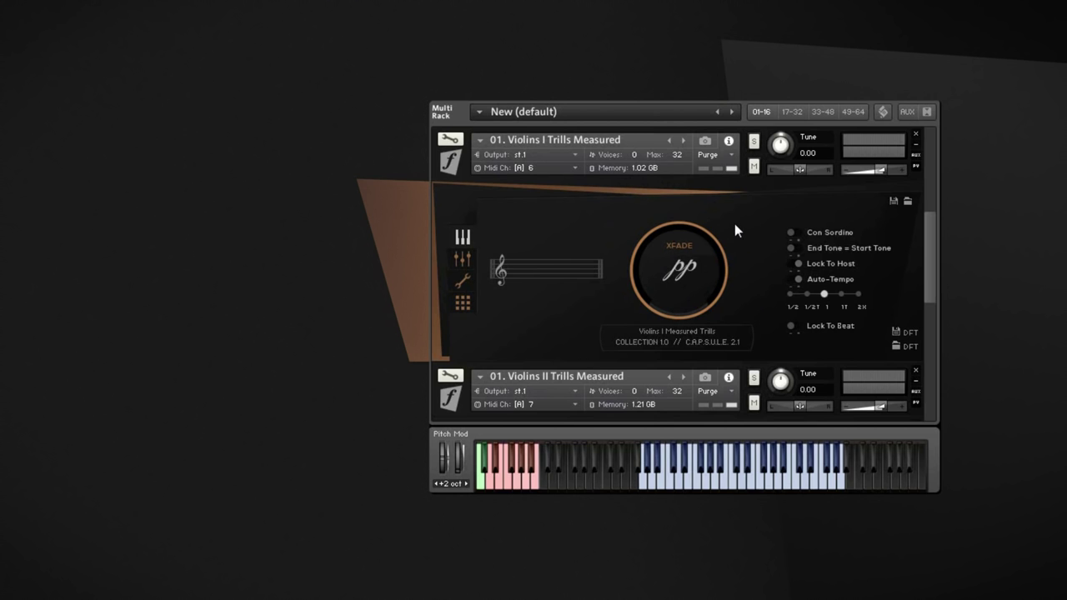
mouse_move(723, 215)
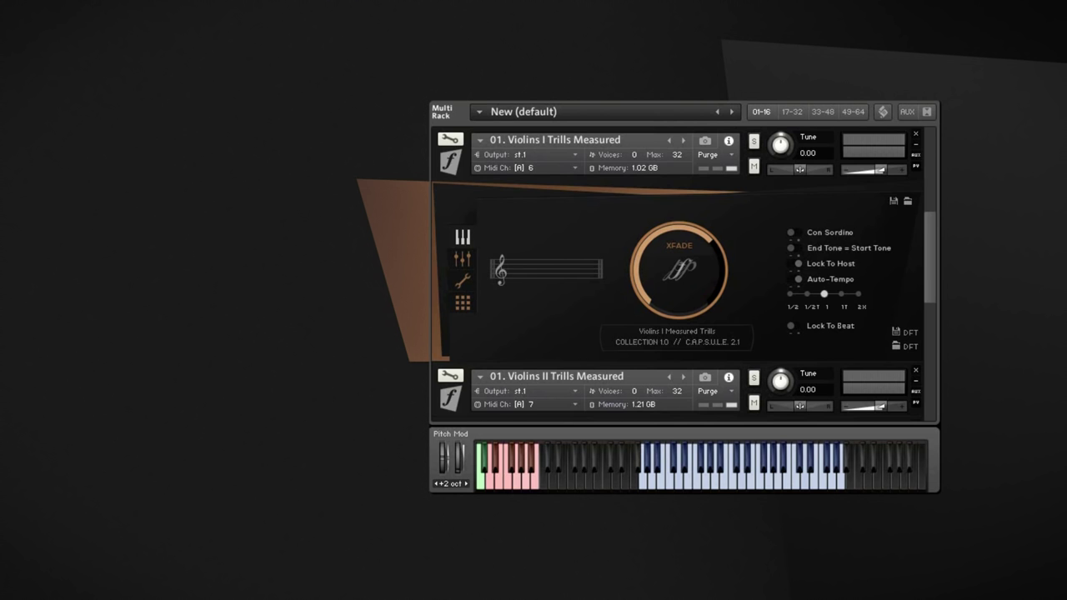
Step: Scroll the rack past Celli Trills Measured down to Basses Pizzicato Bartok
scroll("down", 3)
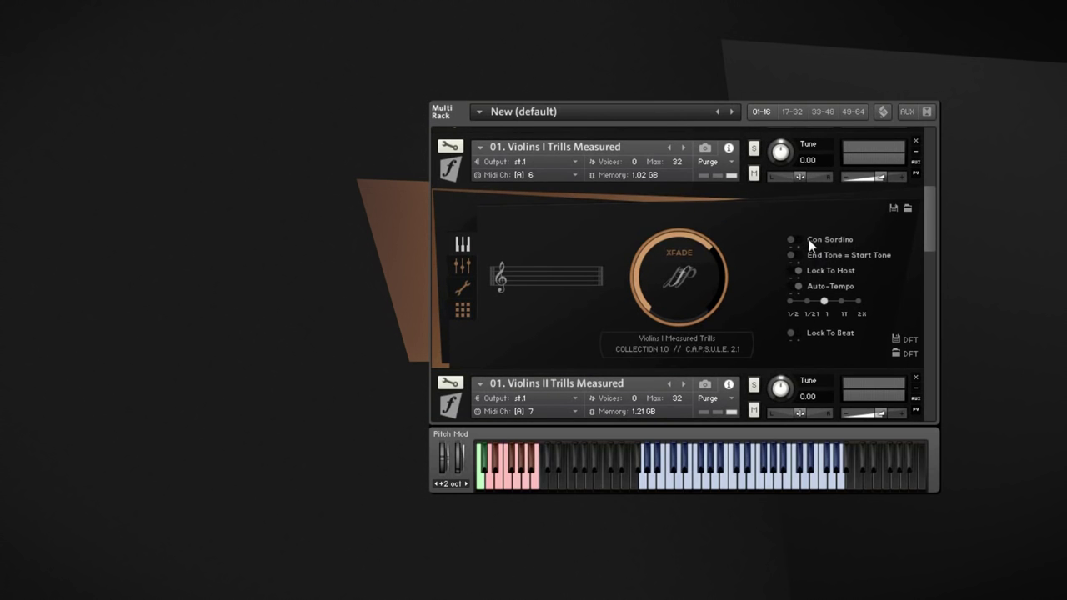
mouse_move(834, 318)
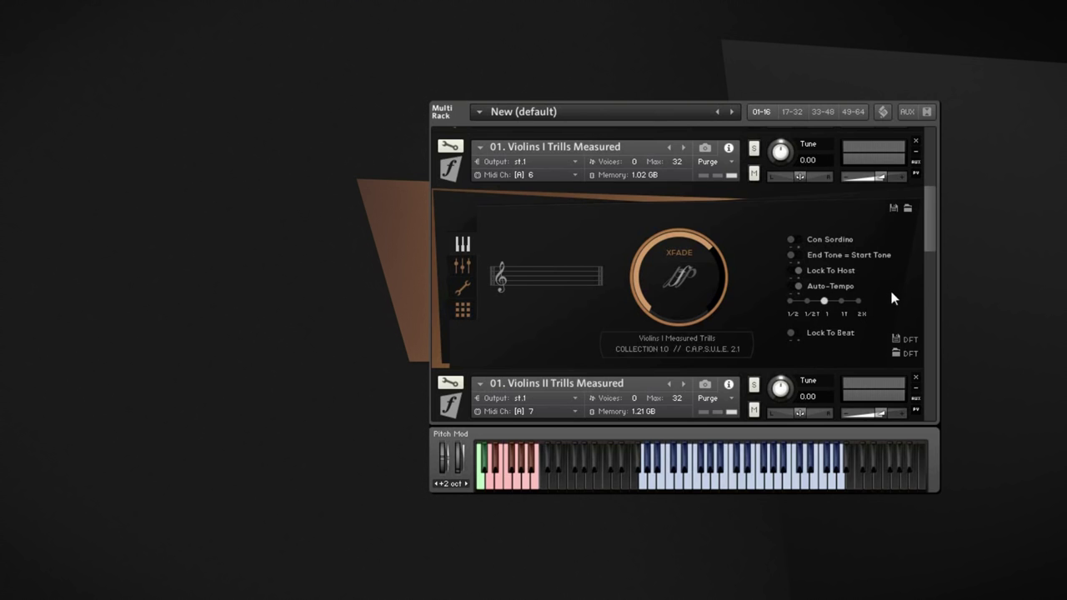
mouse_move(821, 266)
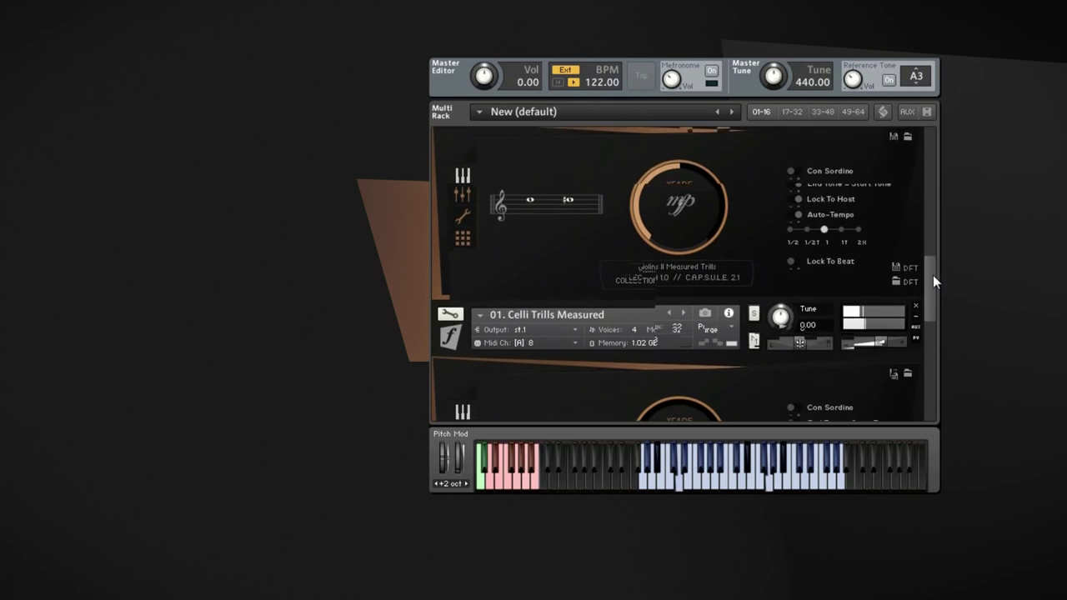
scroll("down", 3)
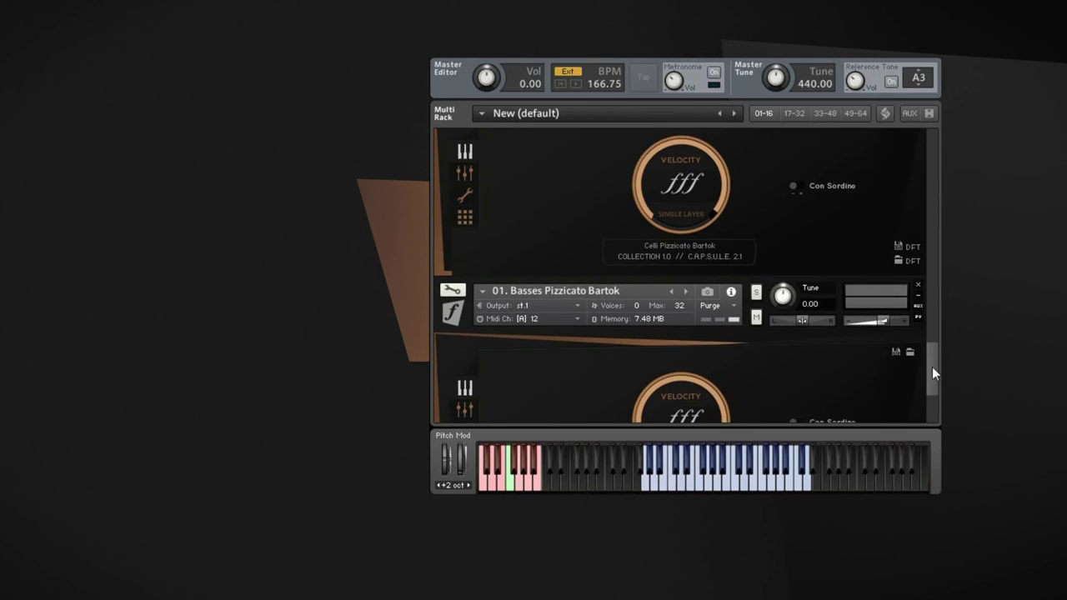
Step: Scroll to Violins II Pizzicato Bartok and show its mic mixer (Close -5.1 dB, Tree 0.0 dB)
scroll("down", 3)
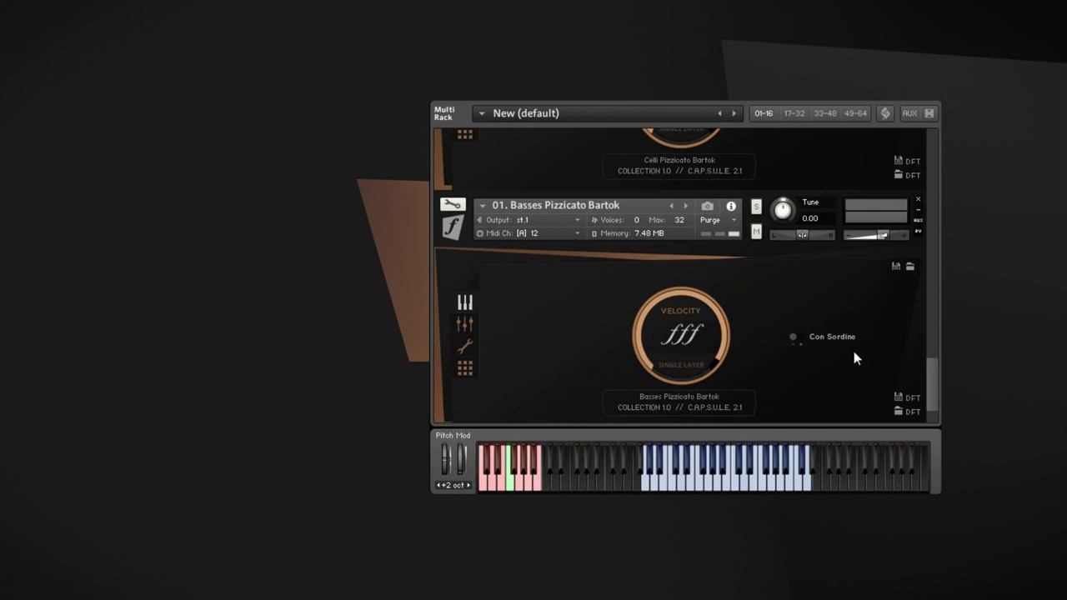
mouse_move(938, 385)
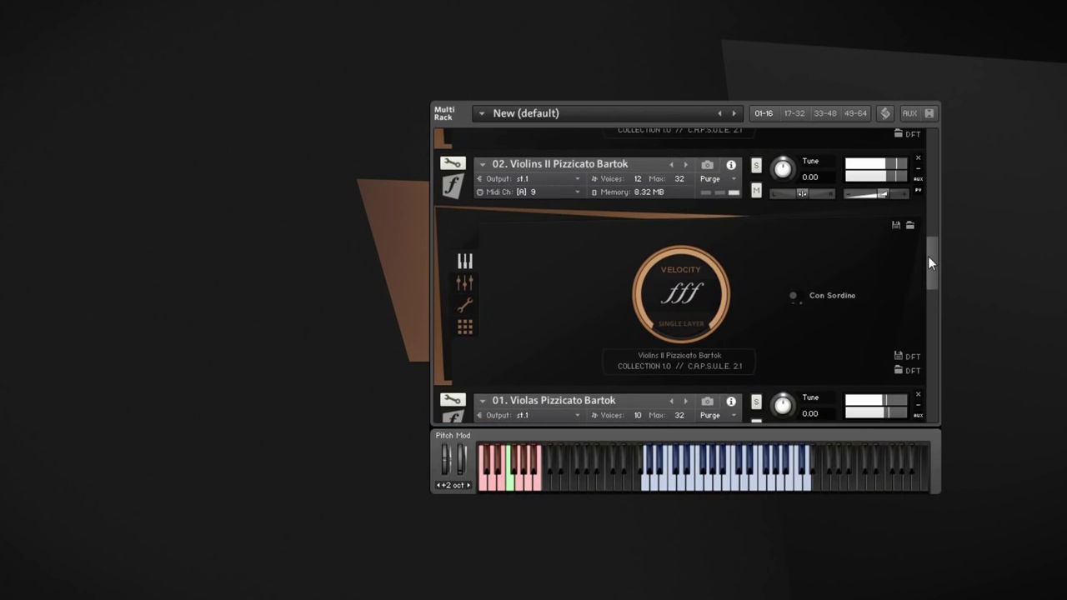
scroll("down", 3)
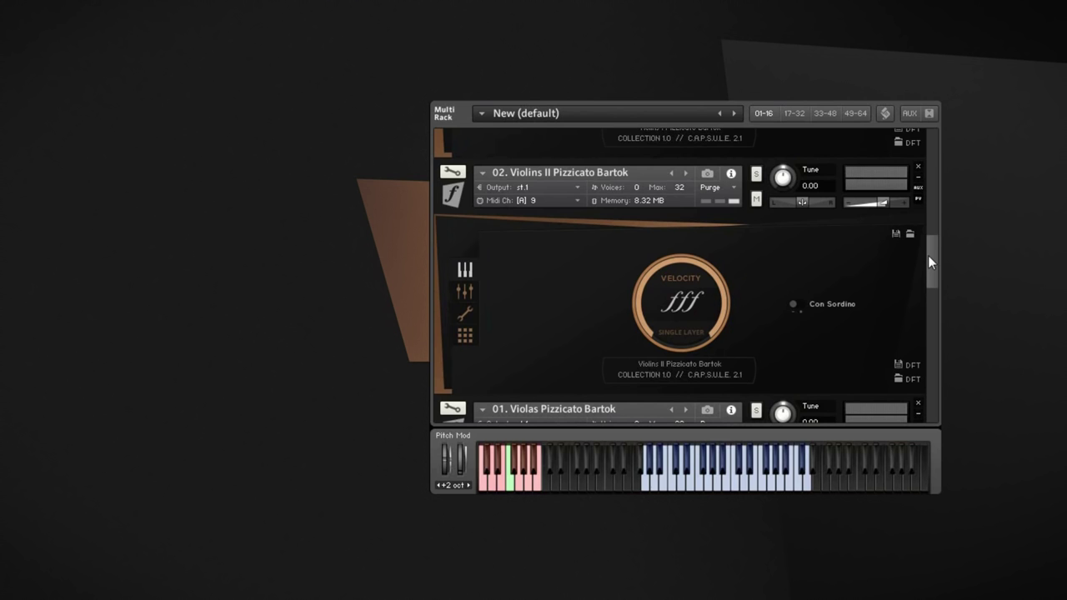
mouse_move(750, 301)
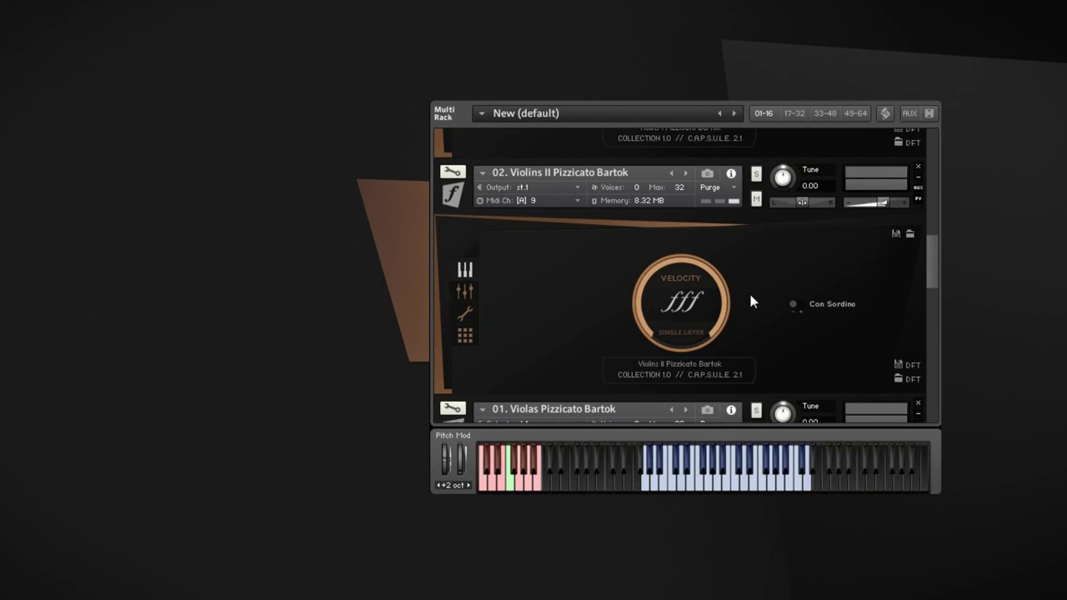
mouse_move(913, 276)
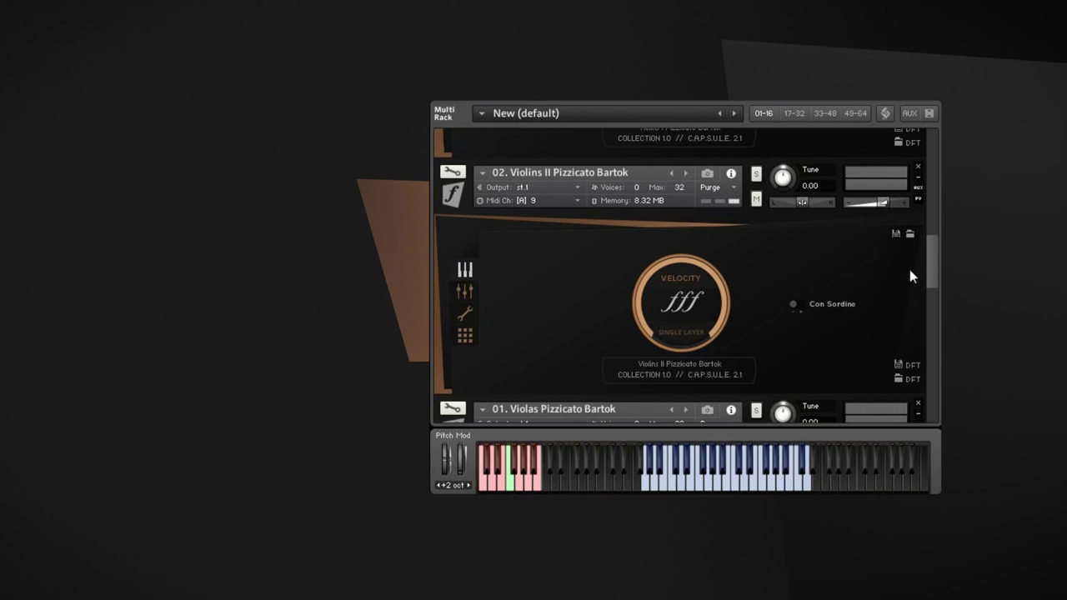
mouse_move(808, 306)
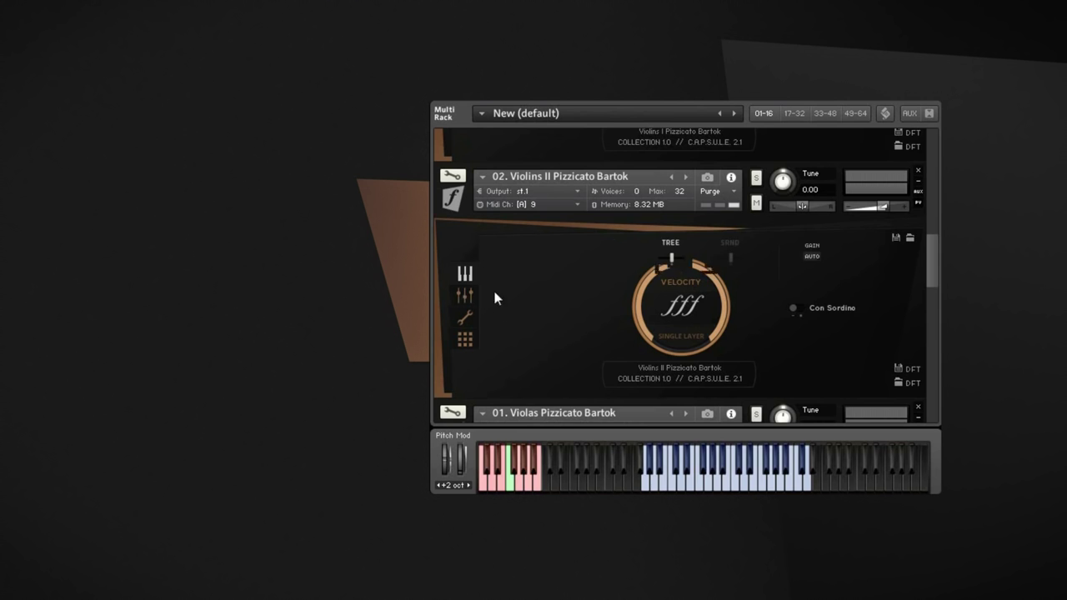
left_click(465, 295)
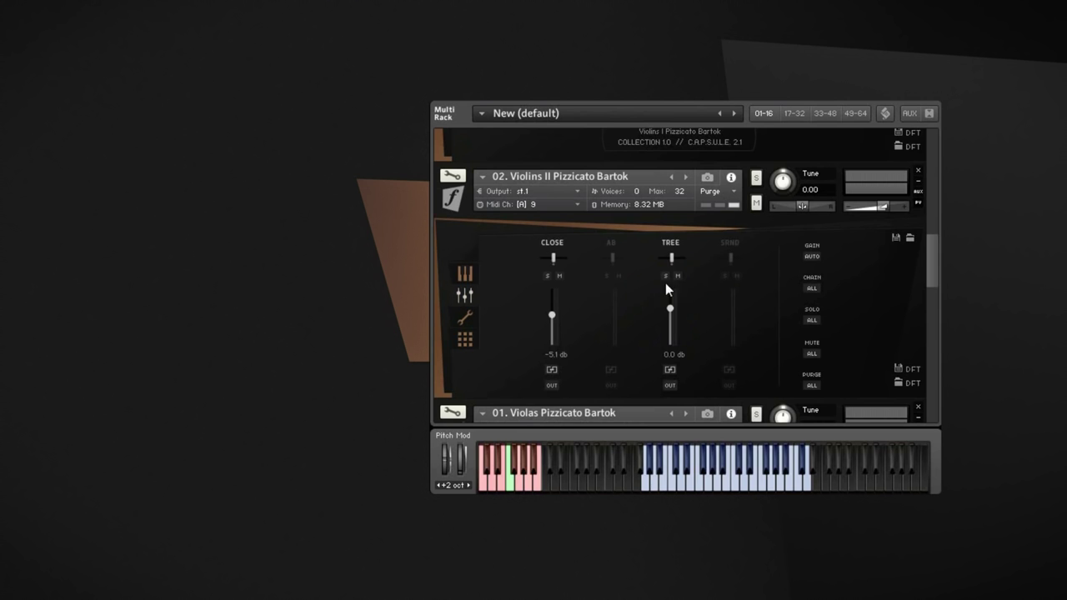
mouse_move(542, 302)
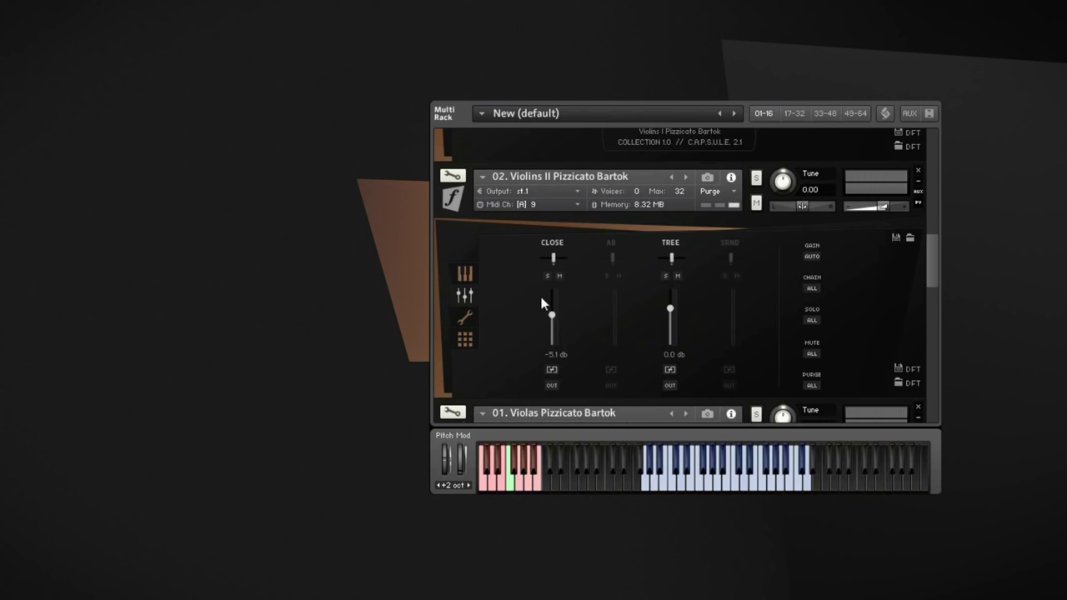
mouse_move(513, 287)
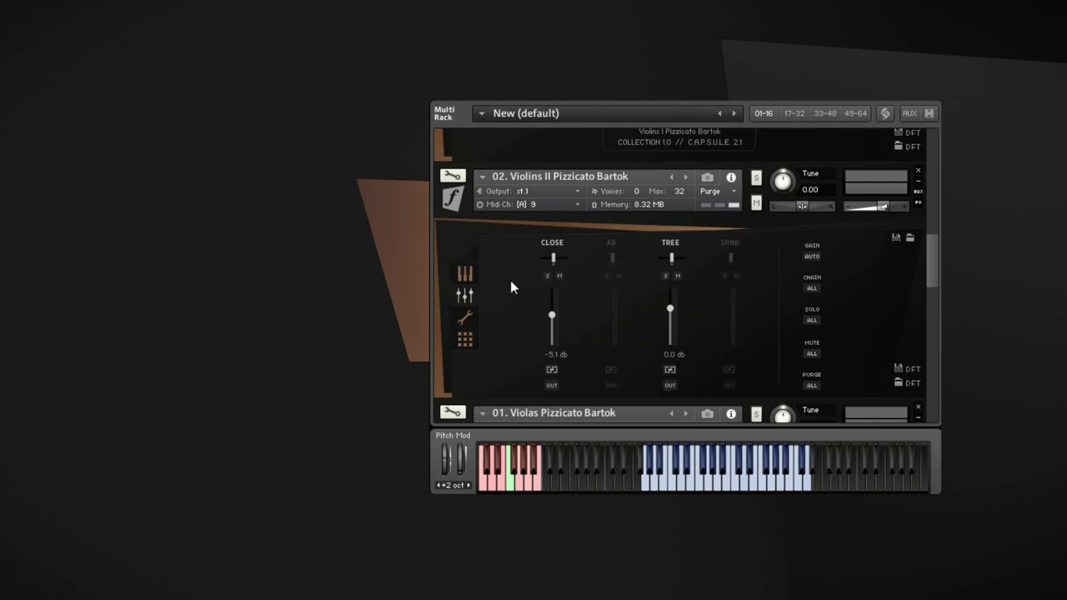
mouse_move(477, 291)
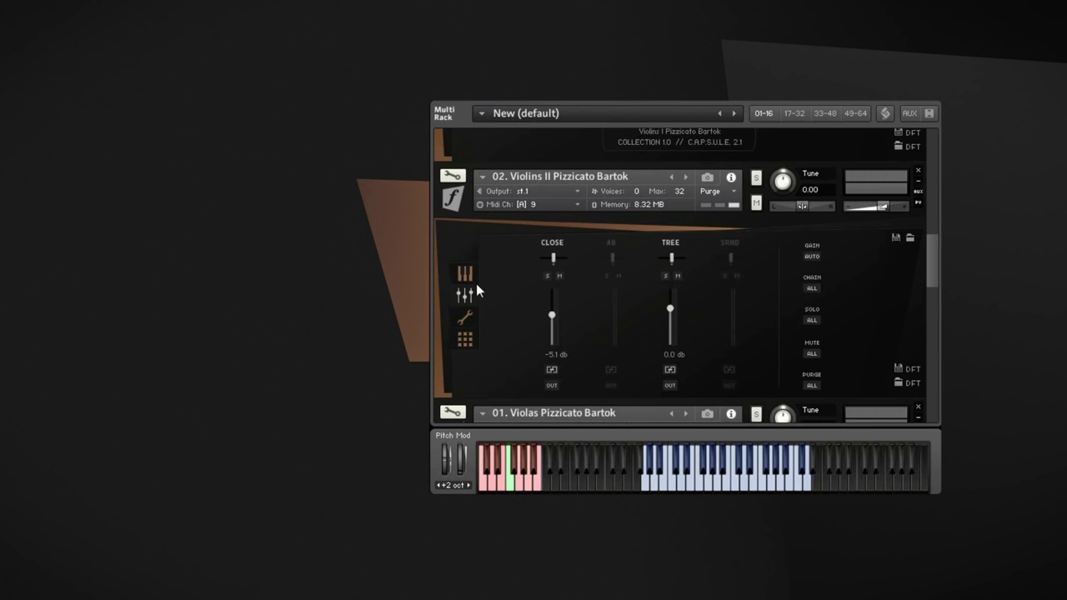
mouse_move(552, 258)
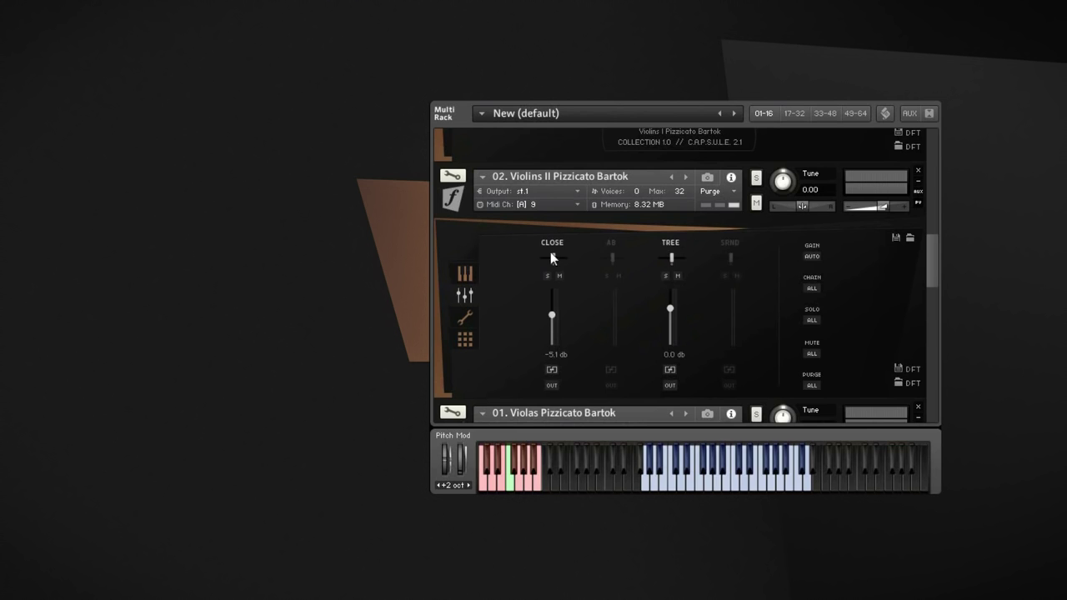
mouse_move(598, 290)
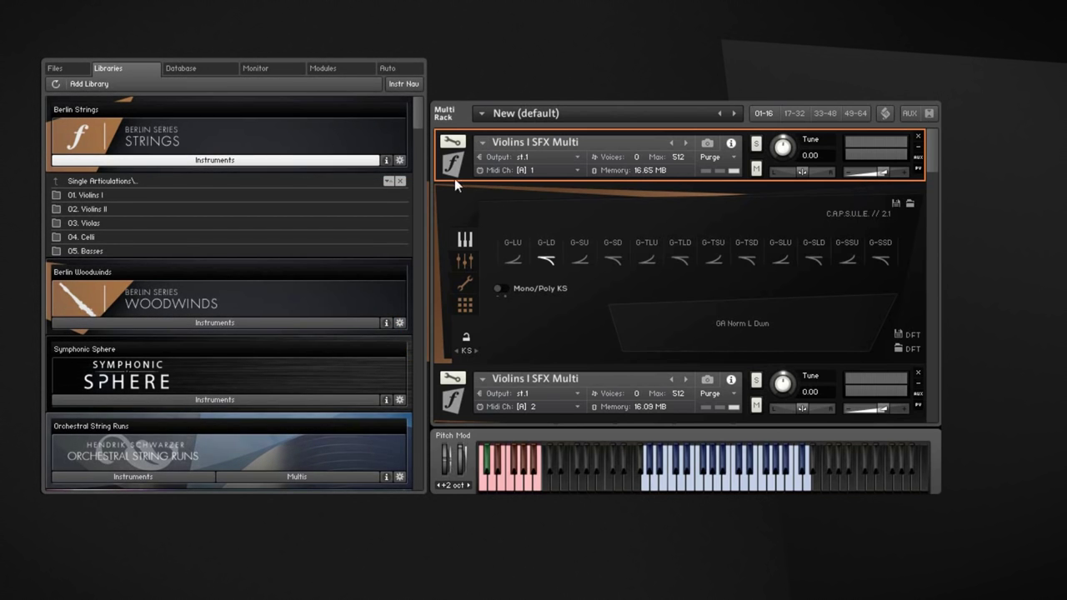
mouse_move(234, 215)
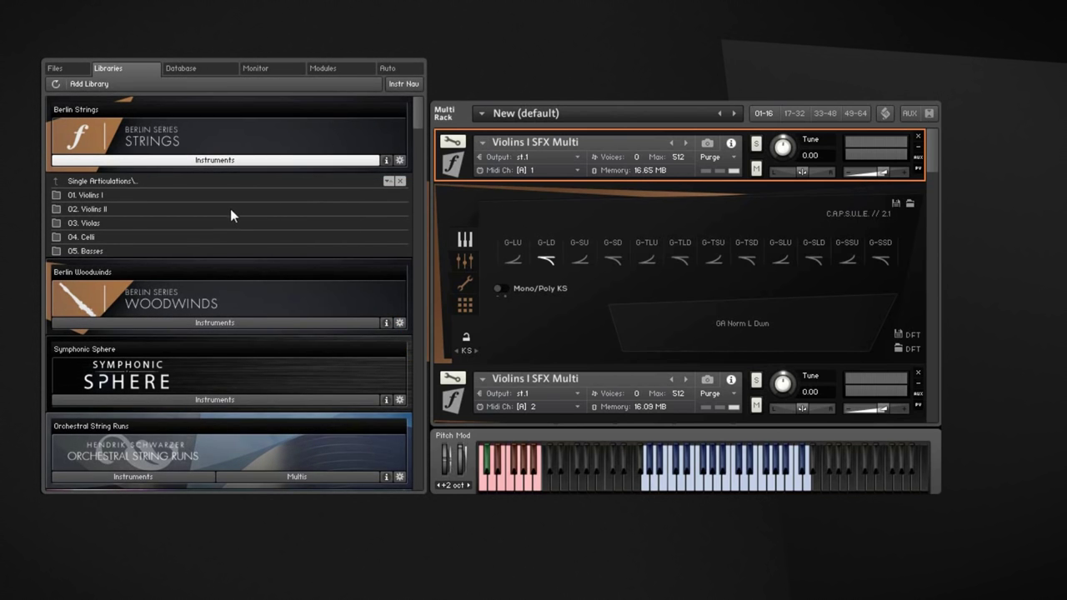
mouse_move(105, 232)
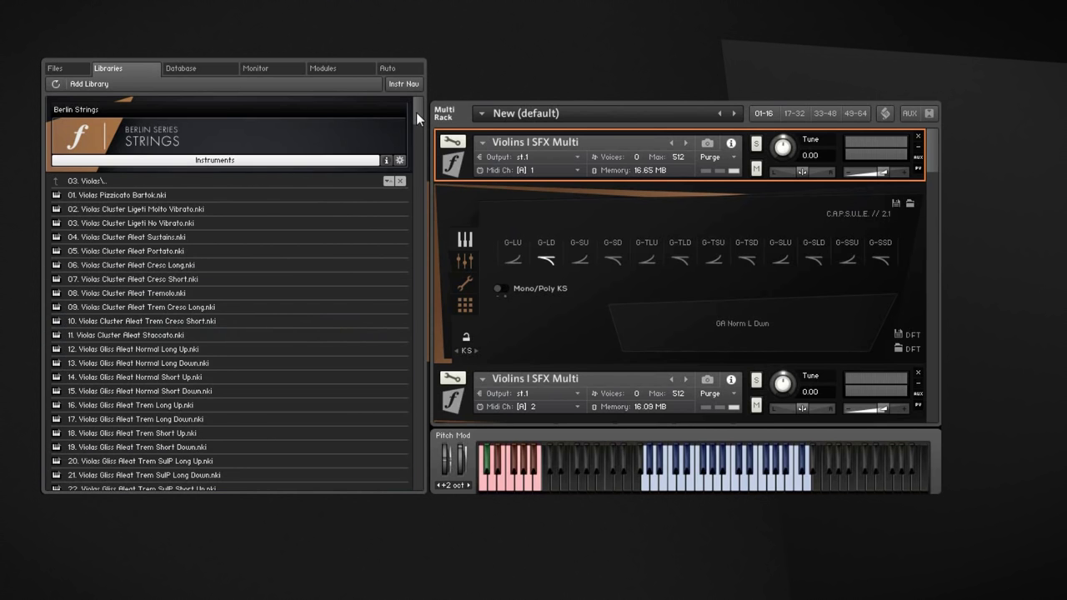
Step: Preview Violas gliss patches, return to Gliss Aleat Normal Long Up, and play notes to hear it
scroll("down", 3)
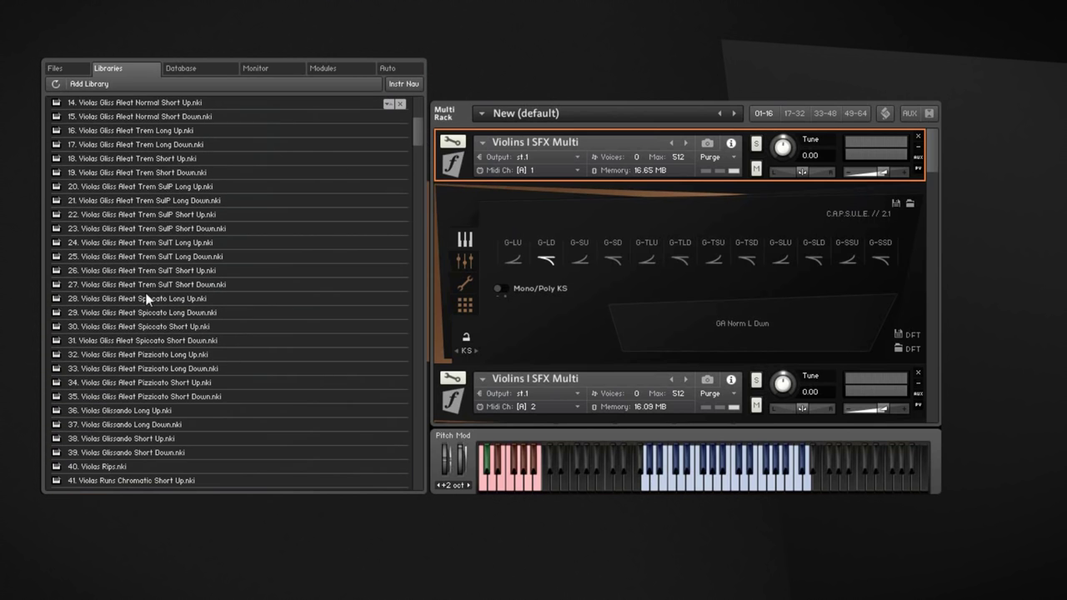
mouse_move(299, 123)
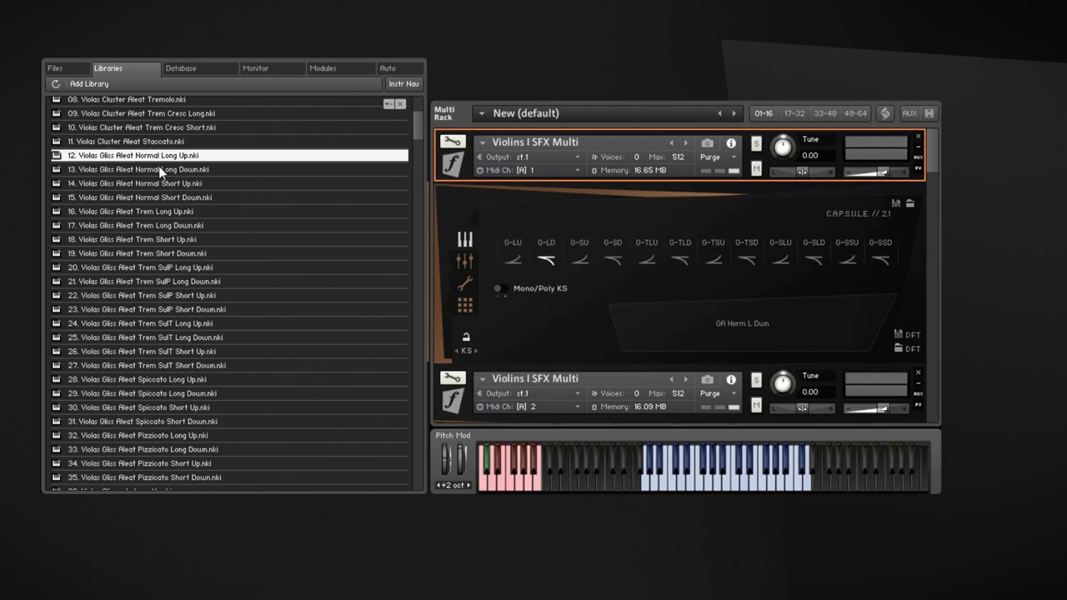
left_click(140, 266)
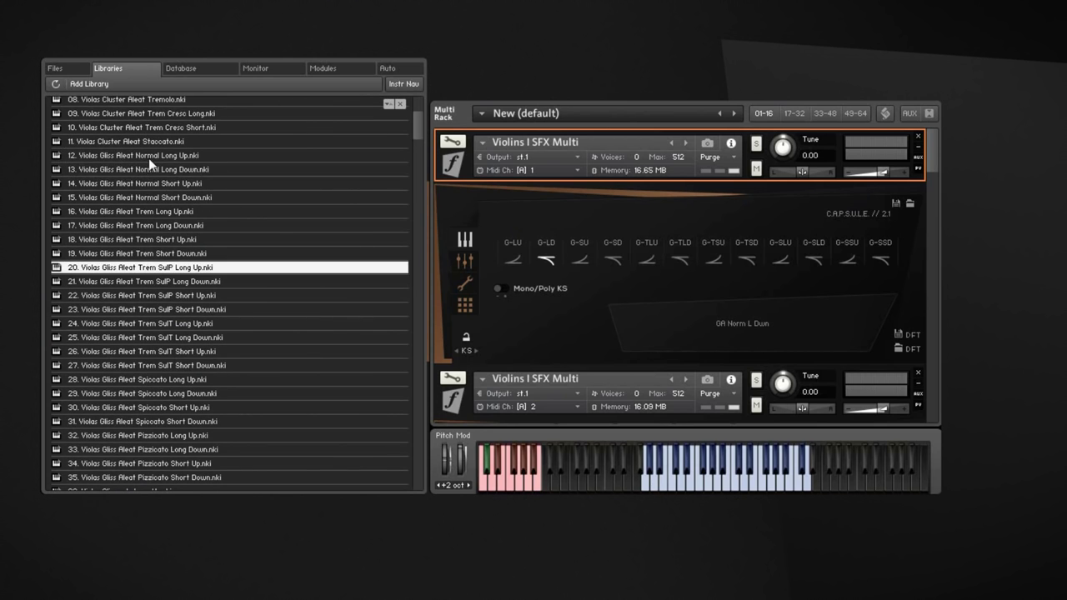
left_click(150, 155)
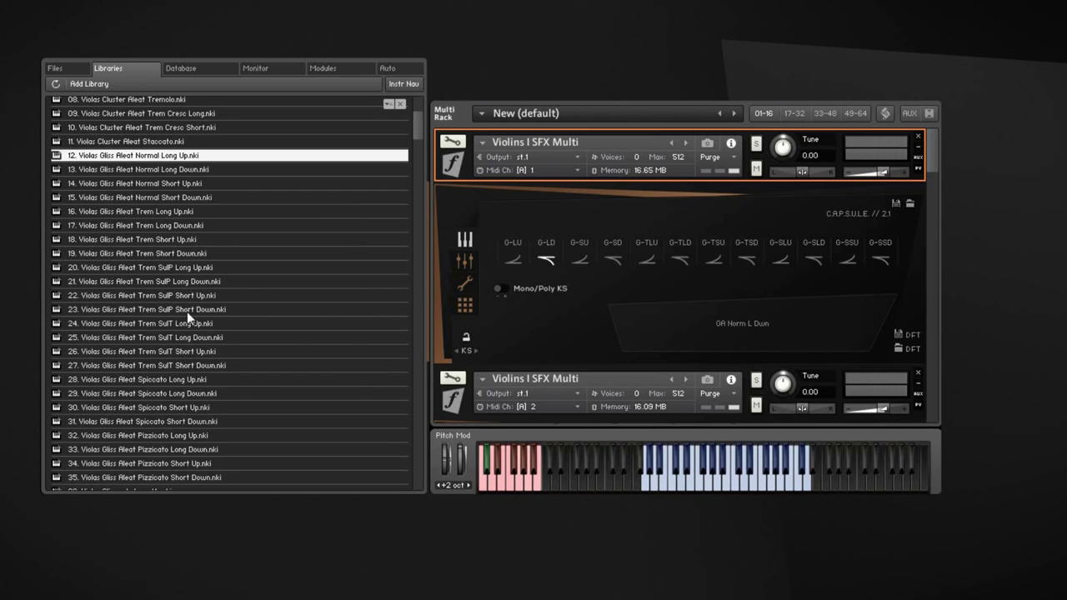
mouse_move(210, 185)
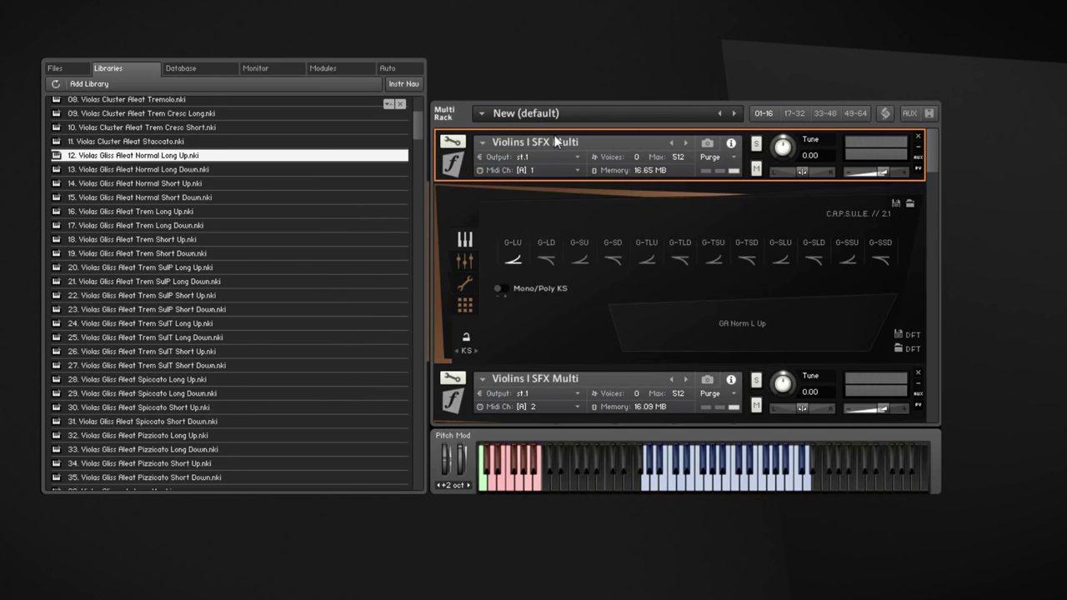
mouse_move(759, 368)
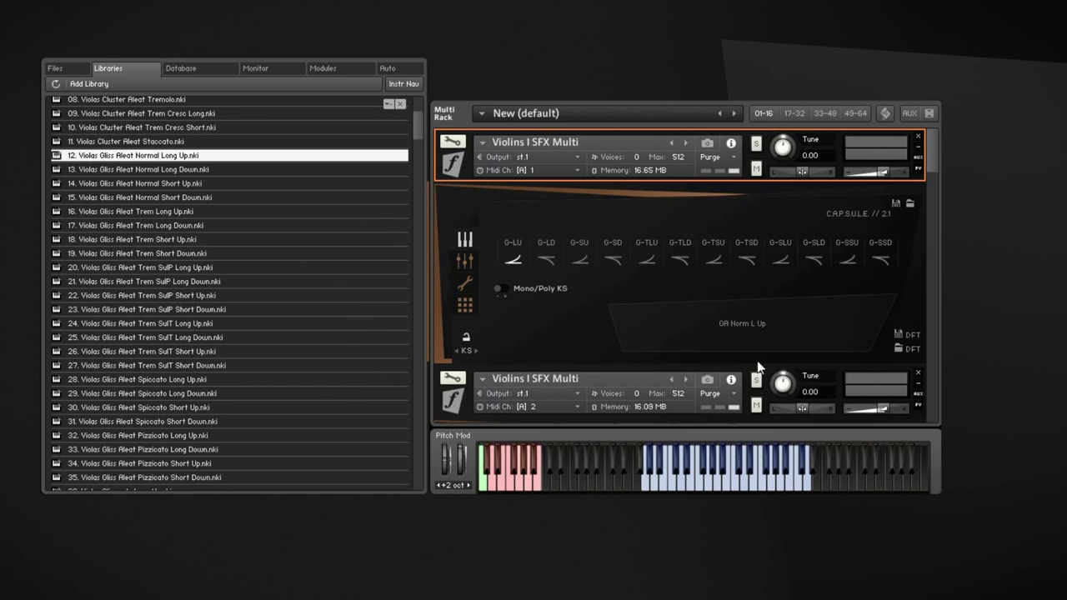
mouse_move(876, 258)
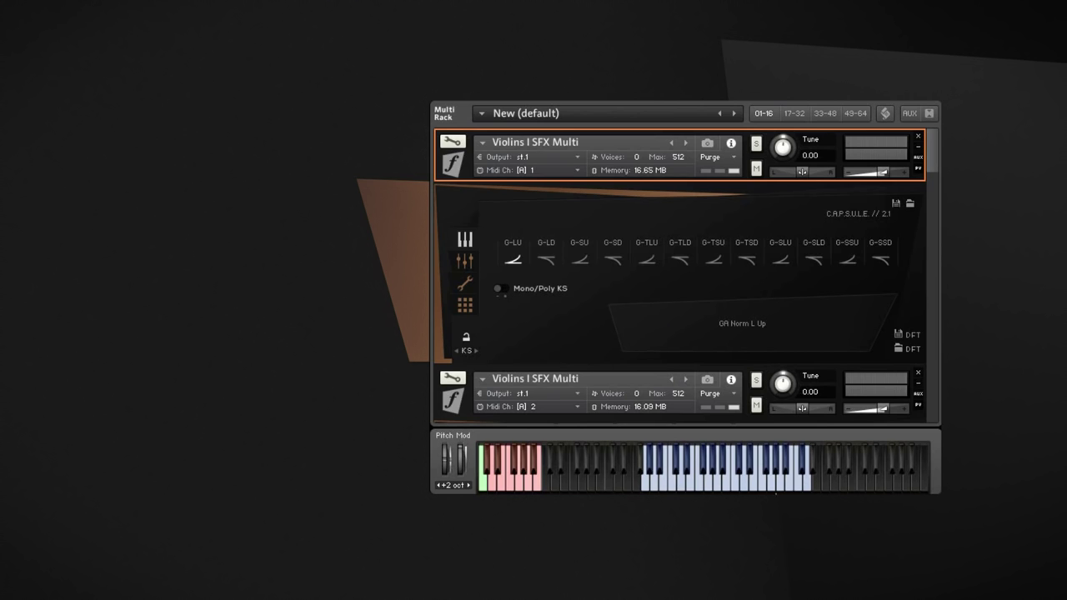
mouse_move(657, 297)
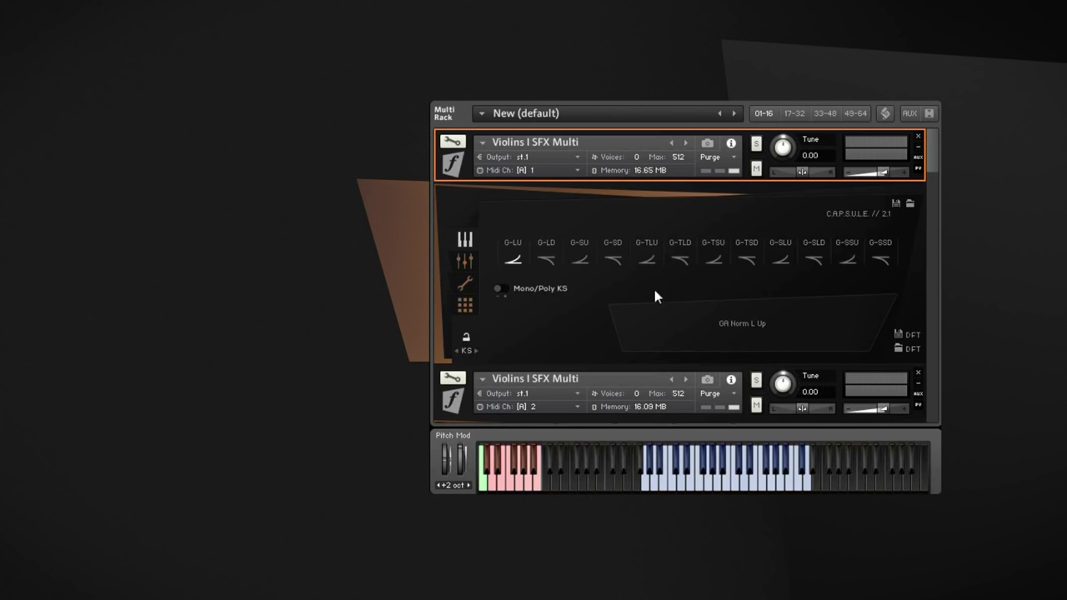
mouse_move(702, 321)
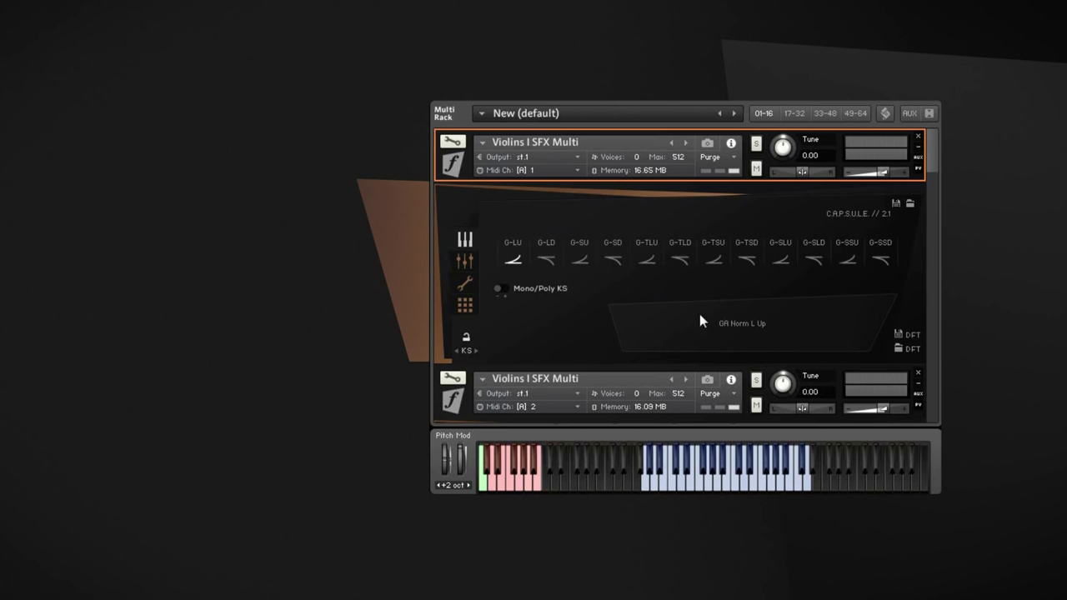
mouse_move(617, 469)
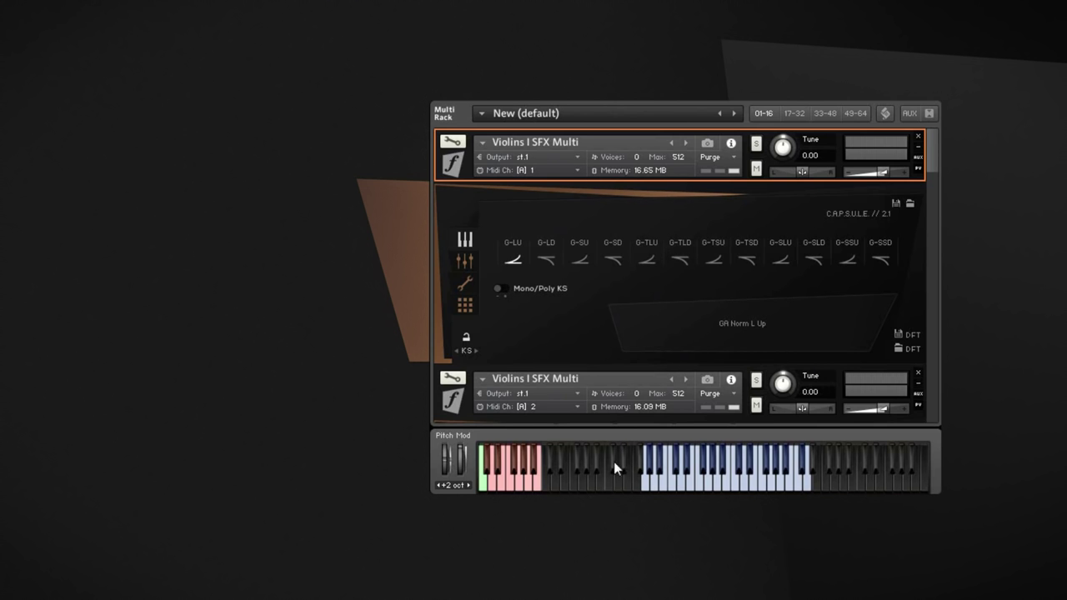
mouse_move(783, 391)
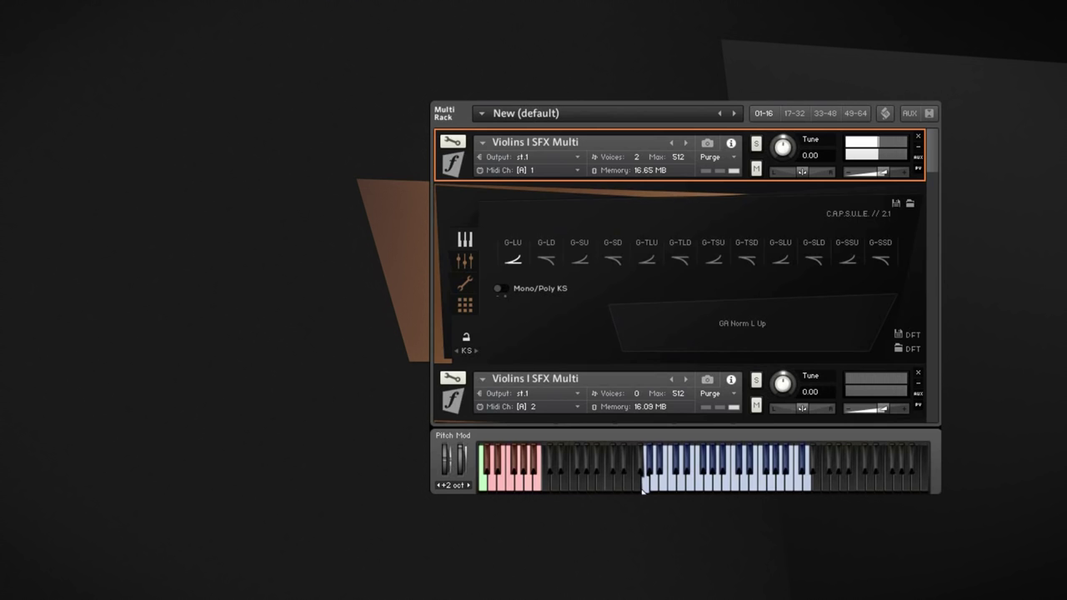
left_click(709, 479)
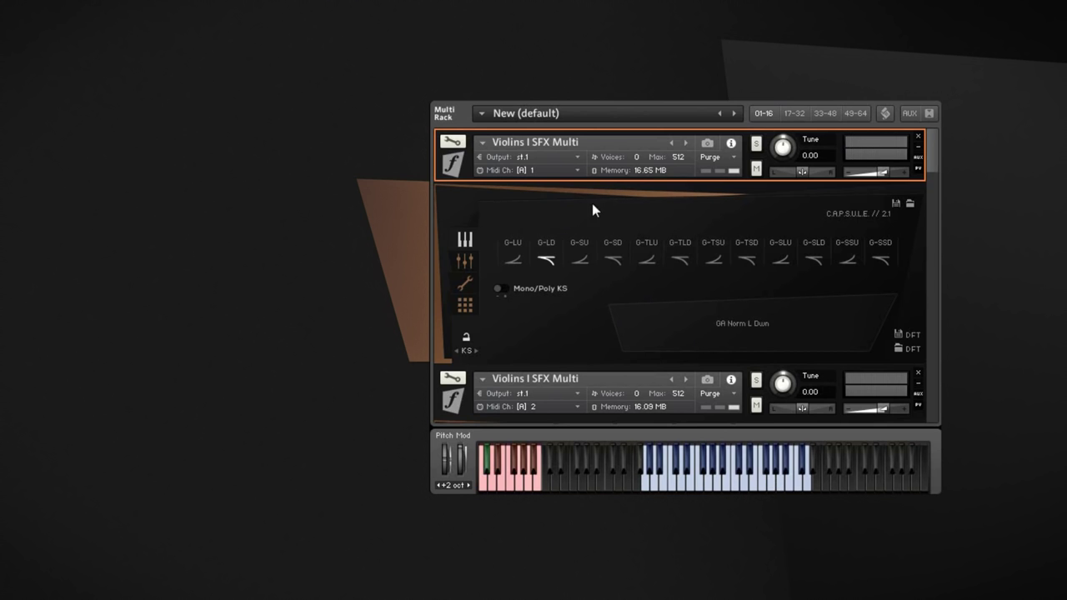
mouse_move(584, 267)
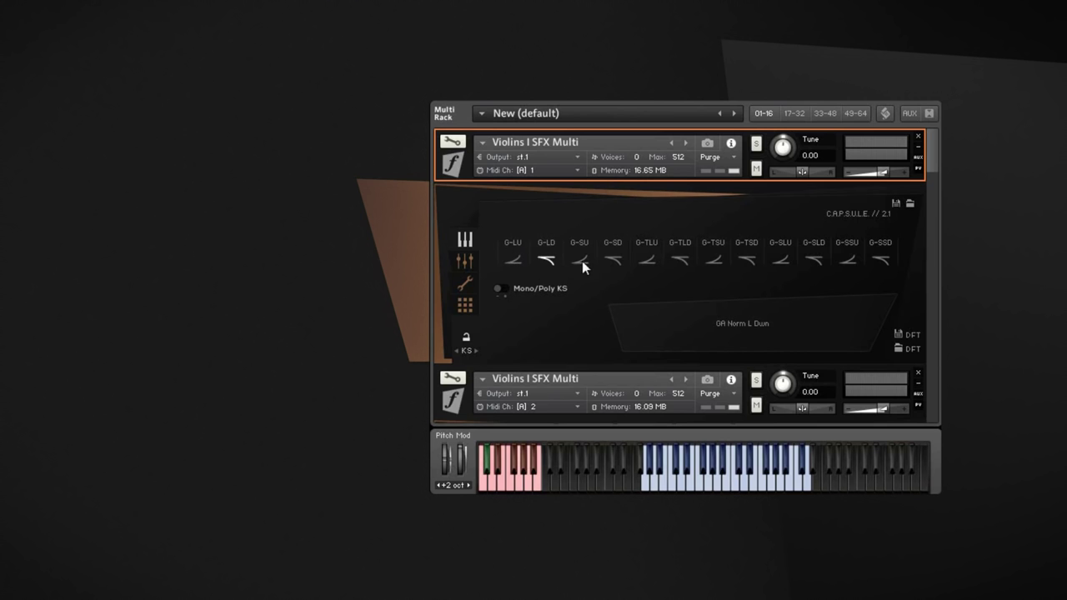
mouse_move(675, 225)
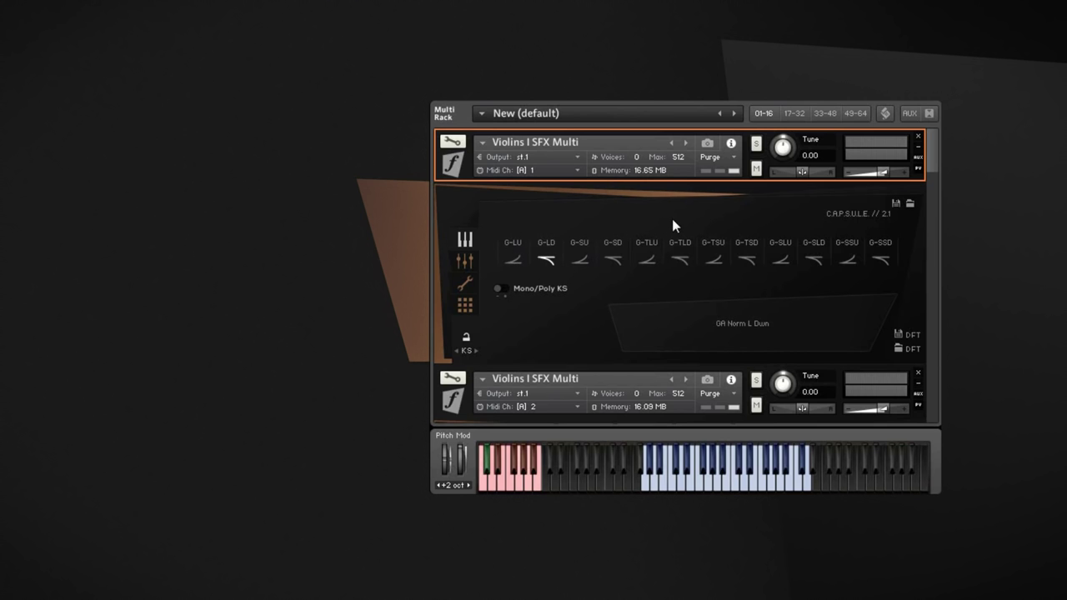
mouse_move(655, 221)
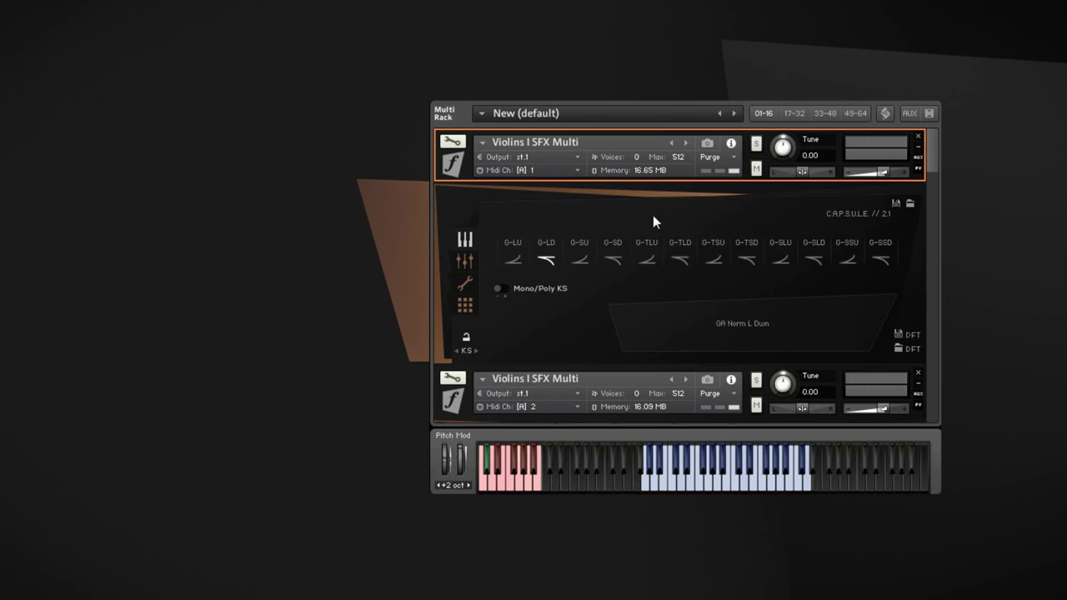
mouse_move(657, 215)
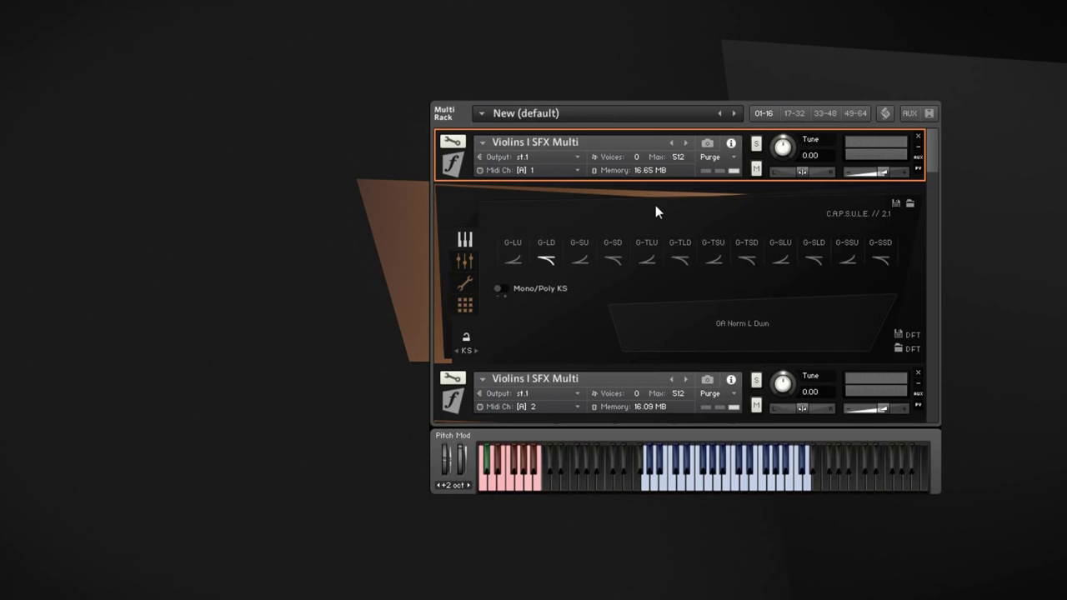
mouse_move(760, 466)
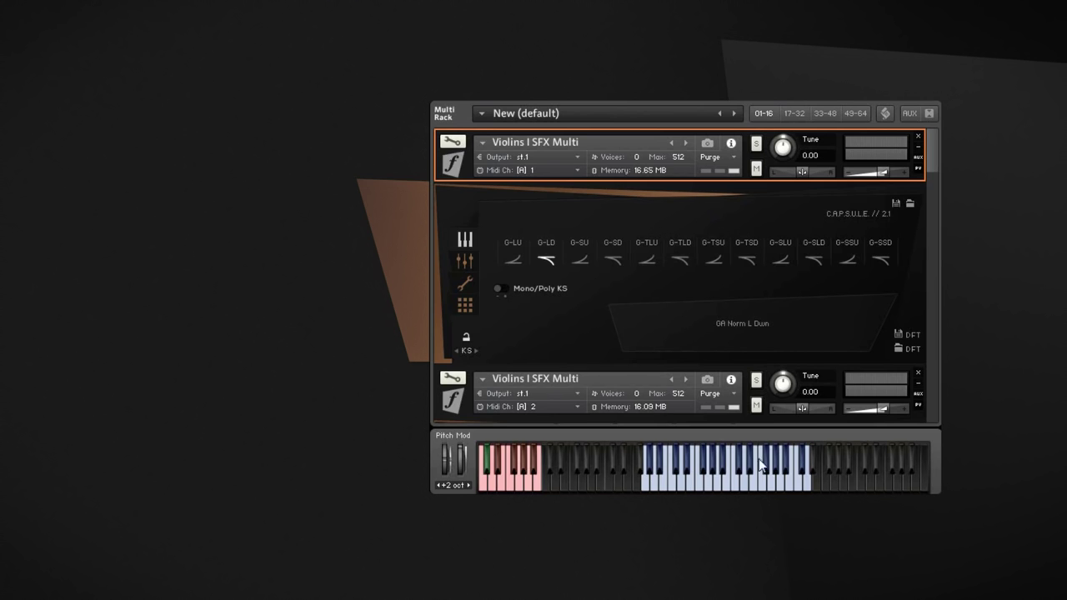
mouse_move(775, 282)
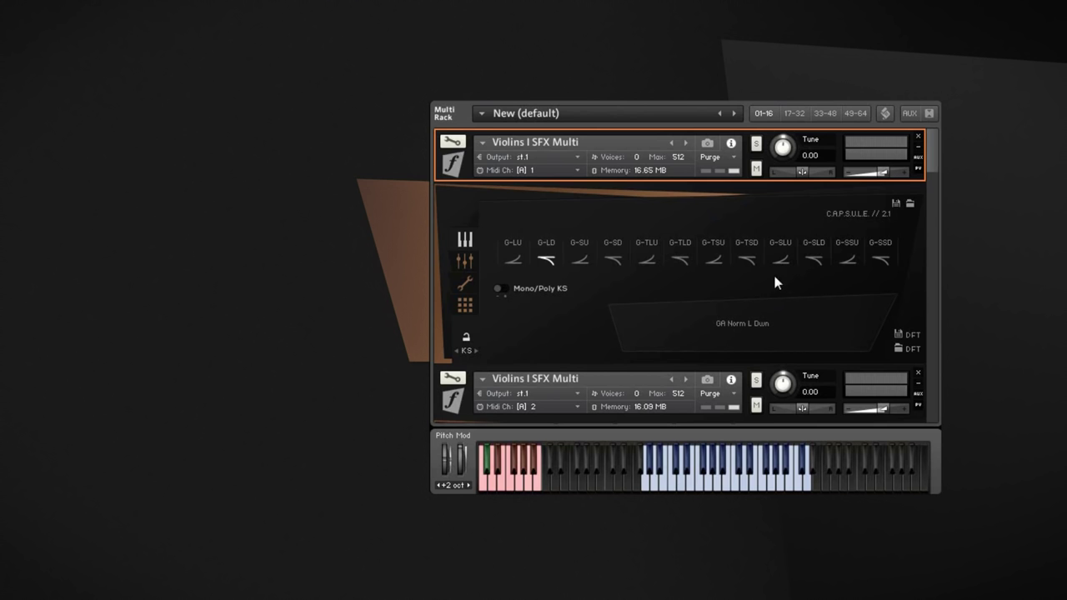
mouse_move(758, 488)
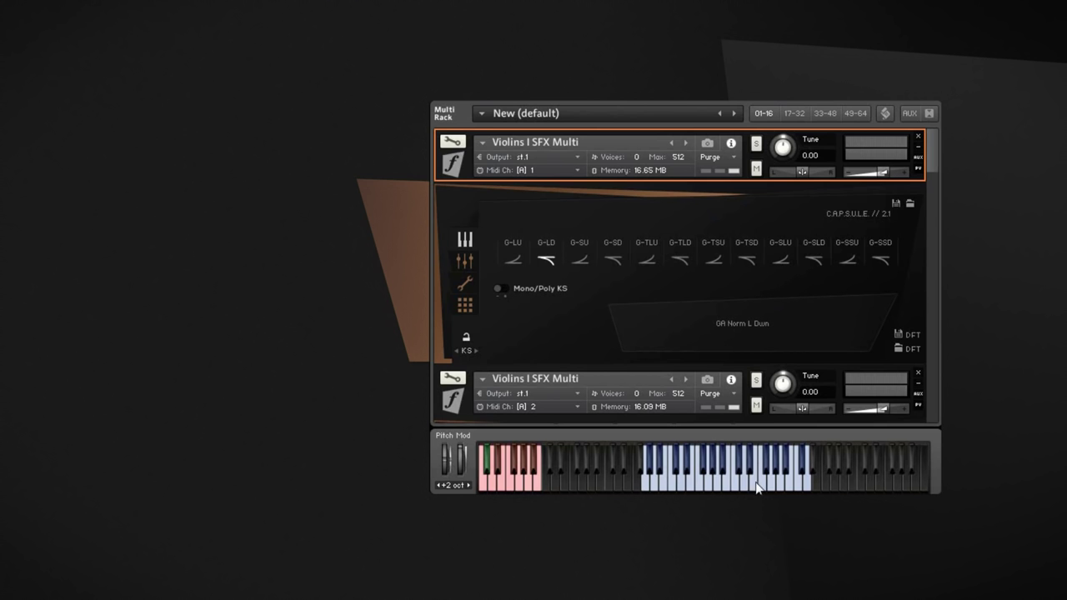
mouse_move(711, 483)
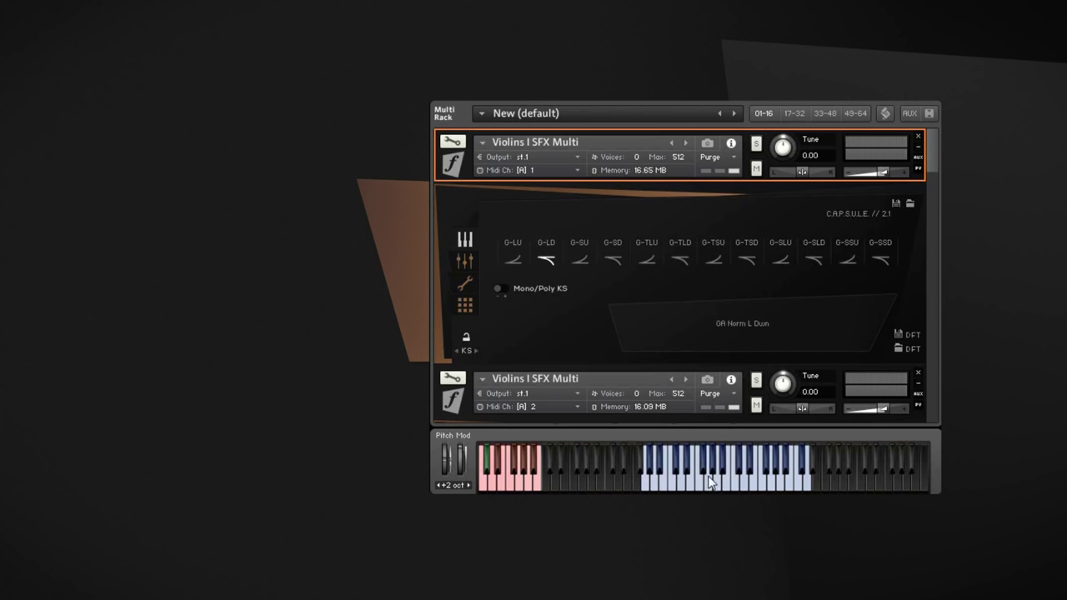
mouse_move(708, 490)
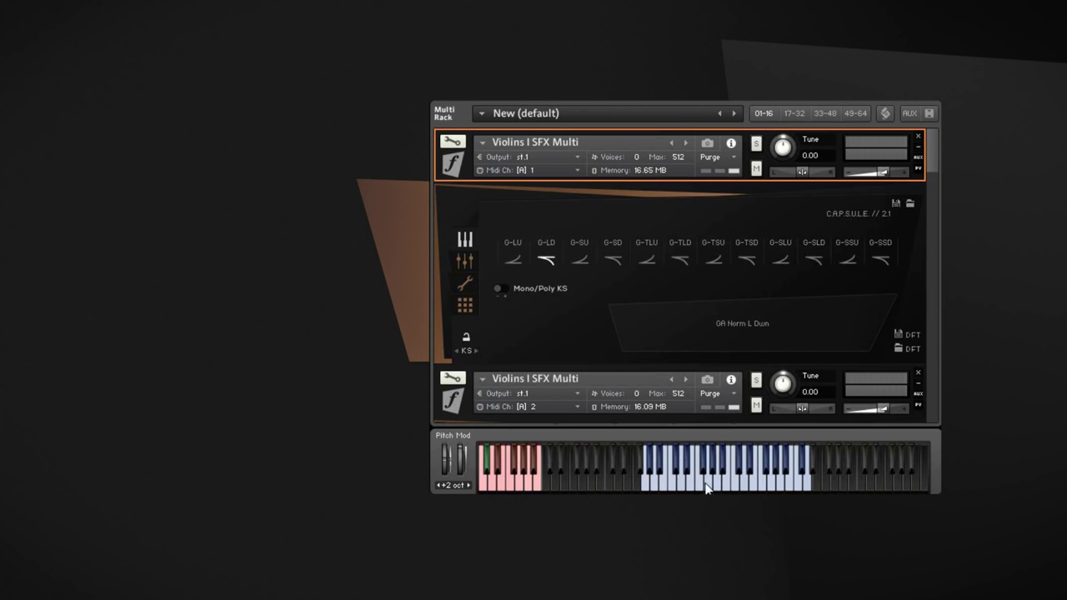
left_click(709, 480)
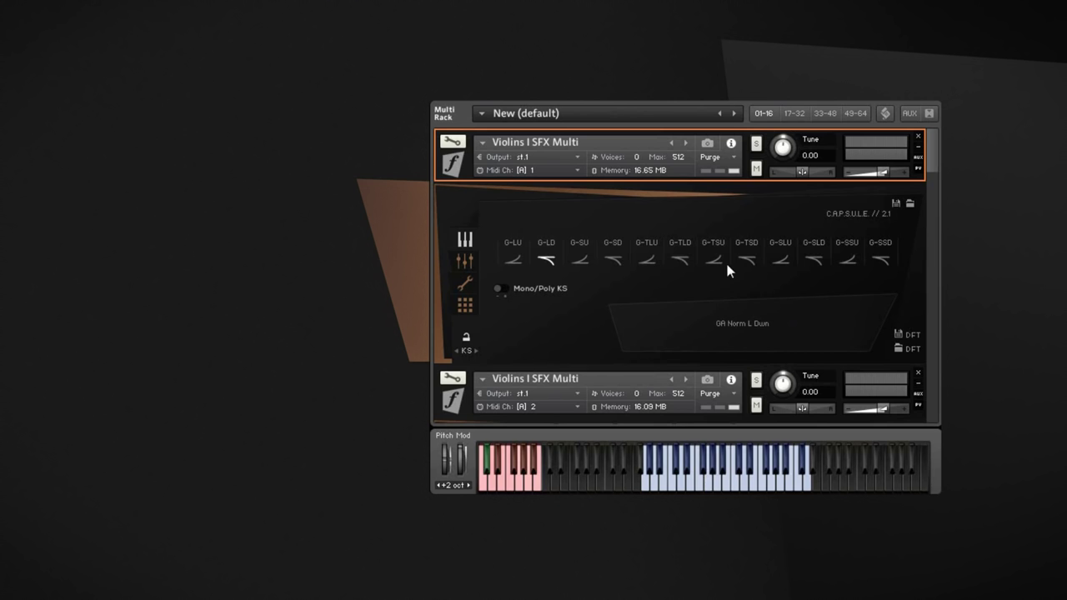
mouse_move(682, 302)
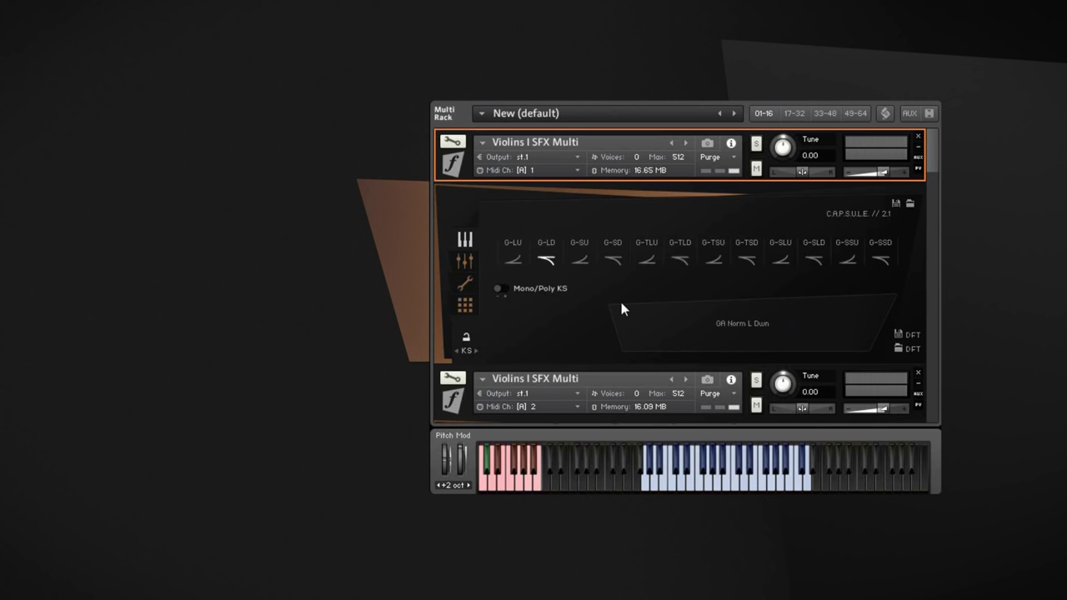
mouse_move(659, 278)
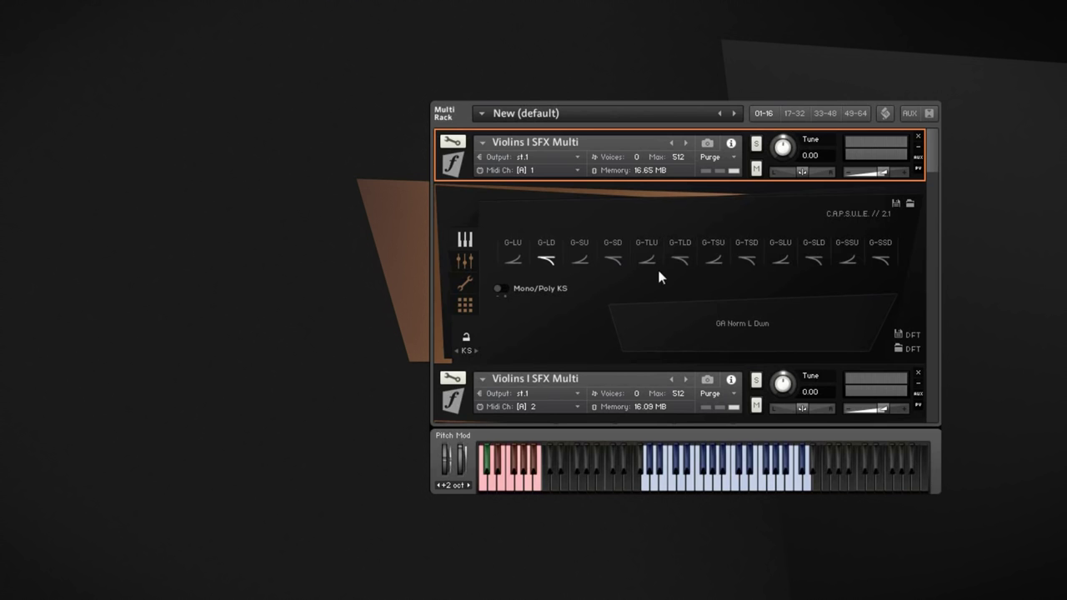
mouse_move(769, 286)
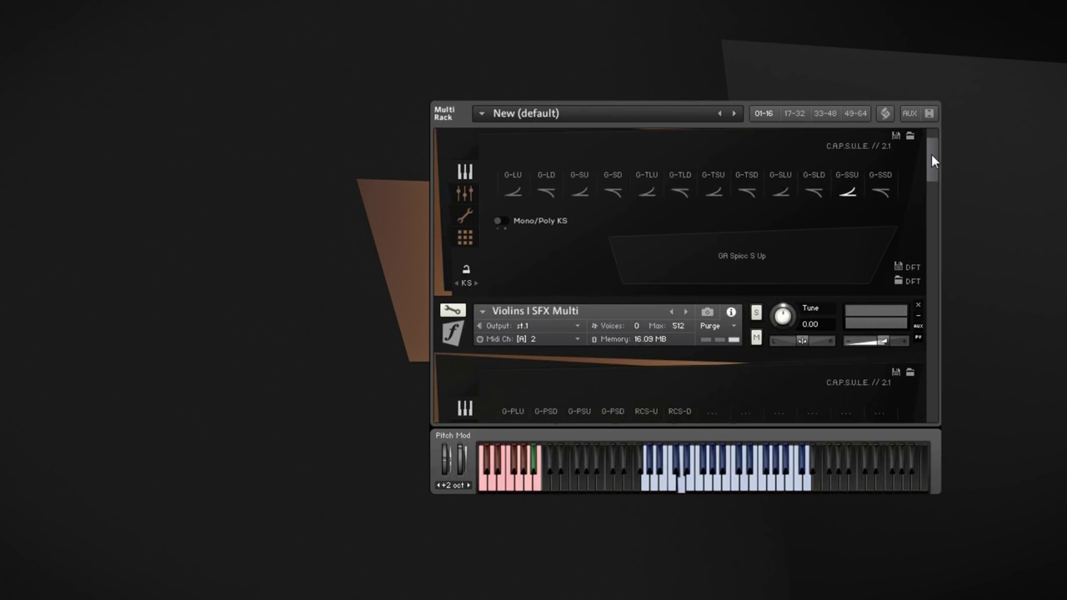
Step: Trigger the first Violins I SFX Multi, then scroll to the second instance on channel 2
left_click(534, 467)
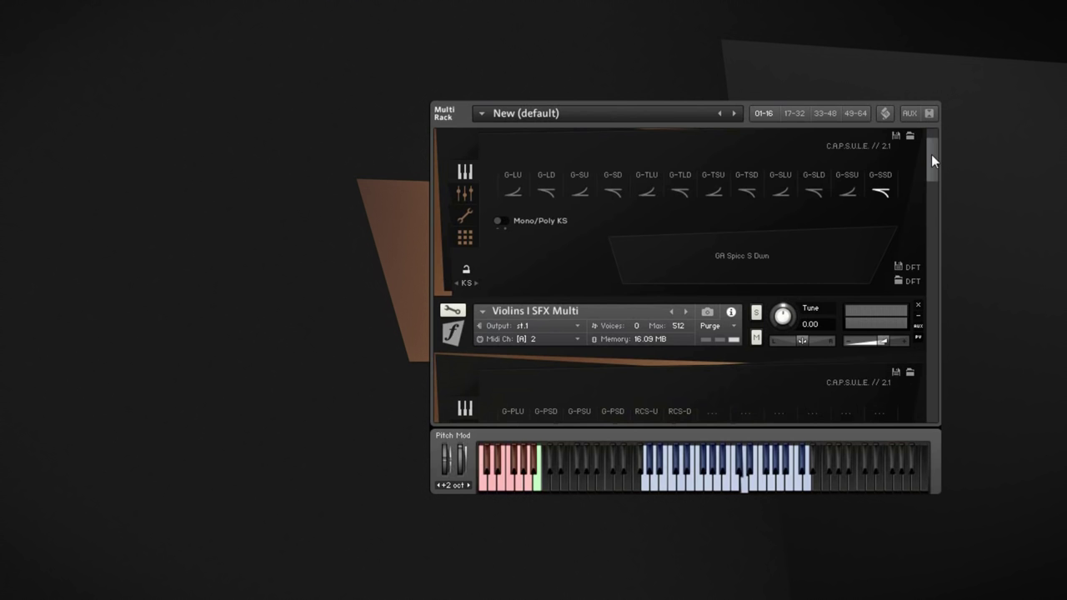
scroll("down", 3)
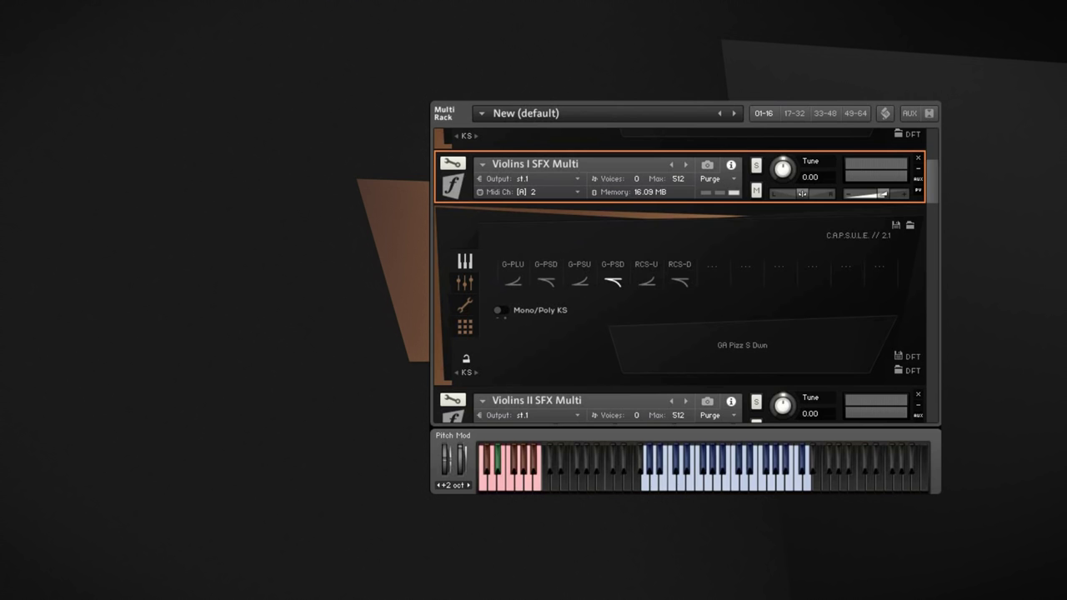
mouse_move(934, 183)
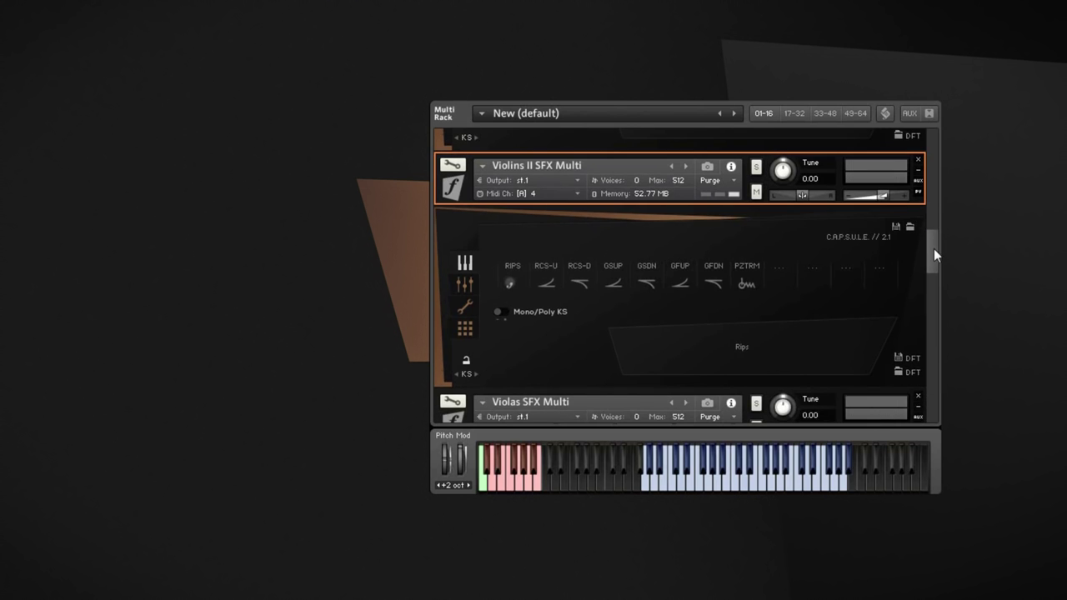
mouse_move(748, 314)
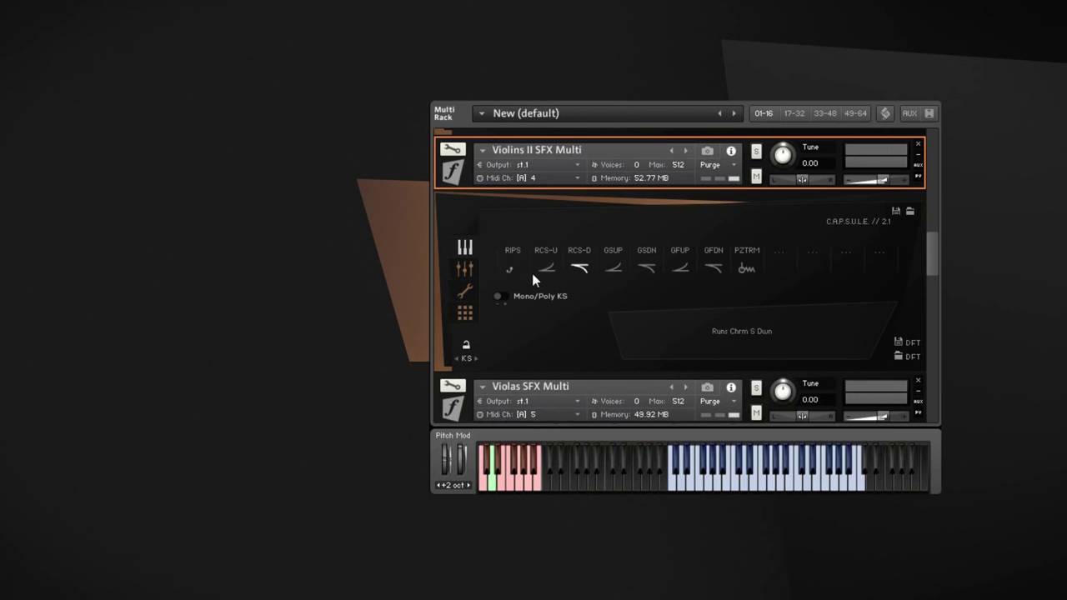
mouse_move(592, 285)
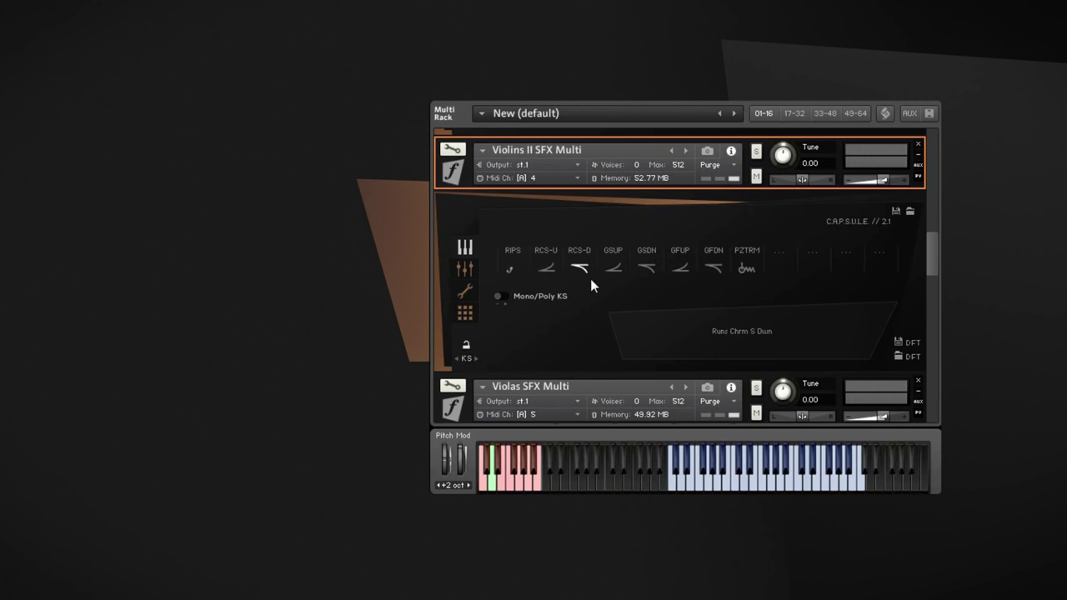
mouse_move(610, 295)
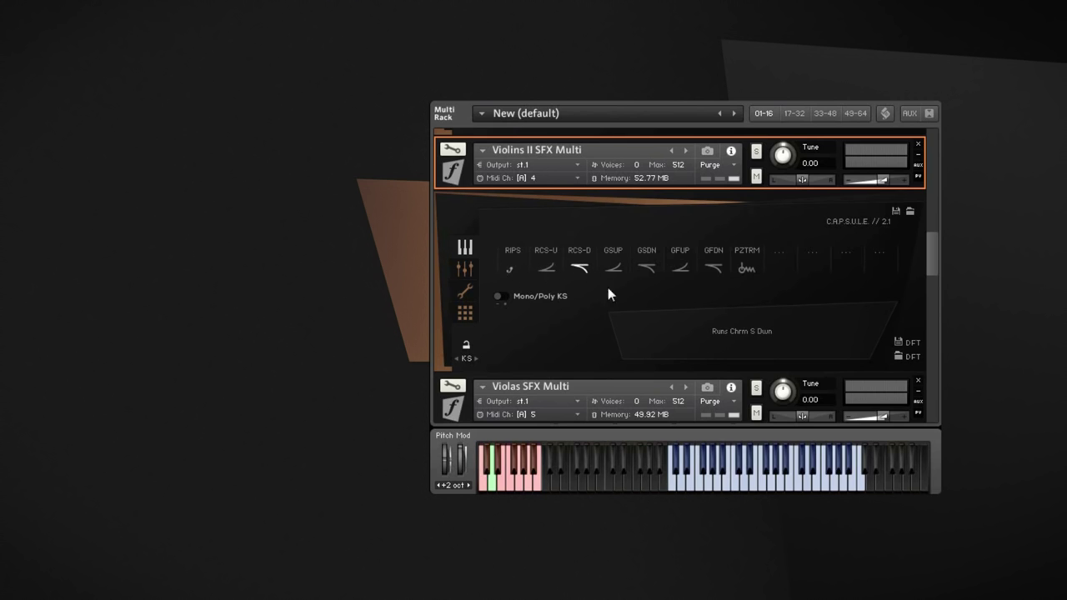
mouse_move(721, 227)
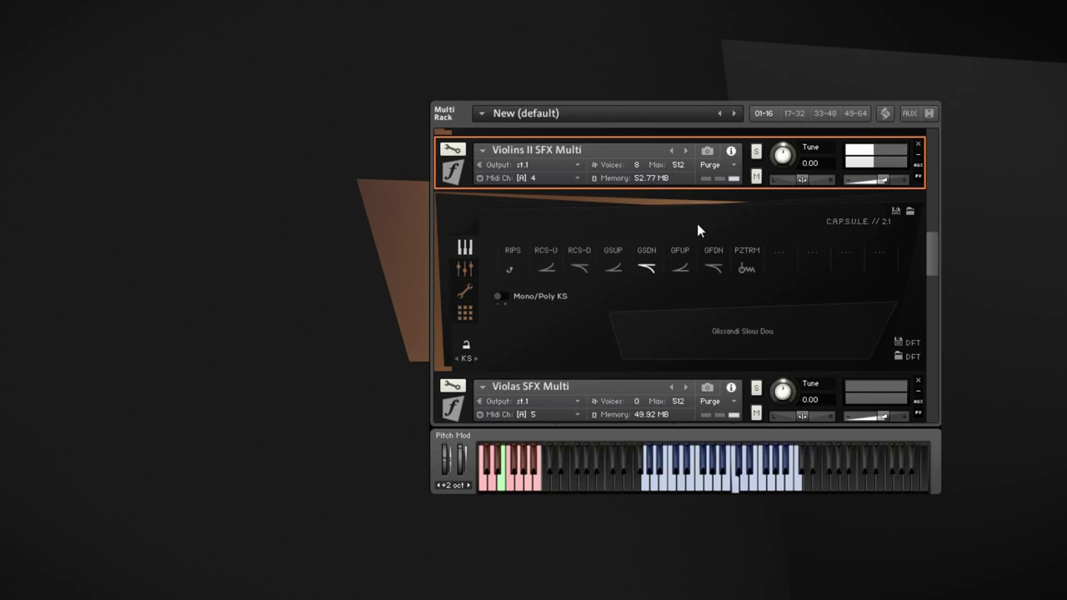
Step: Select Glissando Fast Down on the Violins II SFX Multi on channel 4
left_click(679, 266)
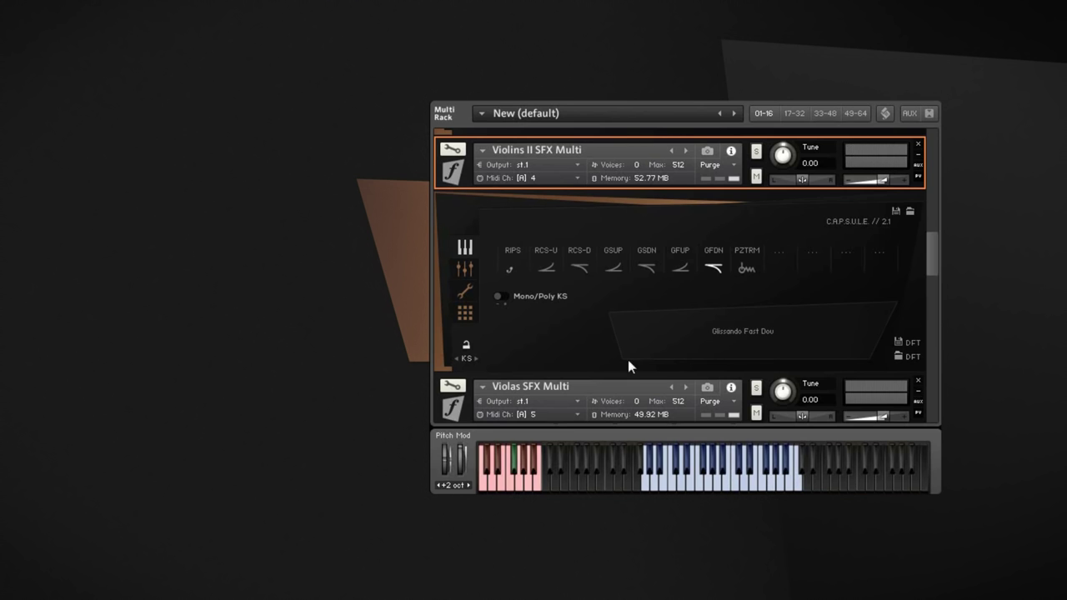
mouse_move(626, 284)
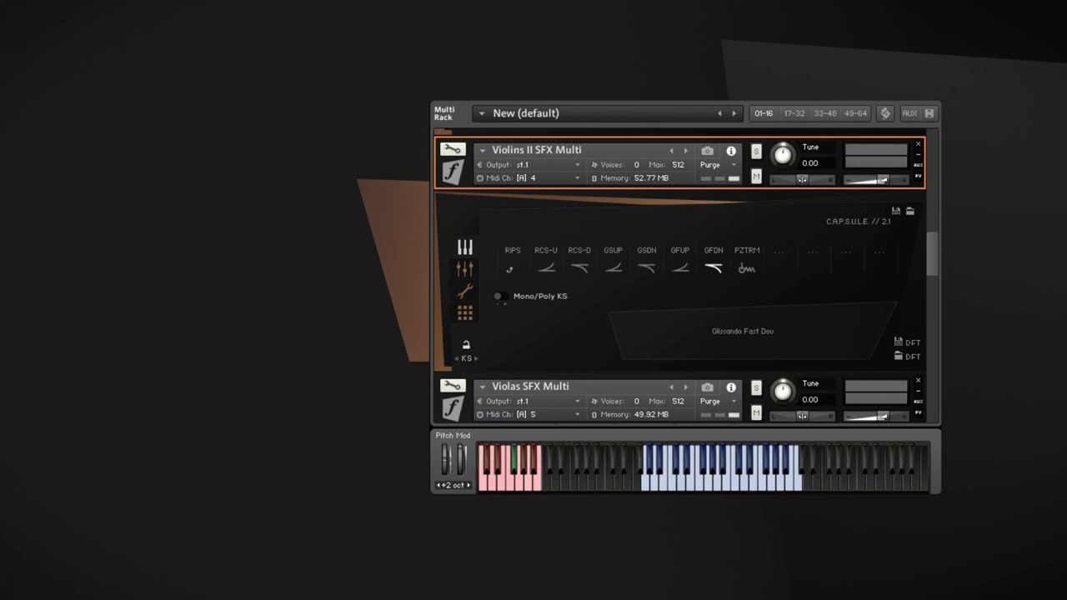
mouse_move(884, 286)
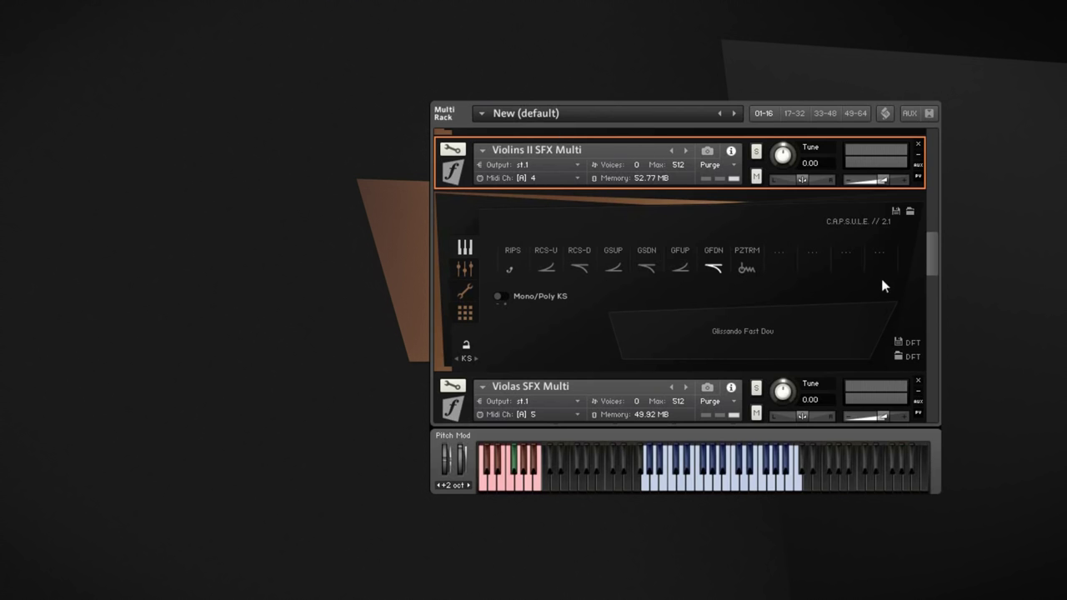
mouse_move(654, 281)
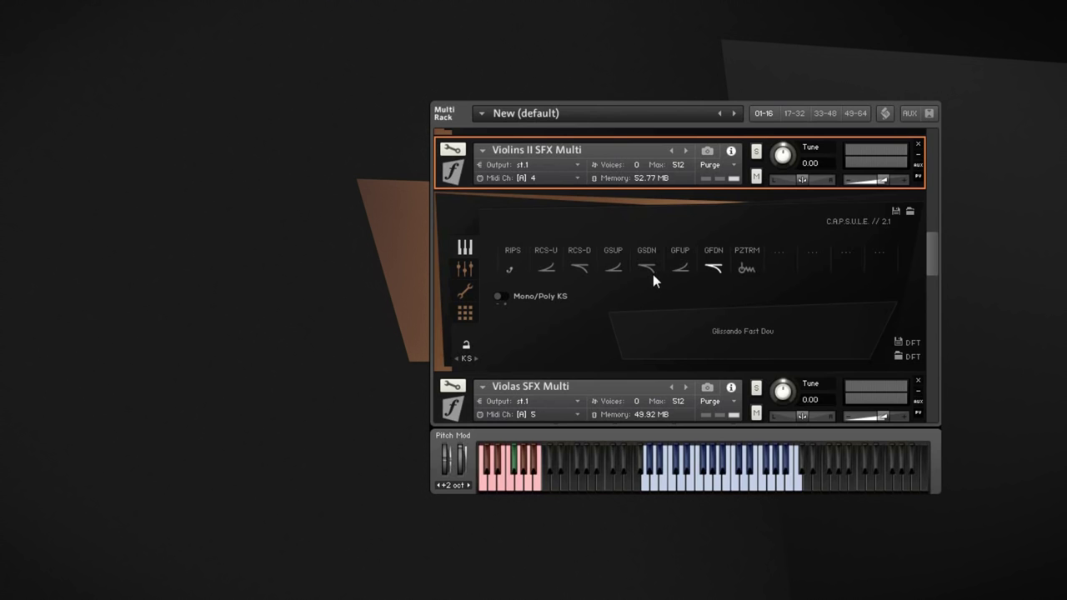
mouse_move(757, 220)
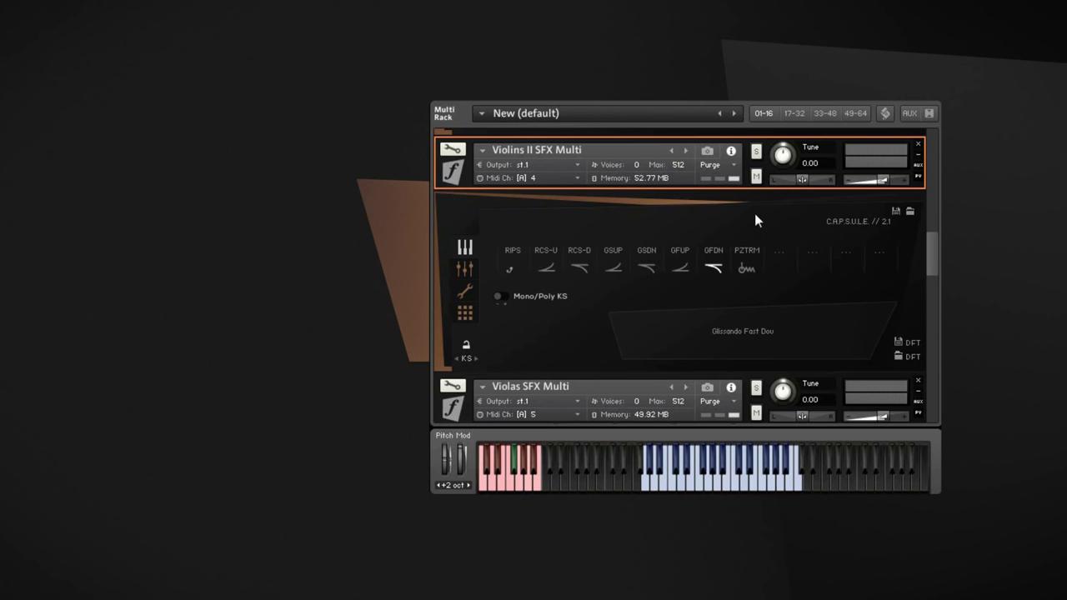
mouse_move(741, 227)
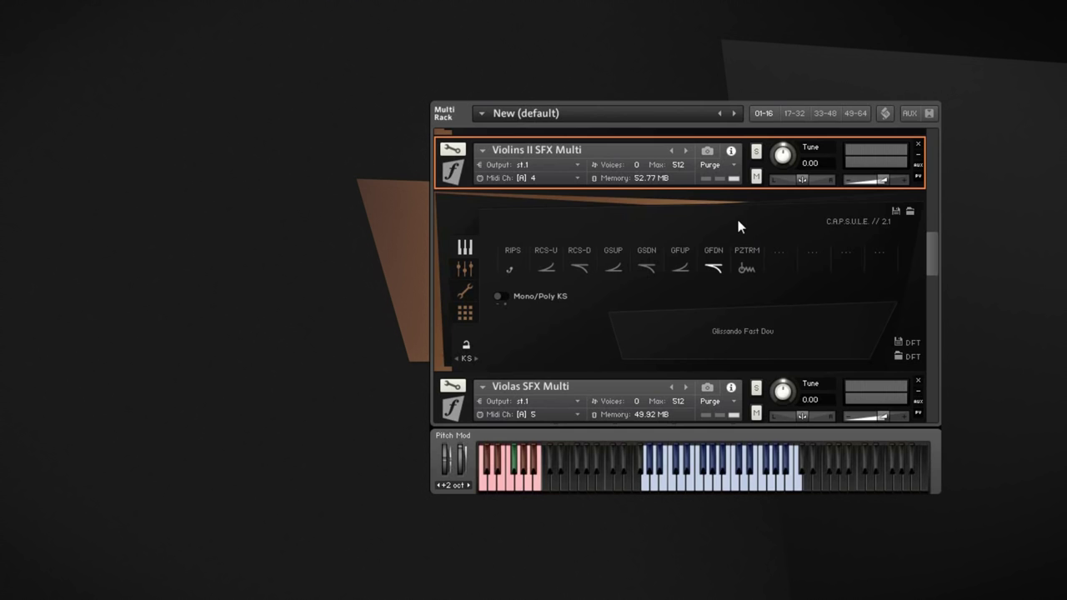
mouse_move(722, 372)
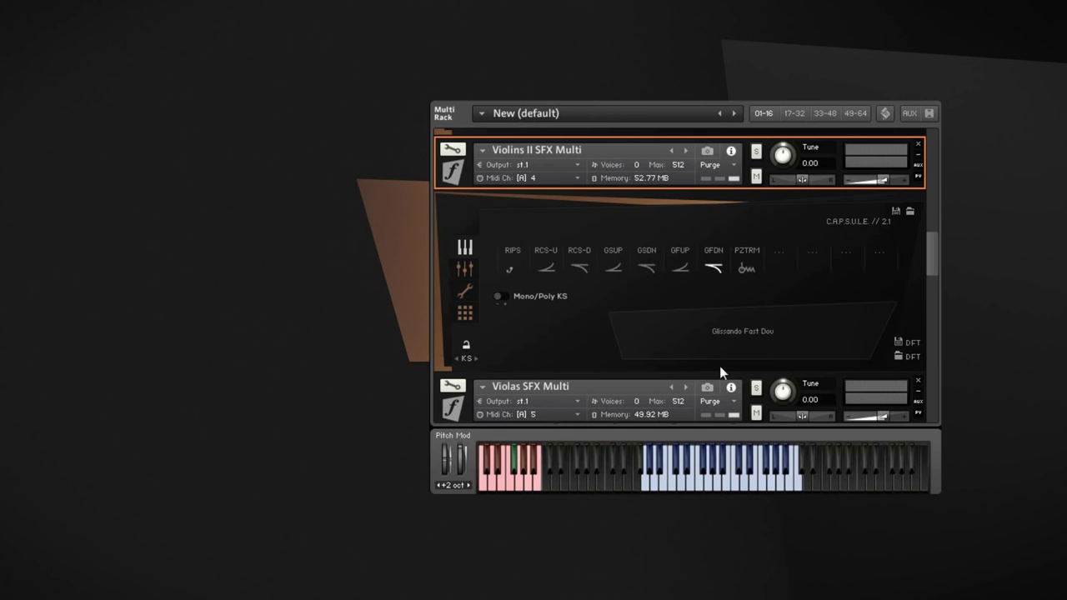
mouse_move(744, 281)
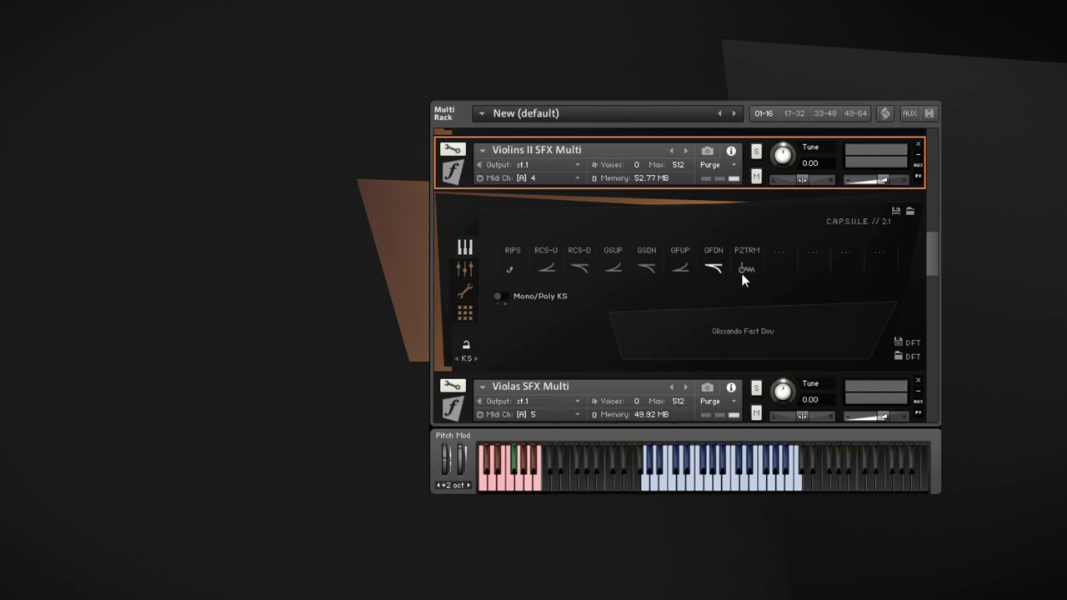
mouse_move(843, 274)
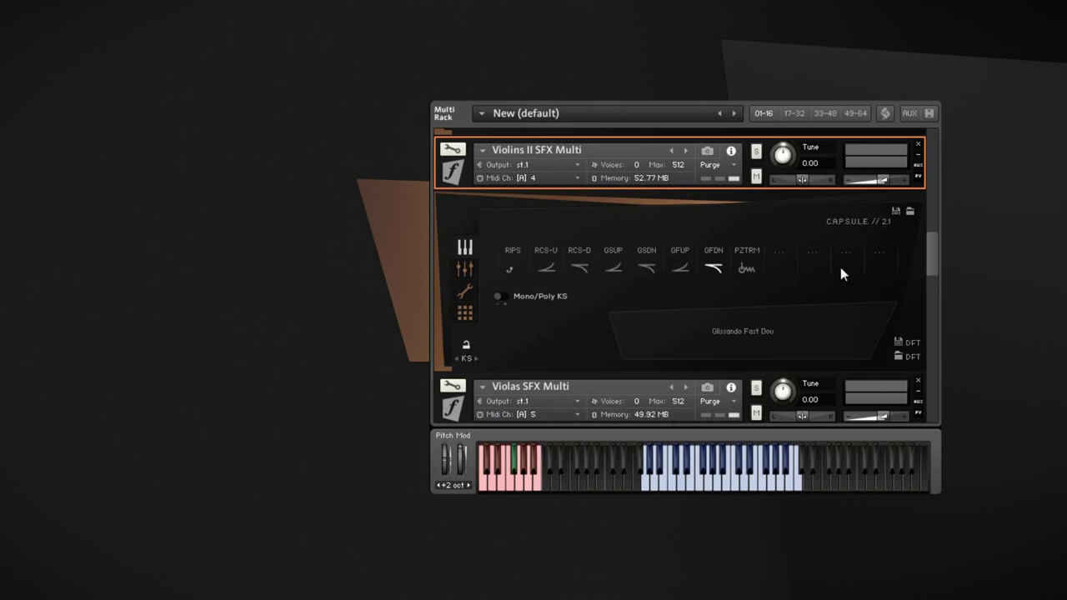
mouse_move(613, 265)
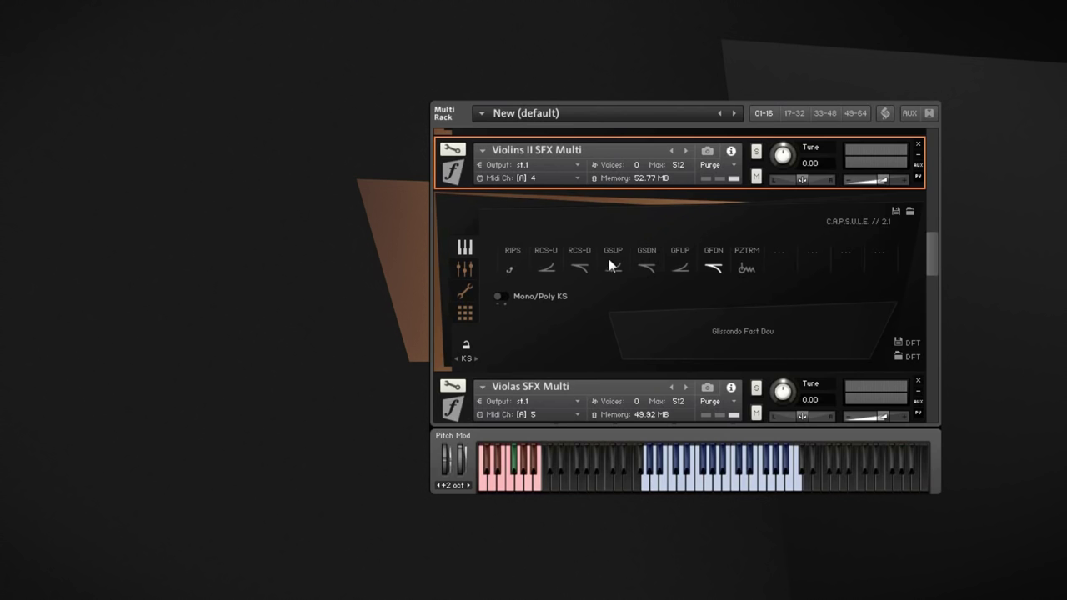
mouse_move(715, 309)
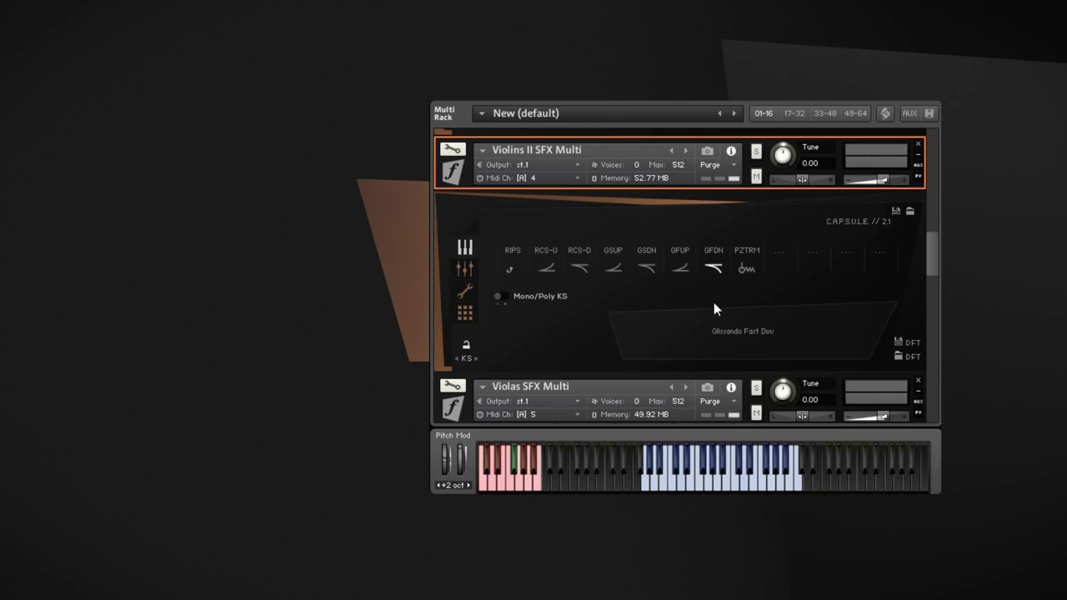
mouse_move(801, 303)
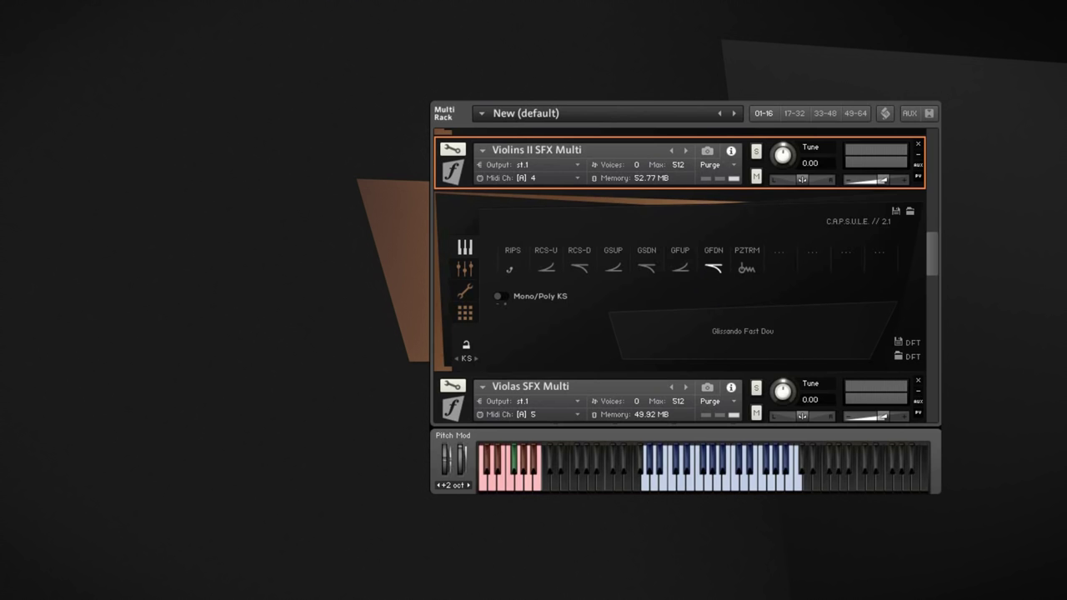
mouse_move(875, 254)
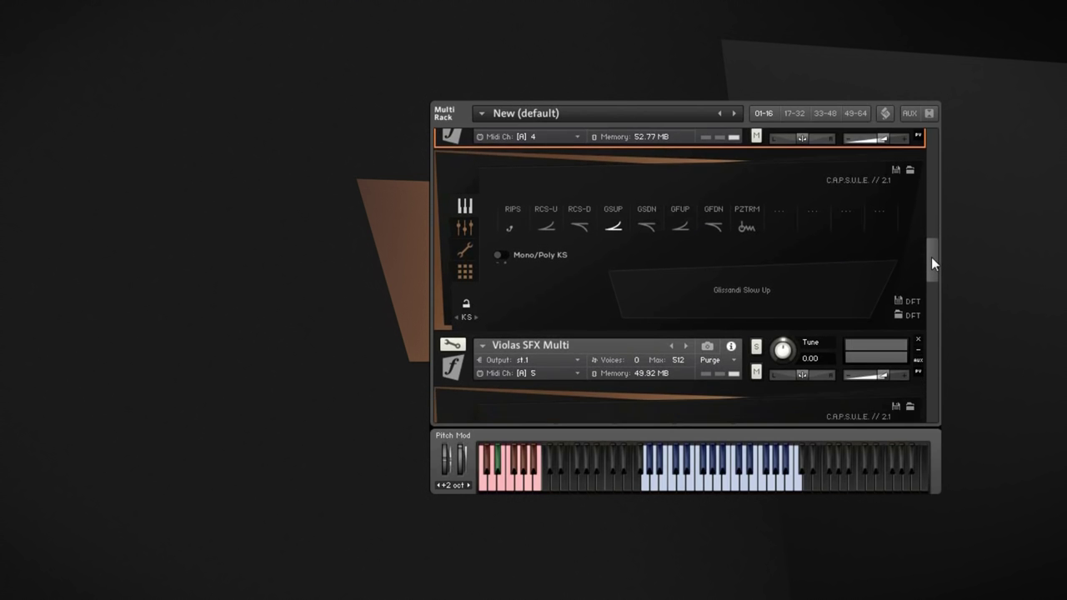
Step: Scroll the rack down to the Celli SFX Multi on channel 6
scroll("down", 3)
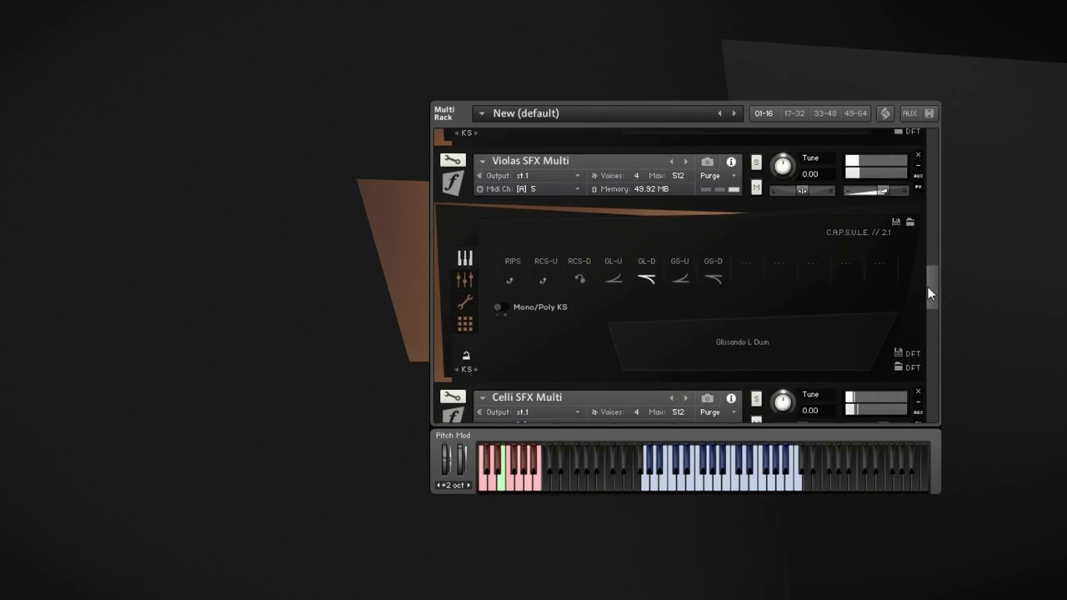
scroll("down", 3)
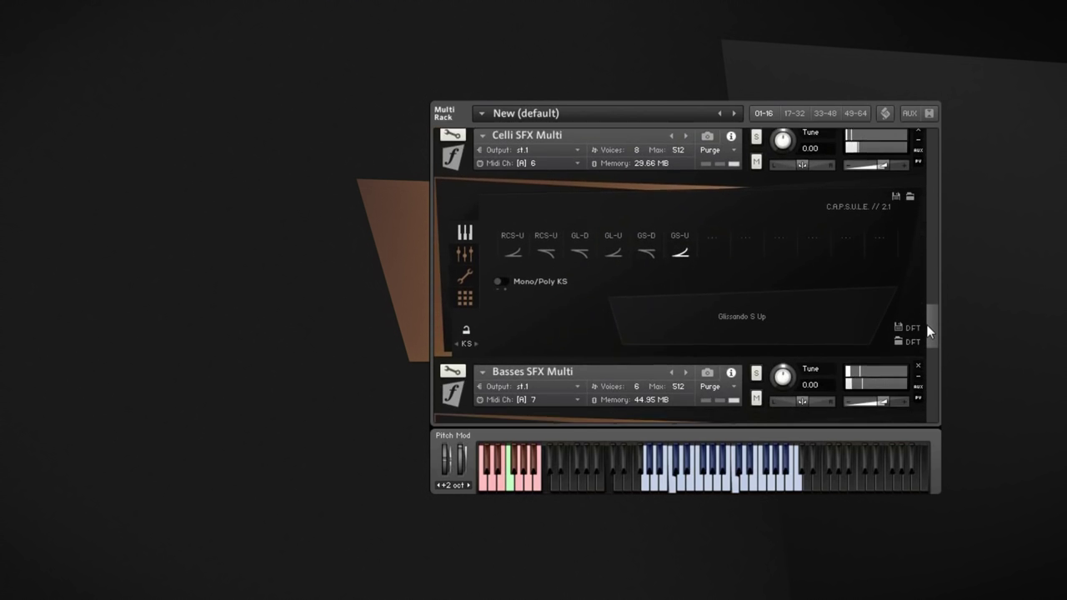
scroll("down", 3)
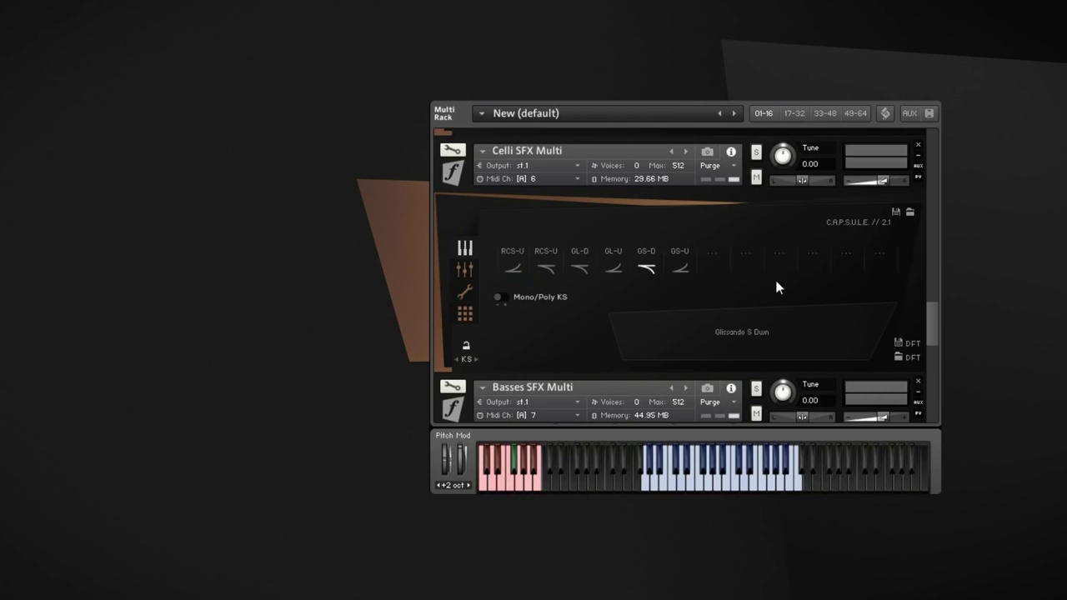
mouse_move(876, 275)
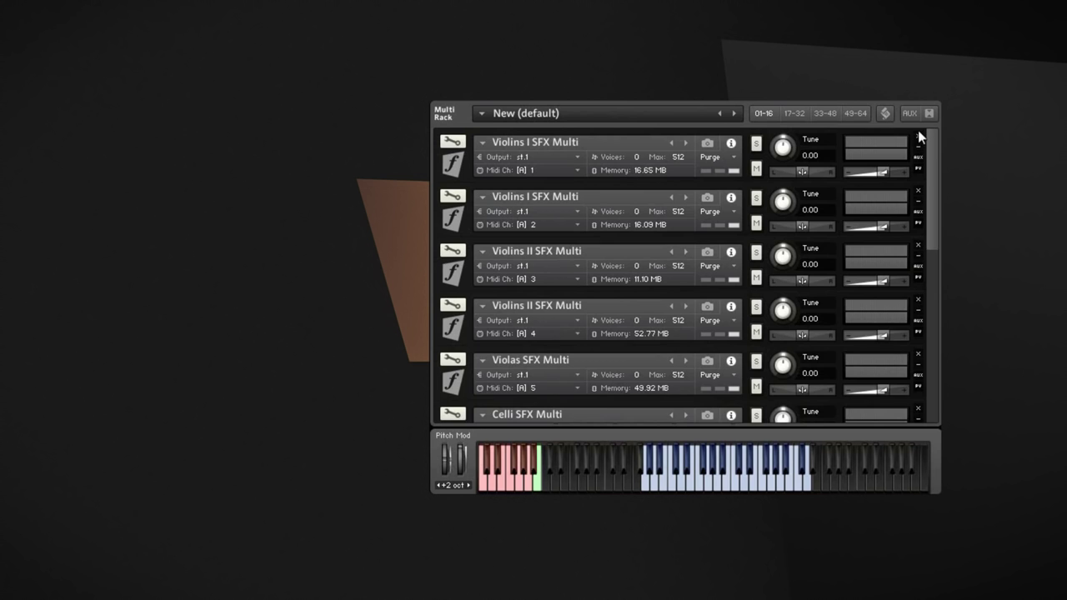
Step: Scroll through the collapsed rack listing the Violins I, Violins II, Violas and Celli multis
scroll("down", 3)
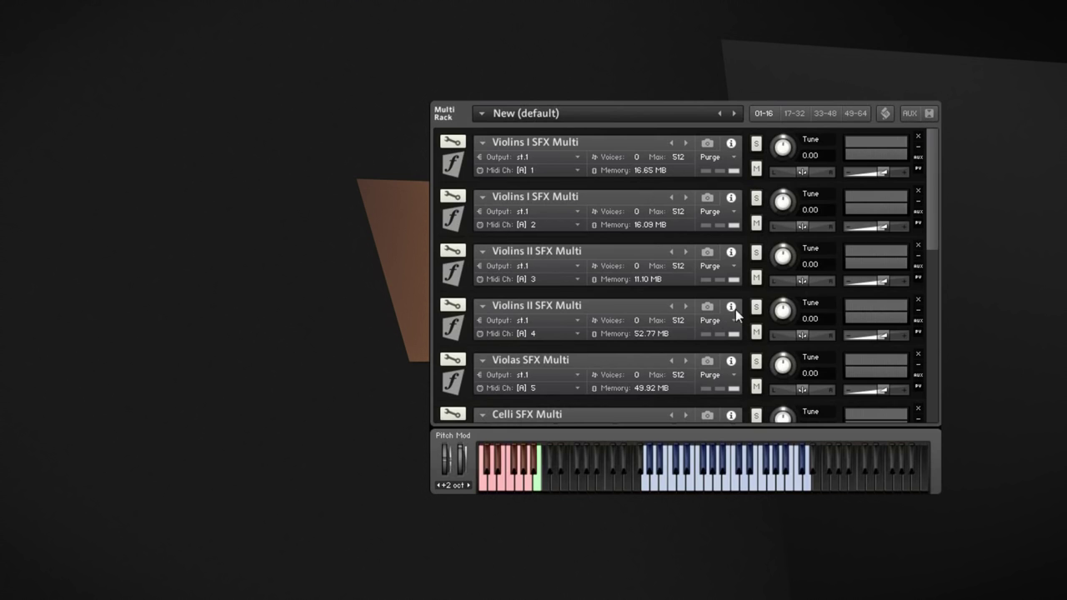
mouse_move(934, 152)
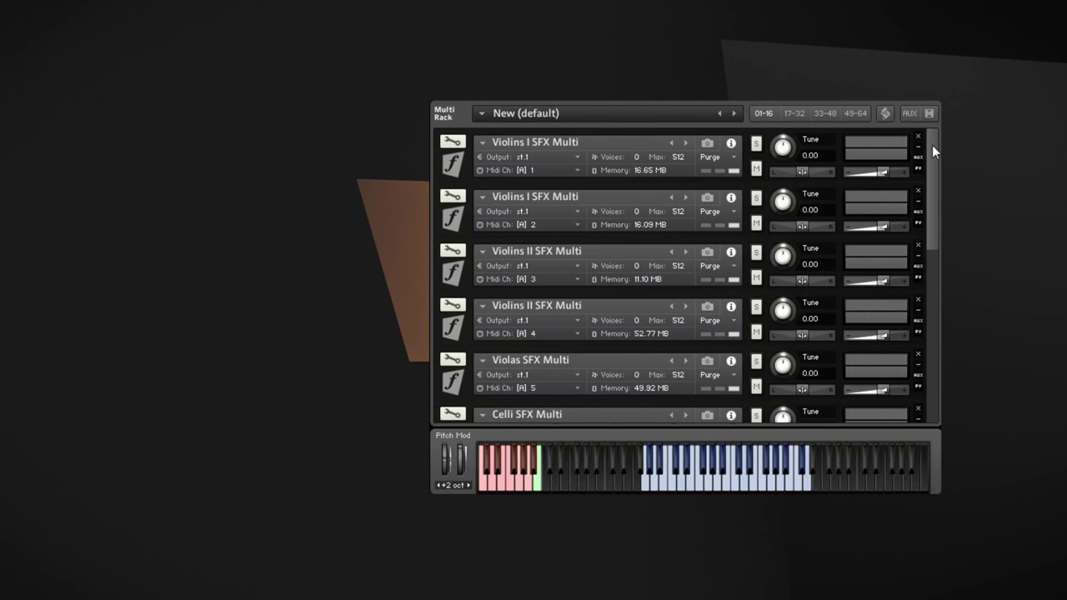
mouse_move(930, 153)
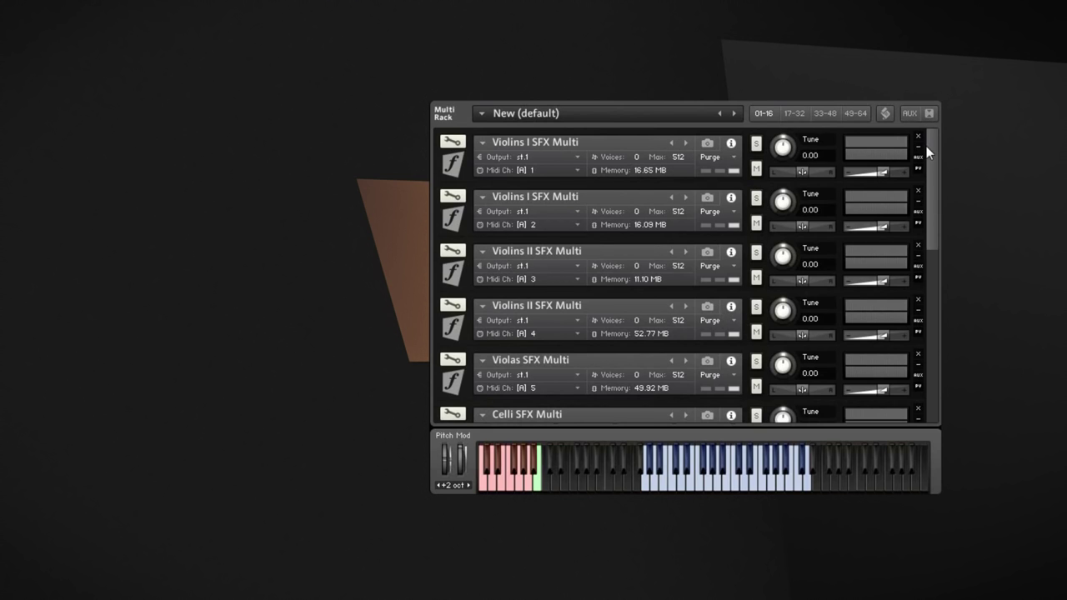